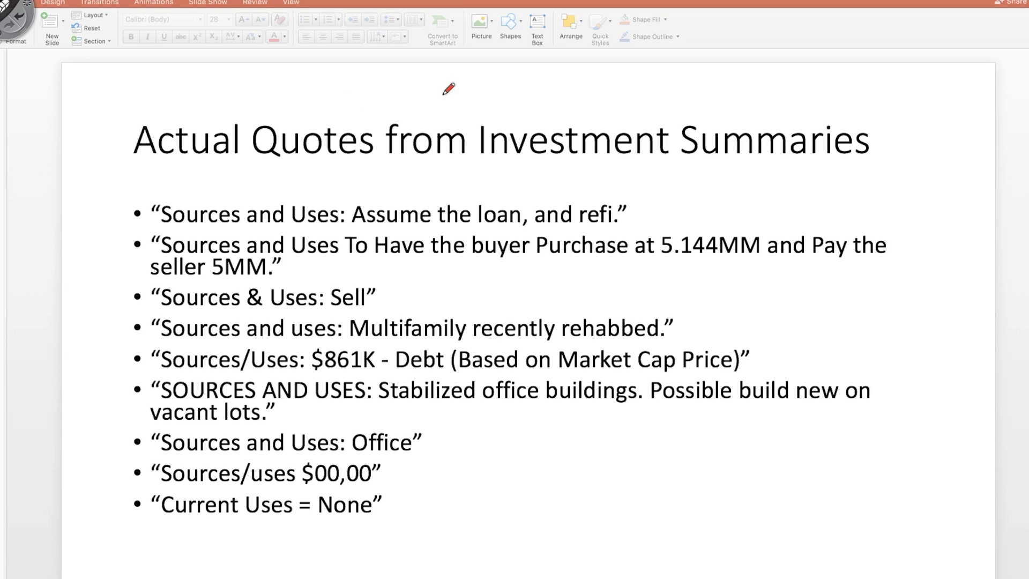
pyautogui.moveTo(684, 208)
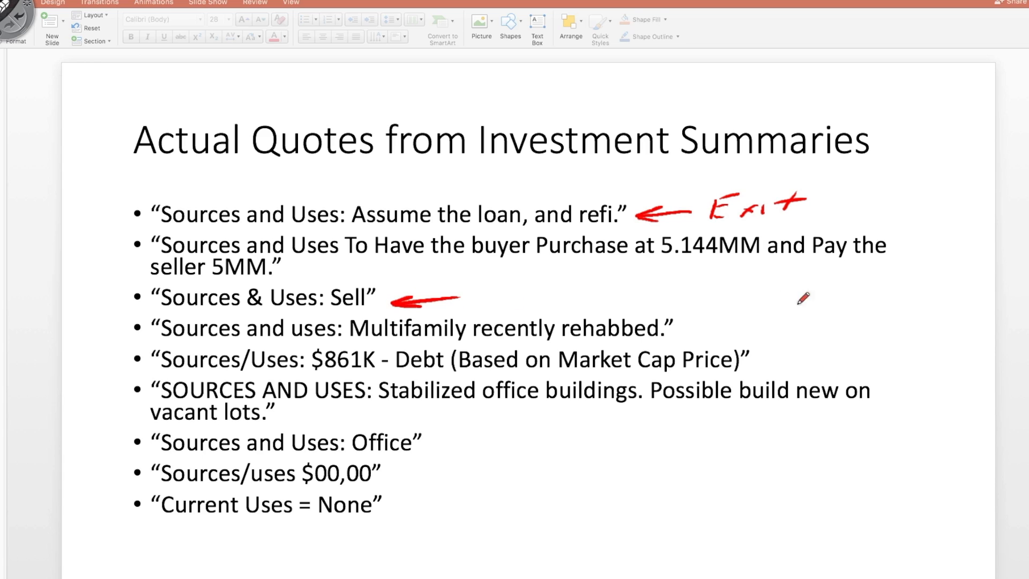
pyautogui.moveTo(719, 321)
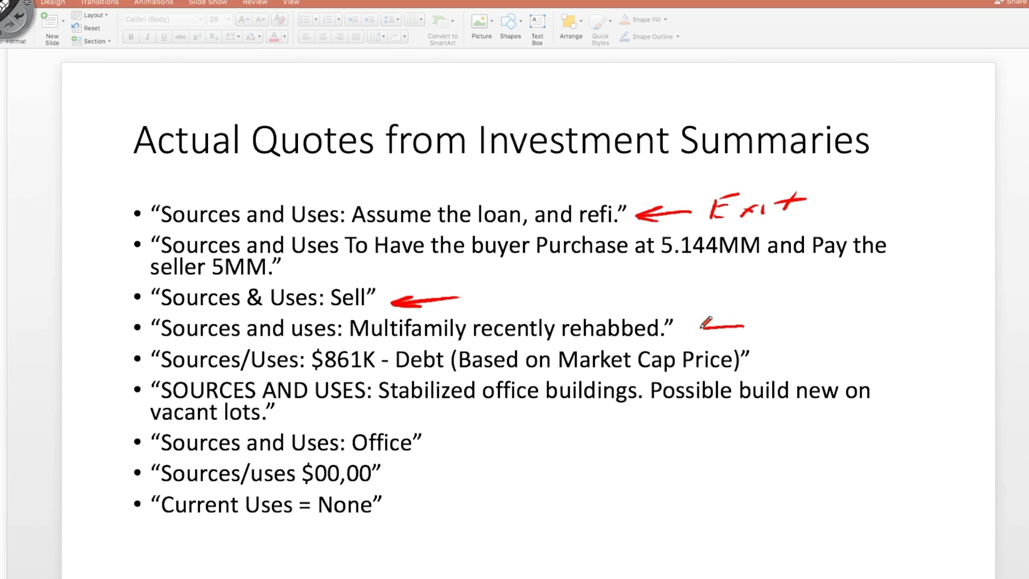
# Draw a red arrow, underline the weak quote phrases, and circle the '$00,00' quote.
pyautogui.moveTo(745, 322); pyautogui.dragTo(679, 330)
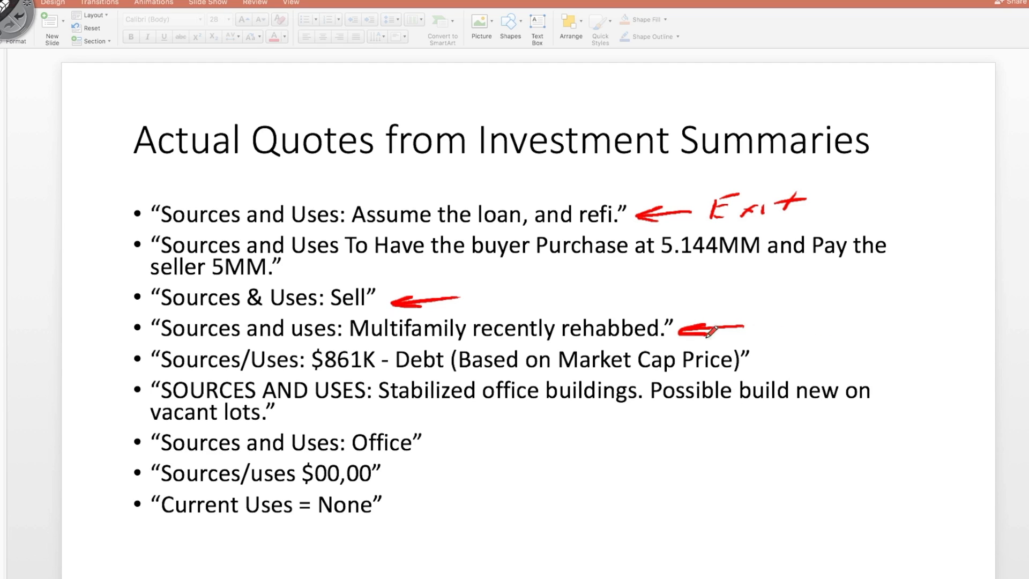
pyautogui.moveTo(348, 345); pyautogui.dragTo(453, 335)
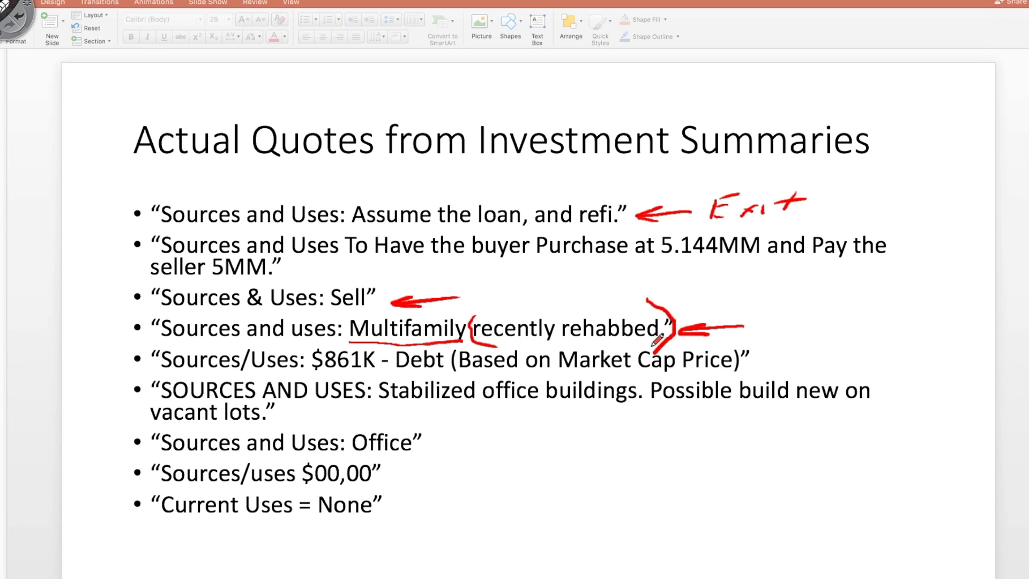
pyautogui.moveTo(319, 366)
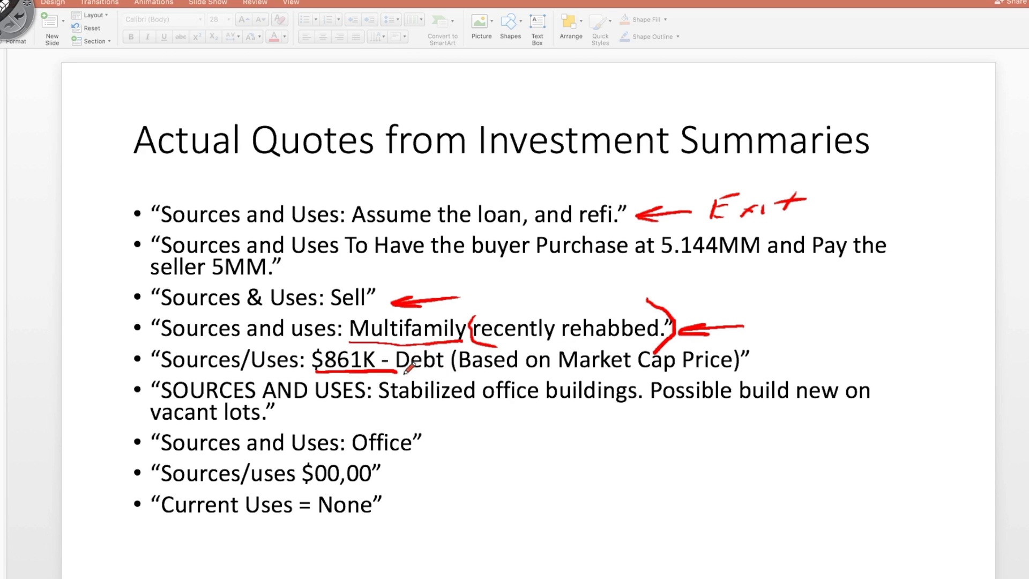
pyautogui.moveTo(391, 371); pyautogui.dragTo(447, 367)
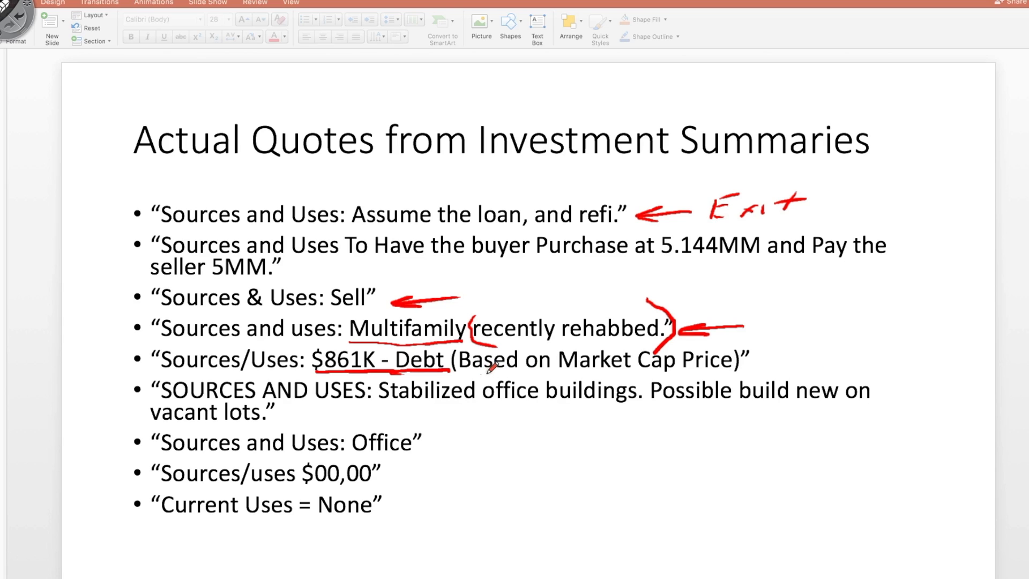
pyautogui.moveTo(489, 374); pyautogui.dragTo(735, 368)
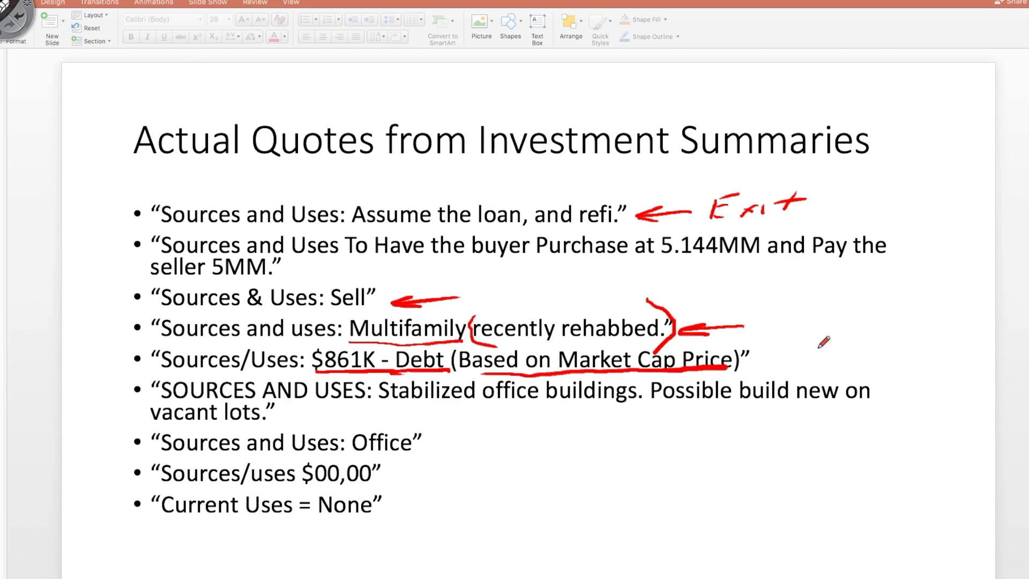
pyautogui.moveTo(395, 398)
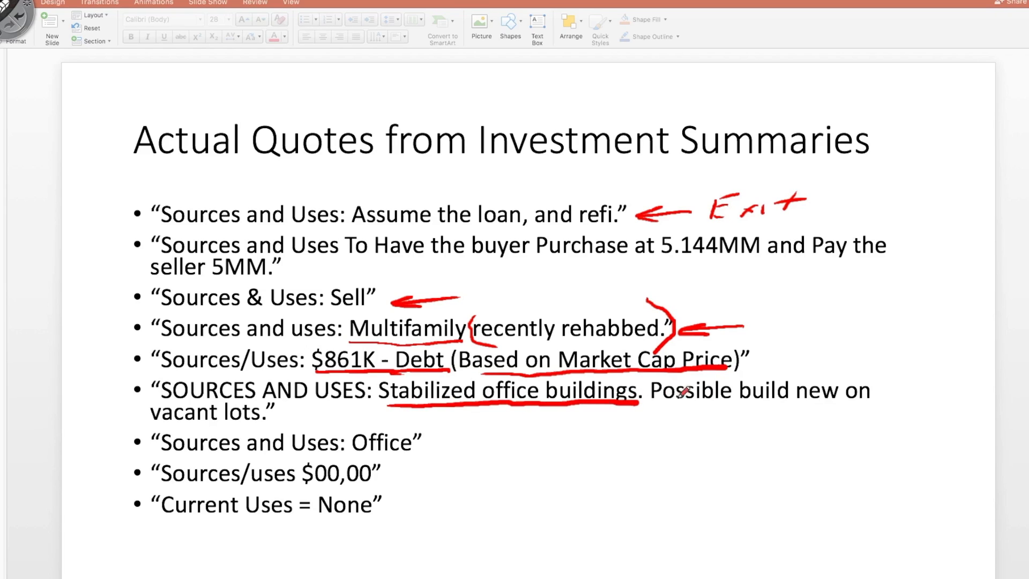
pyautogui.moveTo(594, 410)
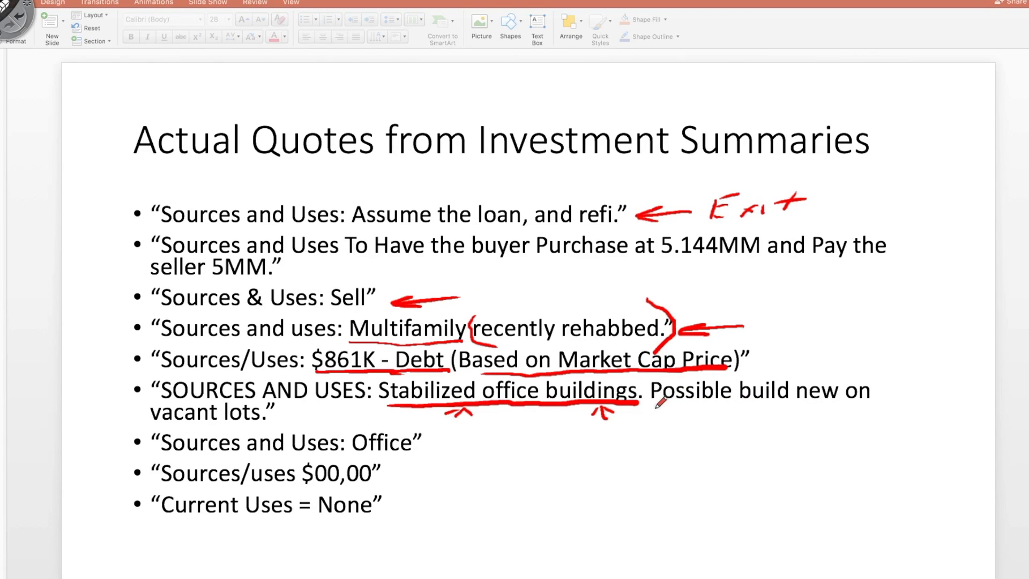
pyautogui.moveTo(656, 403); pyautogui.dragTo(886, 397)
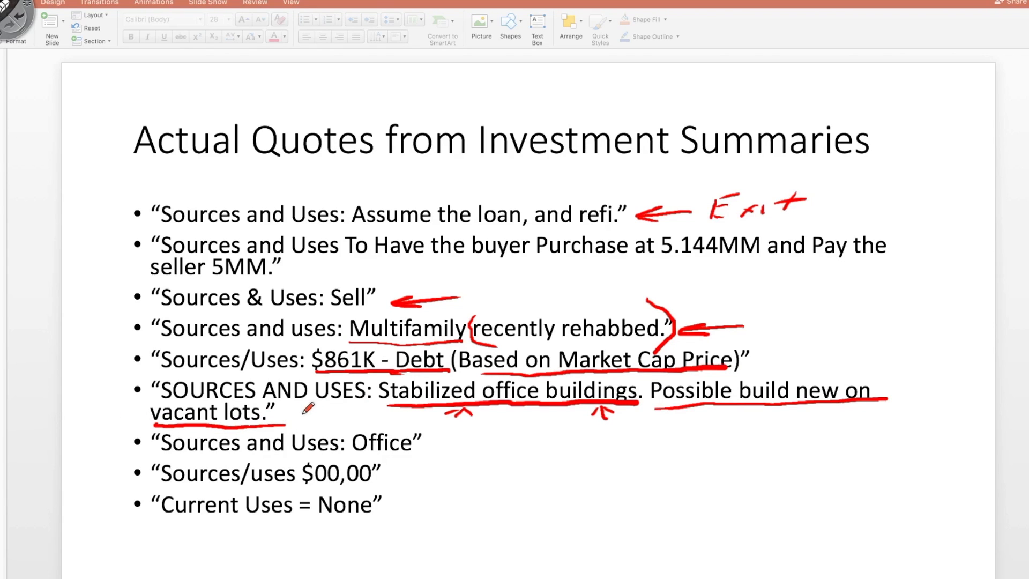
pyautogui.moveTo(355, 401)
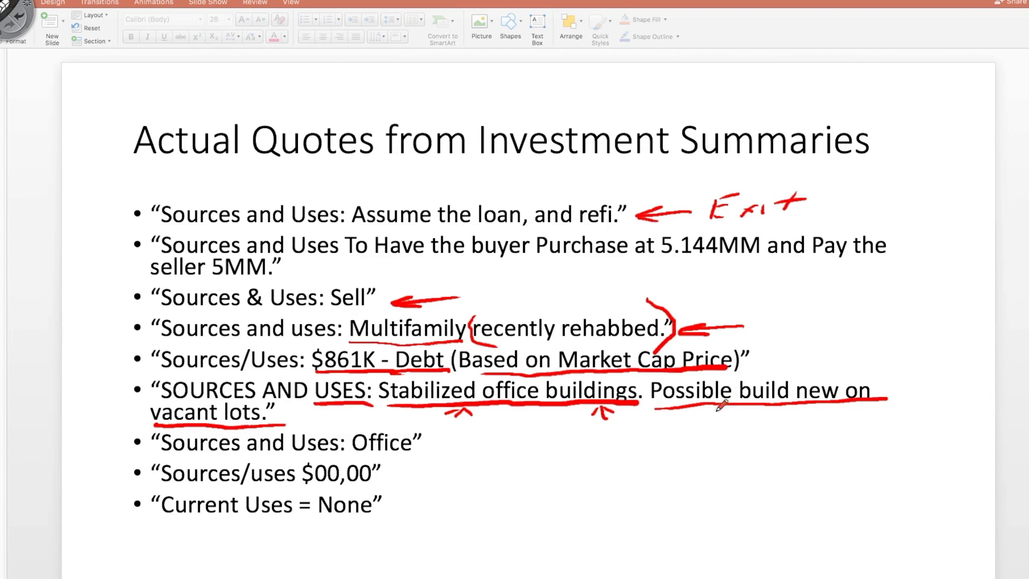
pyautogui.moveTo(407, 438)
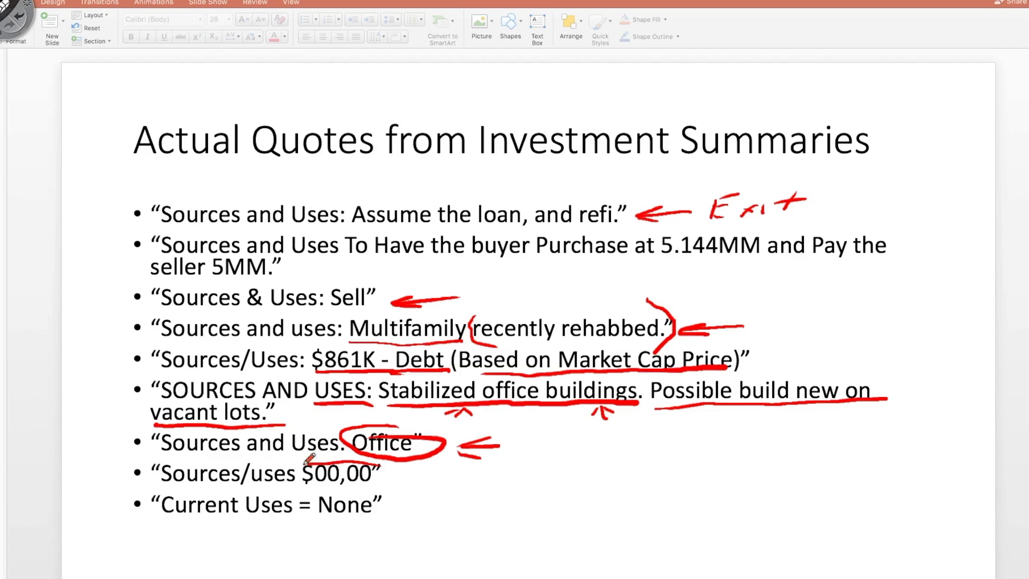
pyautogui.moveTo(302, 459); pyautogui.dragTo(407, 473)
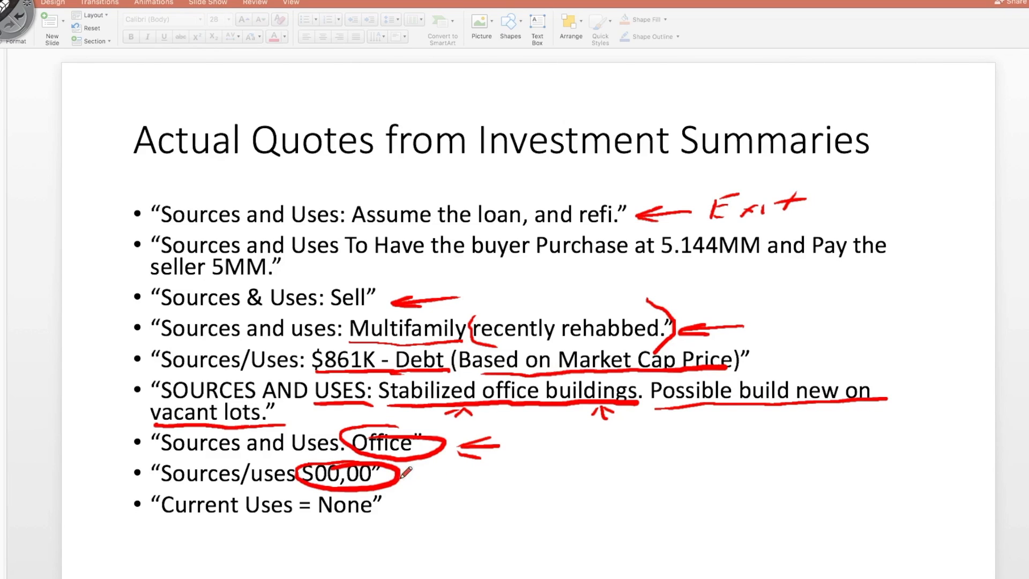
pyautogui.moveTo(351, 501)
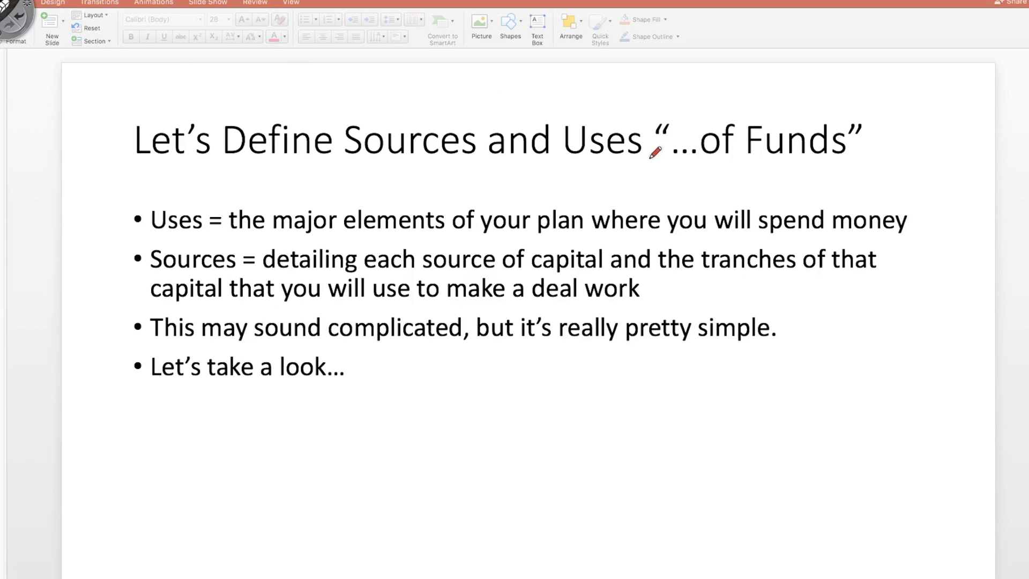
# Draw a red ink stroke across the top of the Sources and Uses slide.
pyautogui.moveTo(667, 170); pyautogui.dragTo(926, 160)
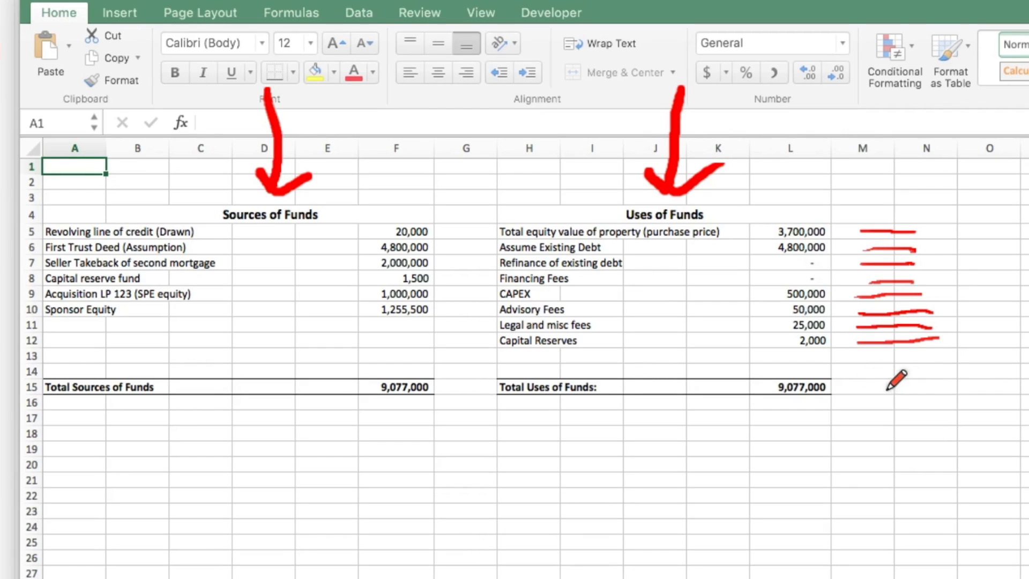
pyautogui.moveTo(978, 227)
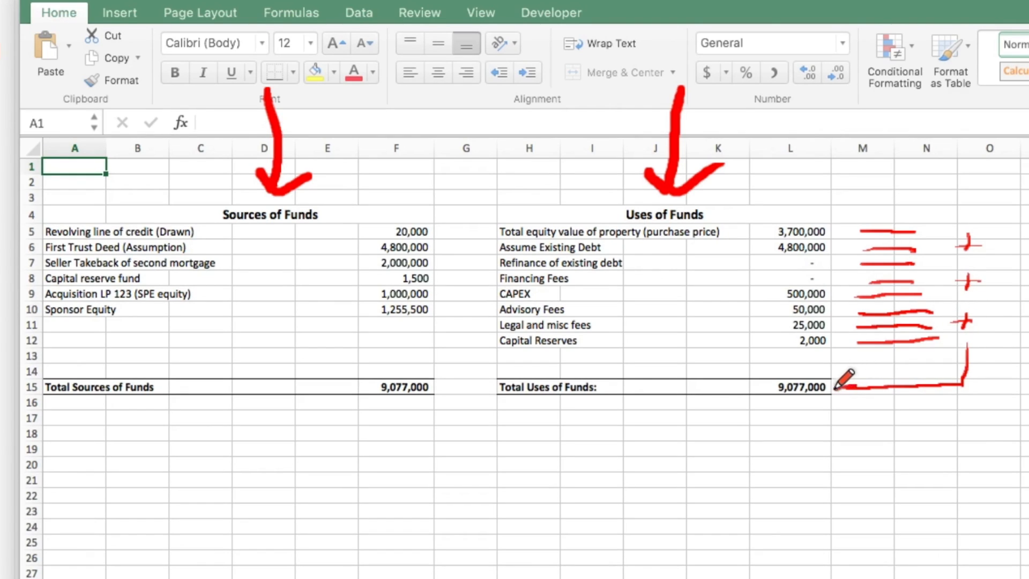
pyautogui.moveTo(912, 351)
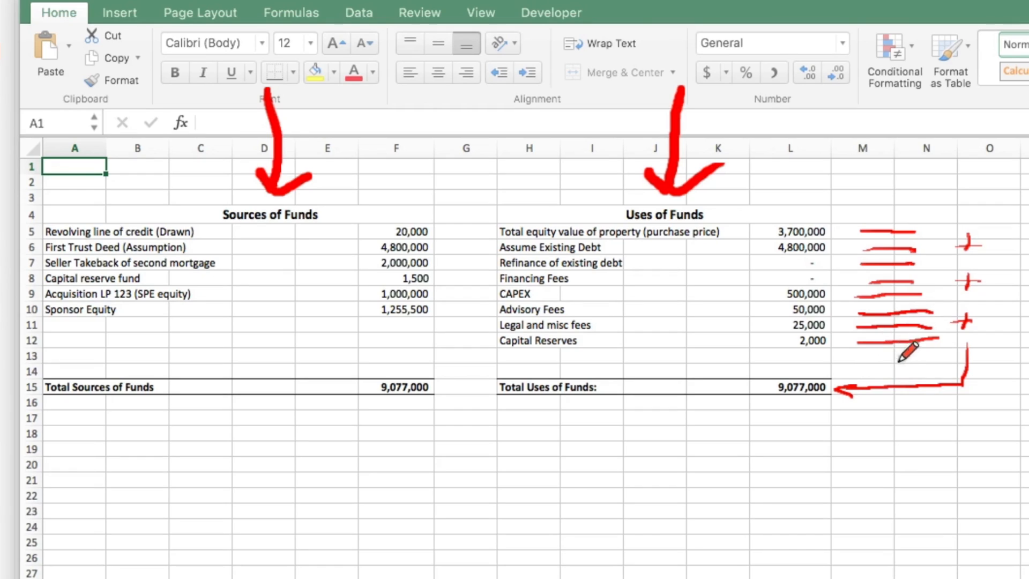
pyautogui.moveTo(765, 387)
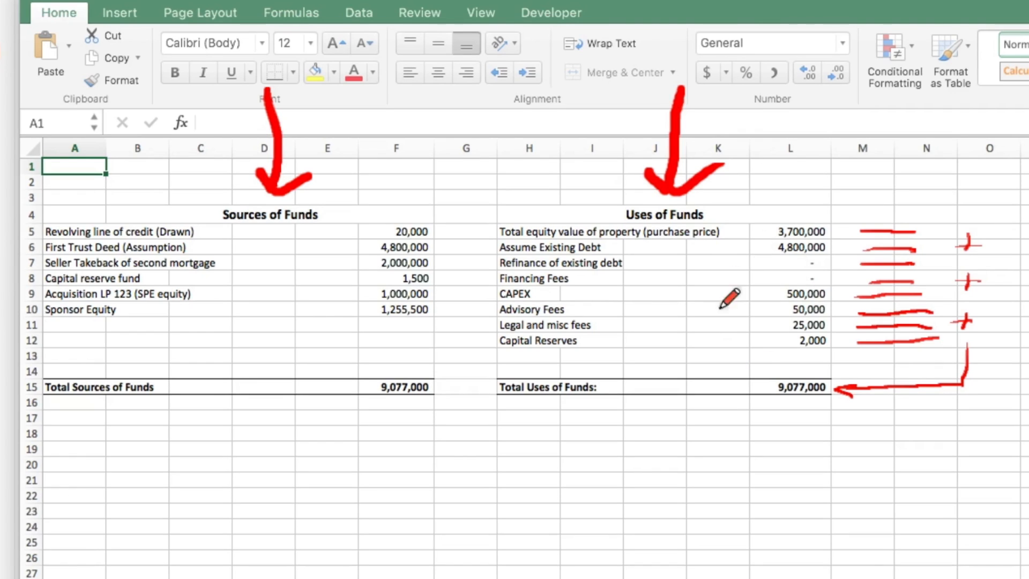
pyautogui.moveTo(817, 380)
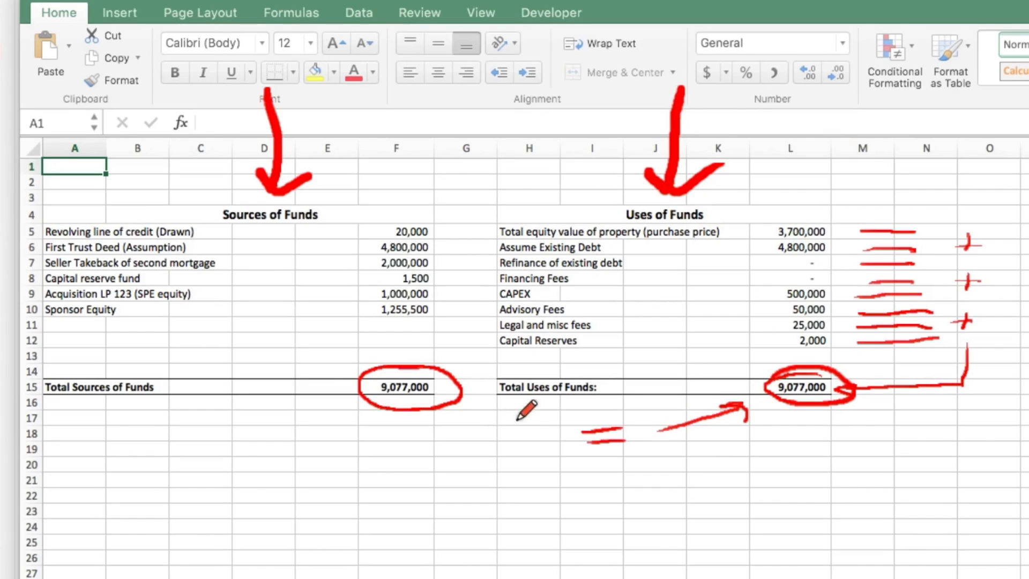
pyautogui.moveTo(558, 424); pyautogui.dragTo(485, 417)
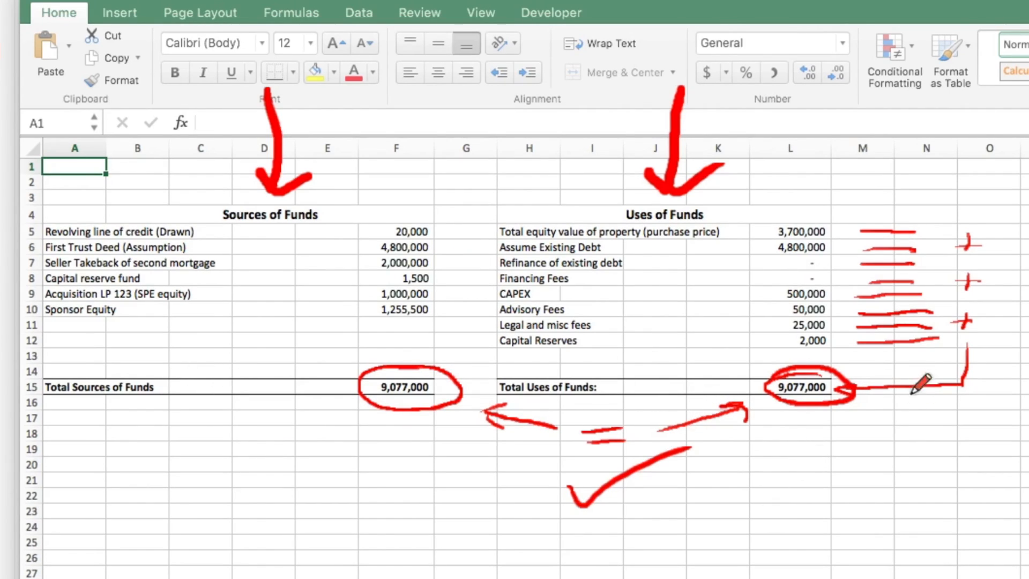
pyautogui.moveTo(715, 414)
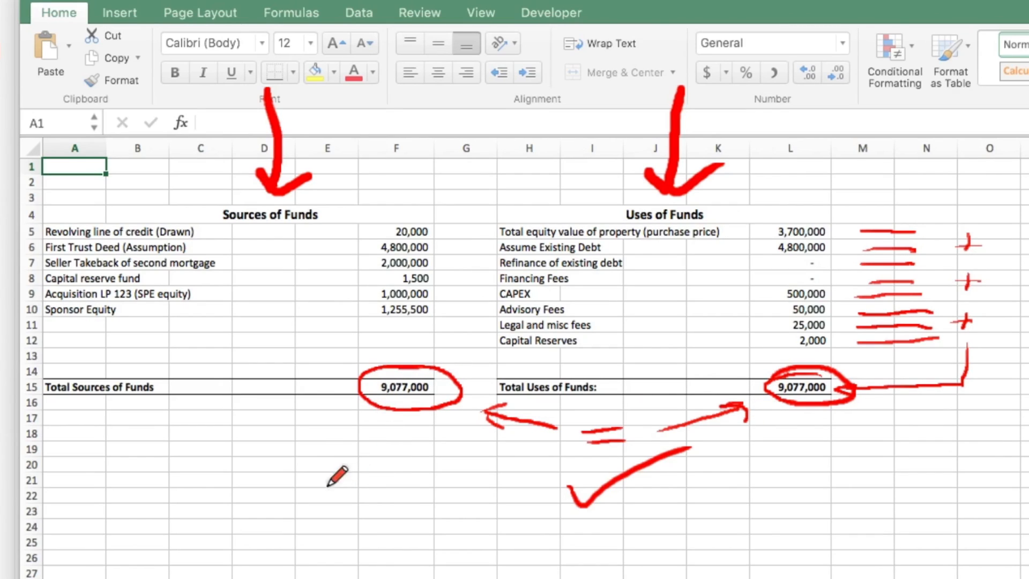
pyautogui.moveTo(355, 431)
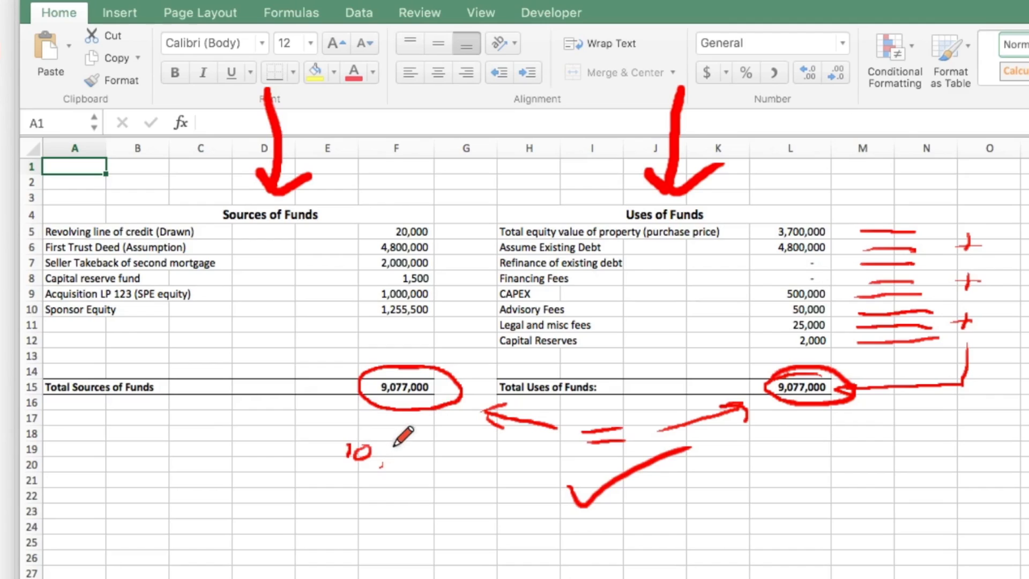
pyautogui.moveTo(401, 450); pyautogui.dragTo(473, 447)
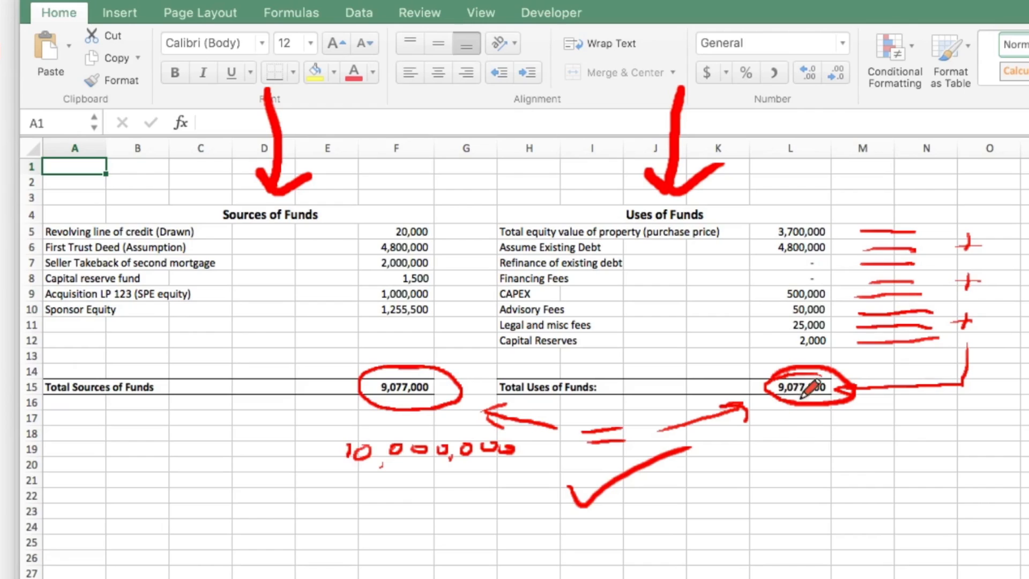
pyautogui.moveTo(424, 486)
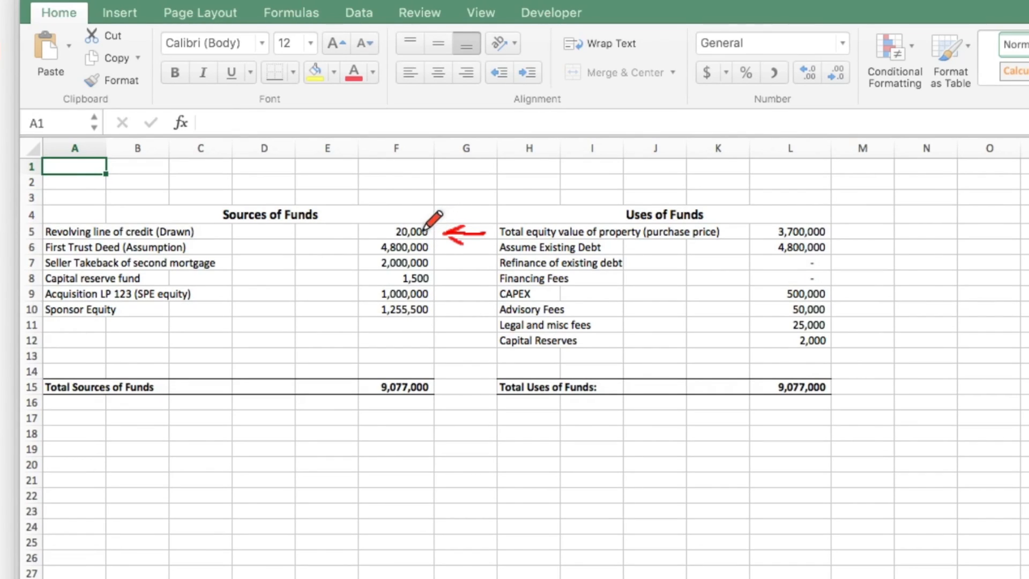
pyautogui.moveTo(439, 279)
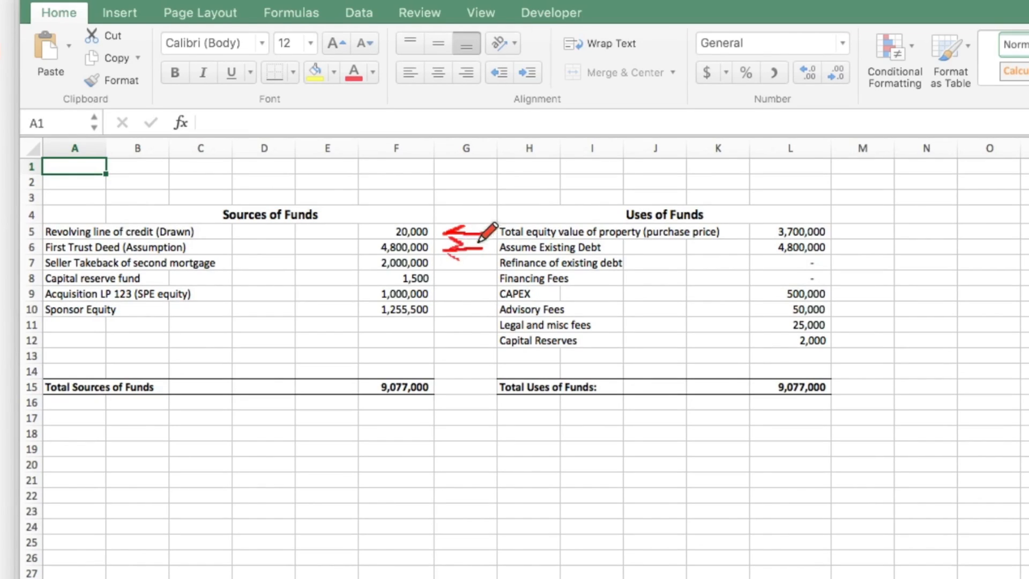
pyautogui.moveTo(267, 246)
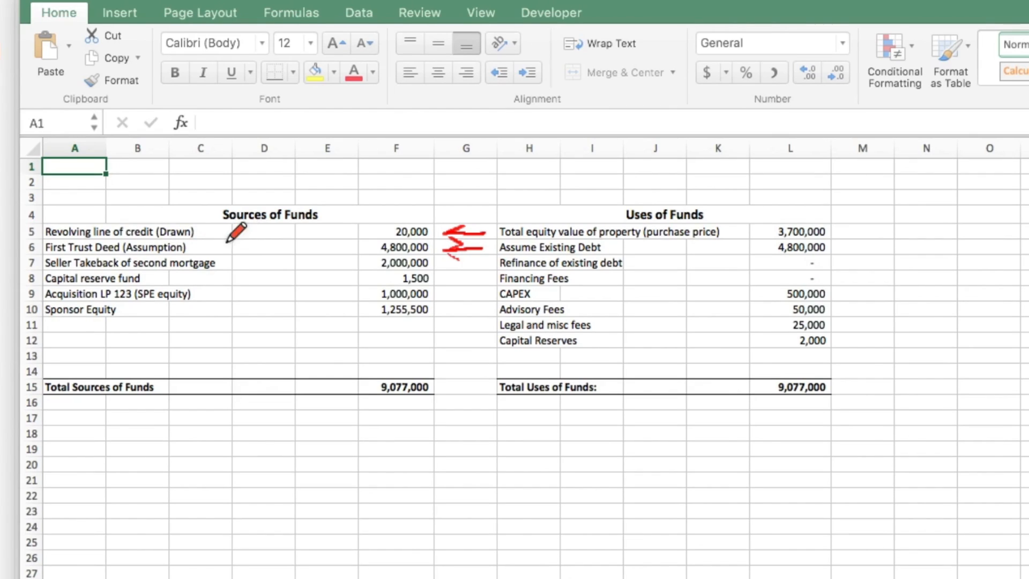
pyautogui.moveTo(204, 246)
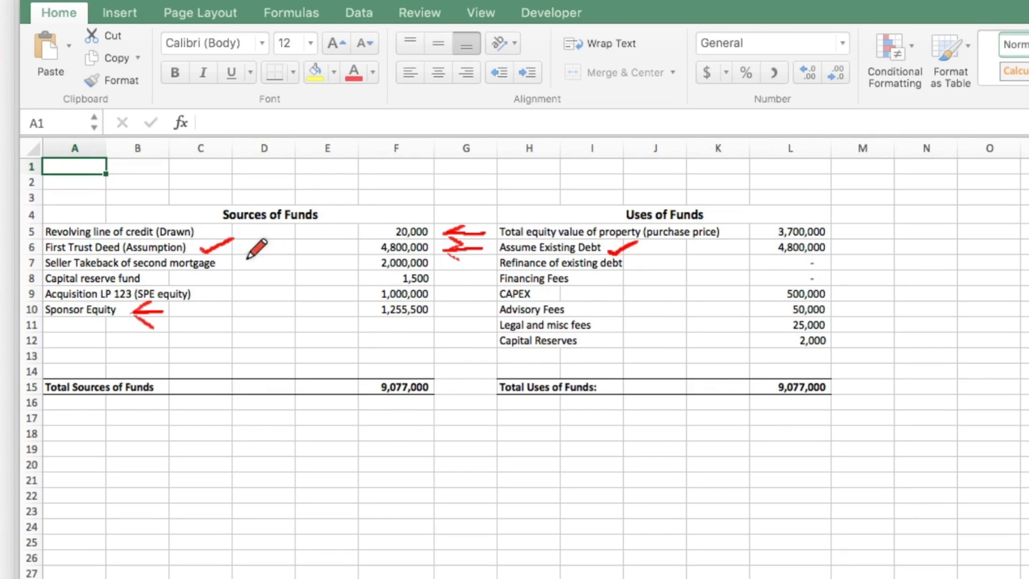
pyautogui.moveTo(168, 231)
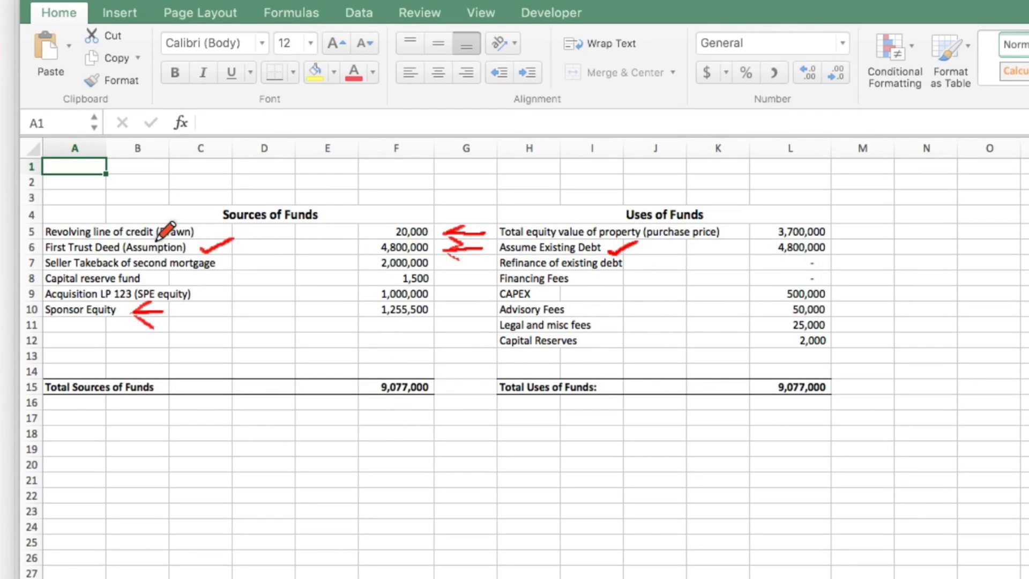
pyautogui.moveTo(555, 269)
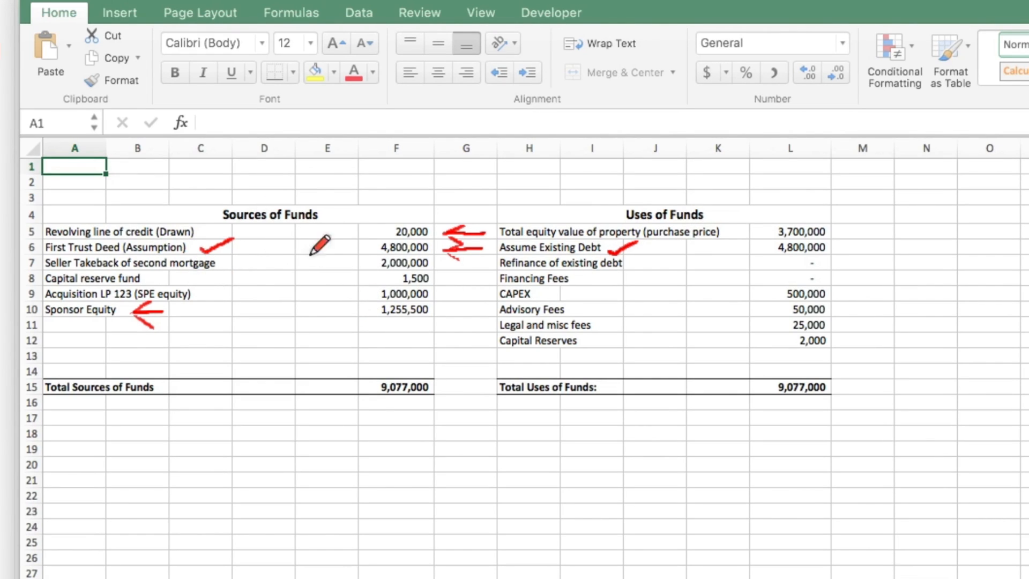
pyautogui.moveTo(412, 296)
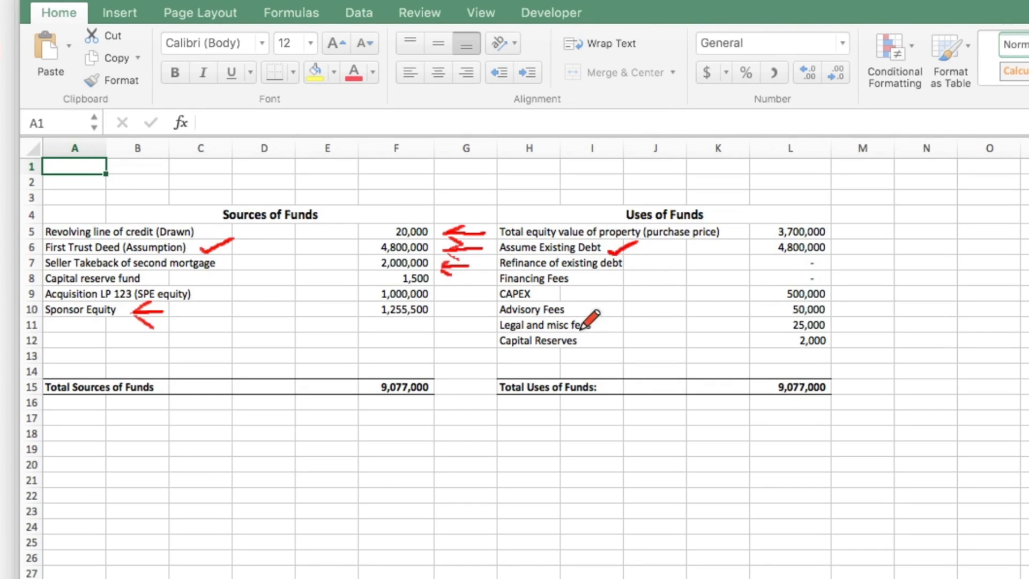
pyautogui.moveTo(596, 281)
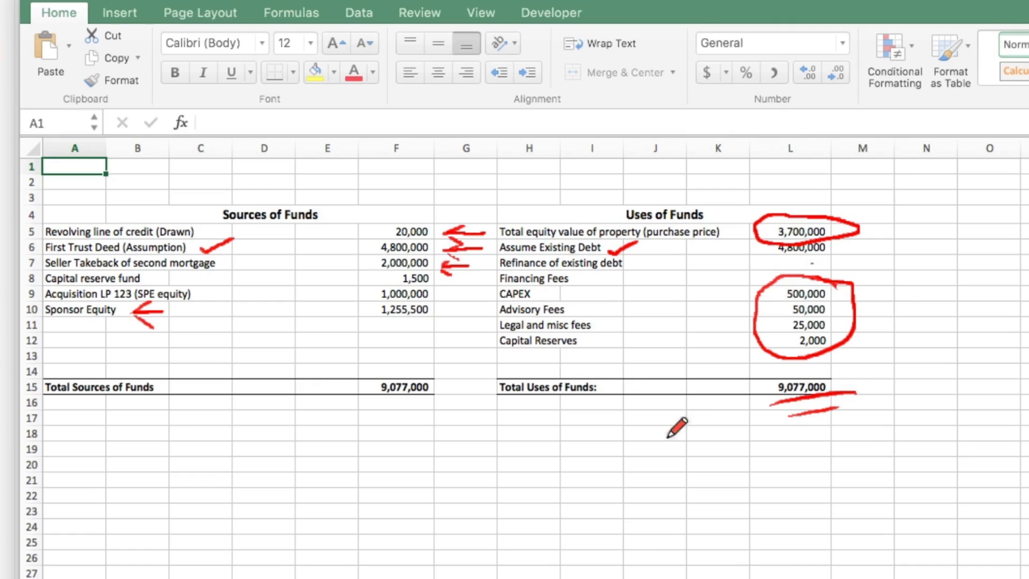
pyautogui.moveTo(401, 295)
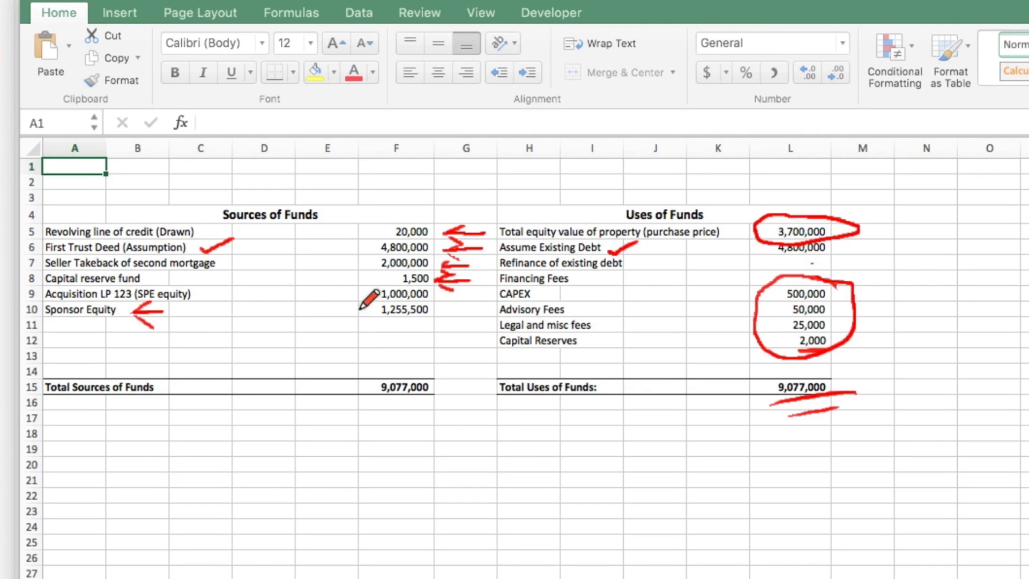
pyautogui.moveTo(223, 286)
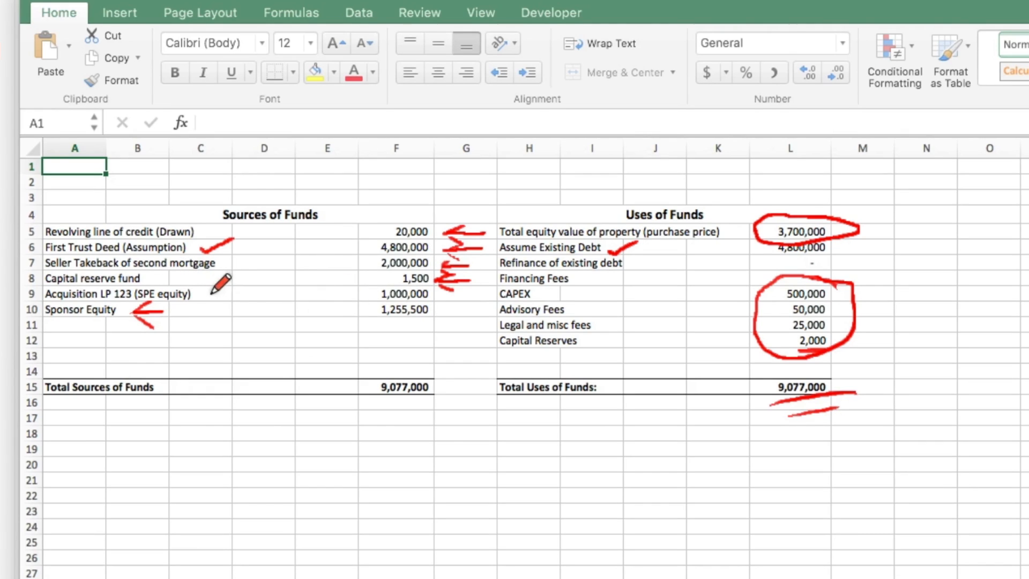
pyautogui.moveTo(854, 315)
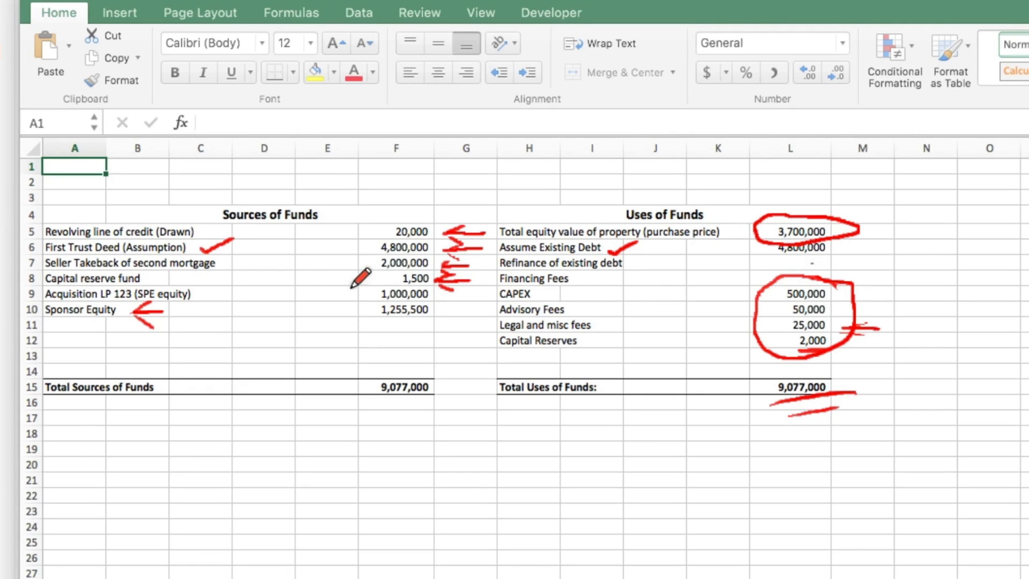
pyautogui.moveTo(359, 278); pyautogui.dragTo(287, 295)
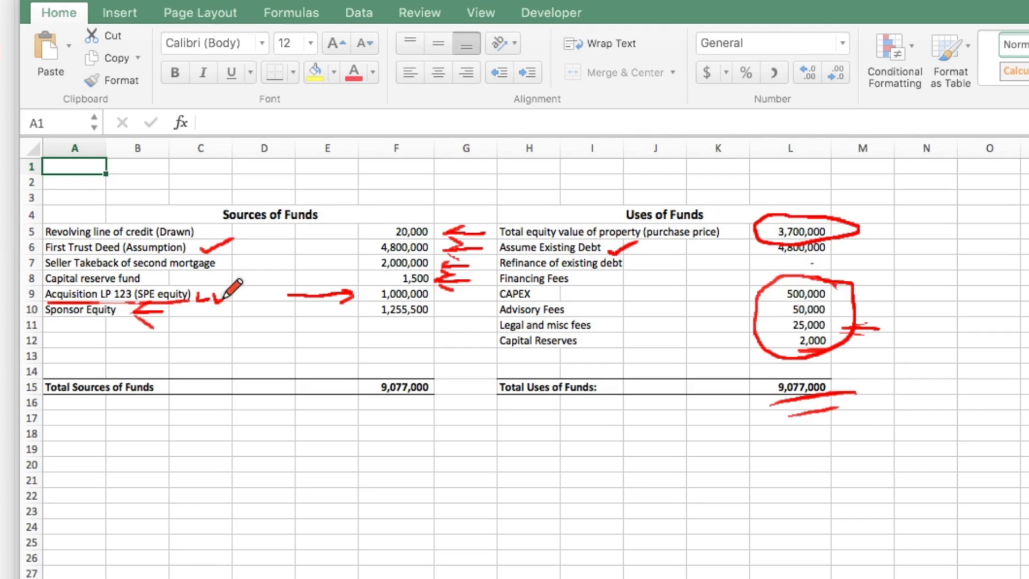
pyautogui.moveTo(328, 368)
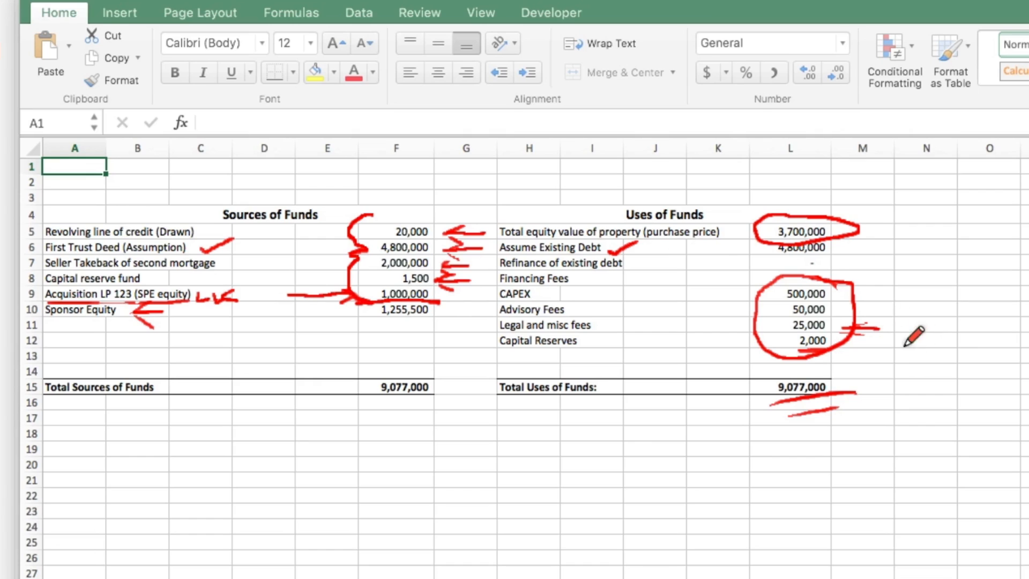
pyautogui.moveTo(370, 327)
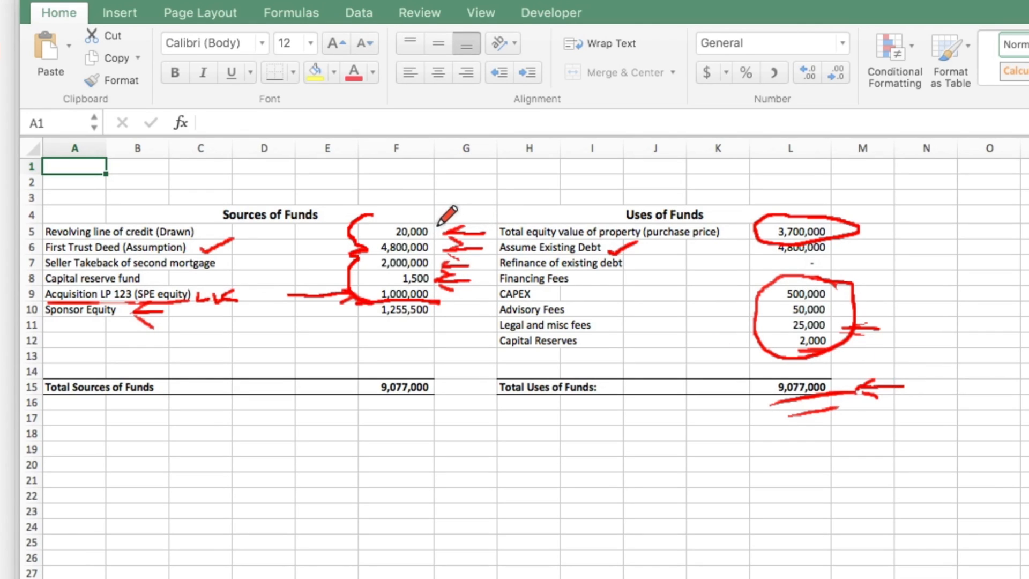
pyautogui.moveTo(442, 313)
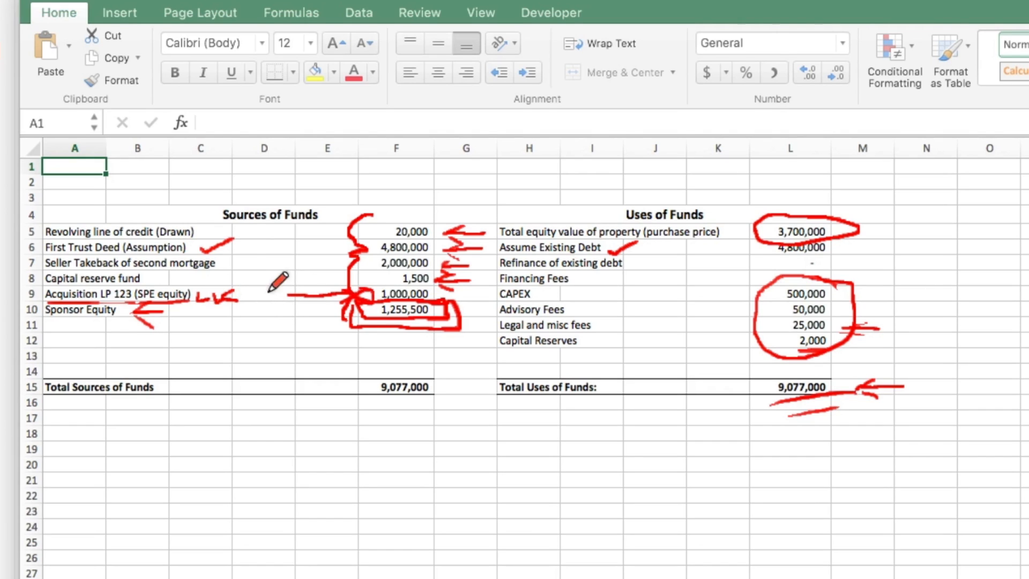
pyautogui.moveTo(430, 318)
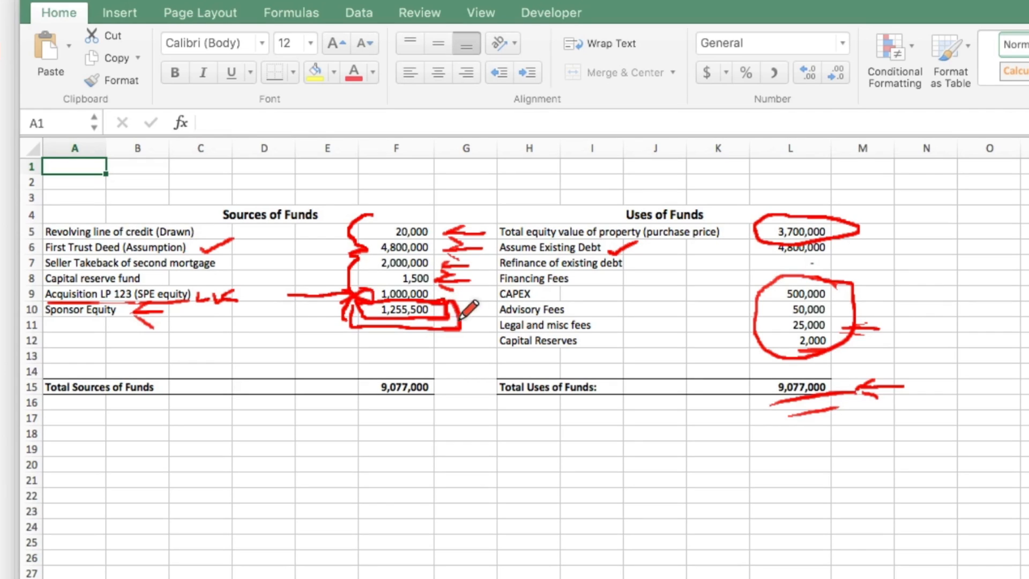
pyautogui.moveTo(306, 300)
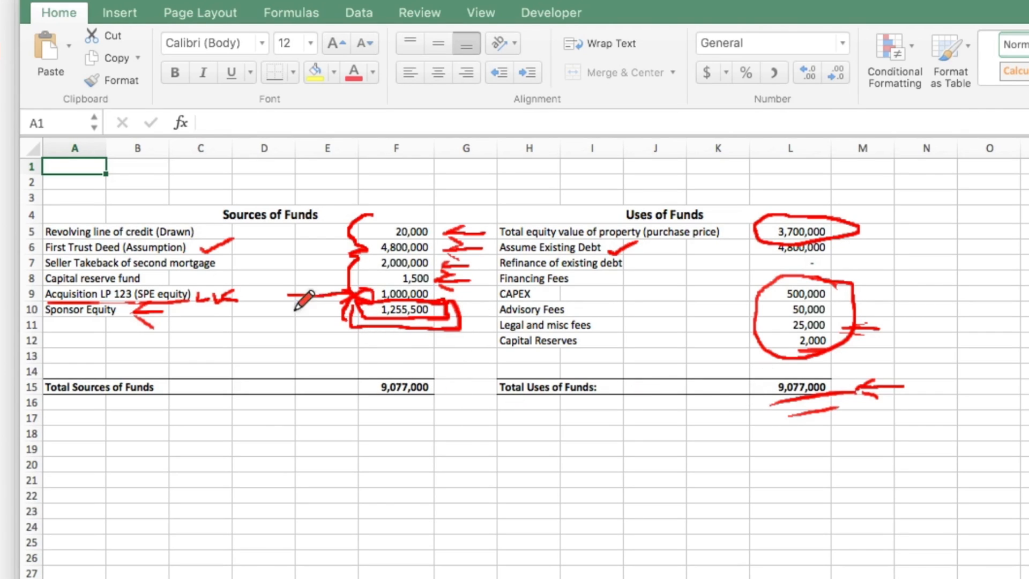
pyautogui.moveTo(172, 223)
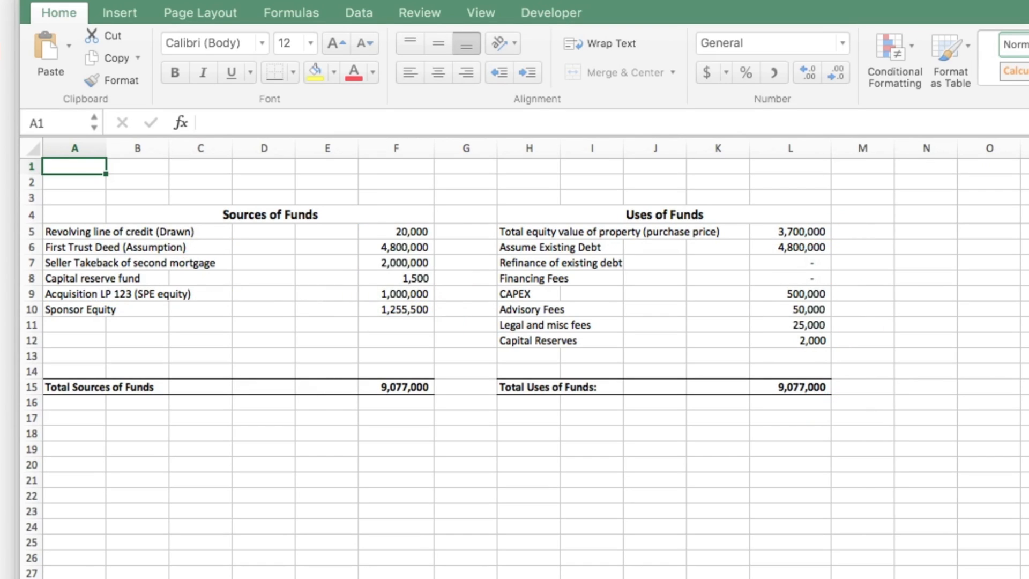
pyautogui.moveTo(69, 29)
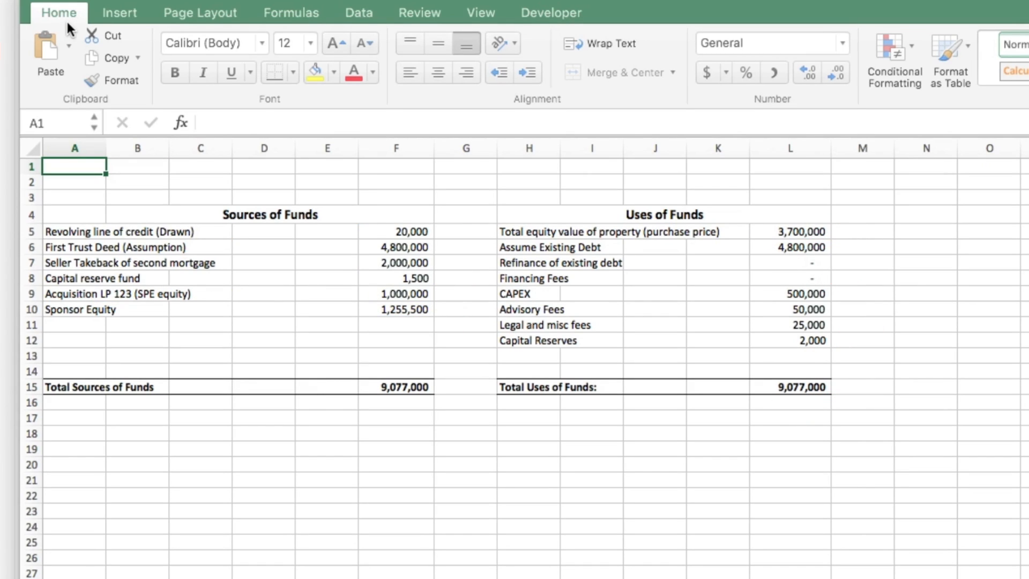
pyautogui.moveTo(439, 296)
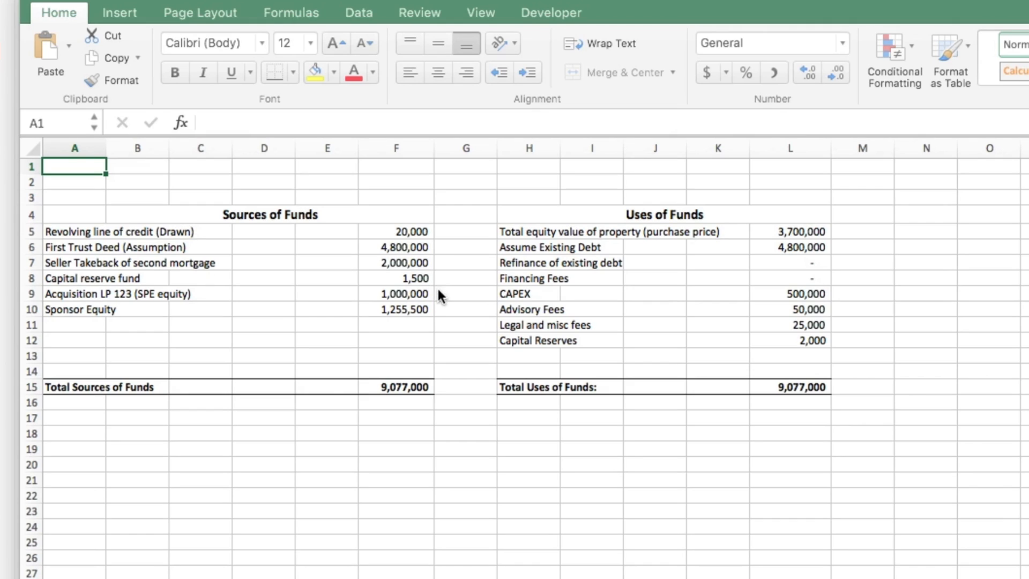
pyautogui.moveTo(816, 354)
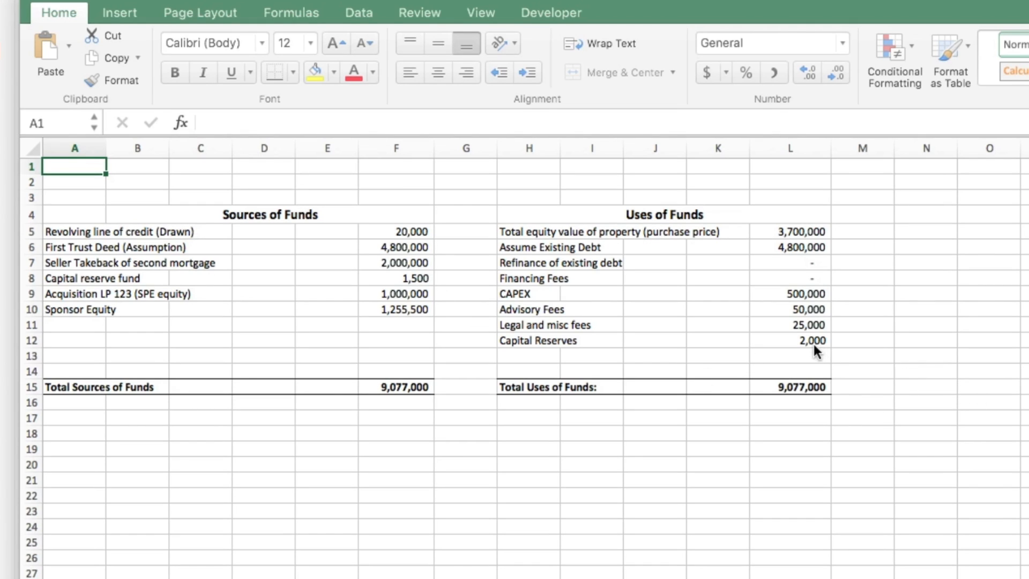
pyautogui.click(811, 340)
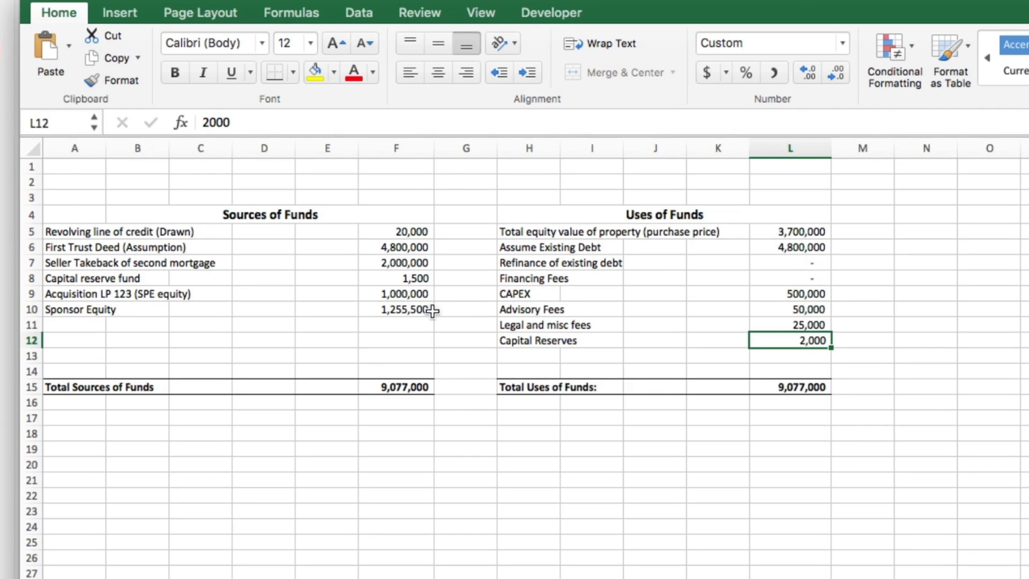
pyautogui.click(395, 309)
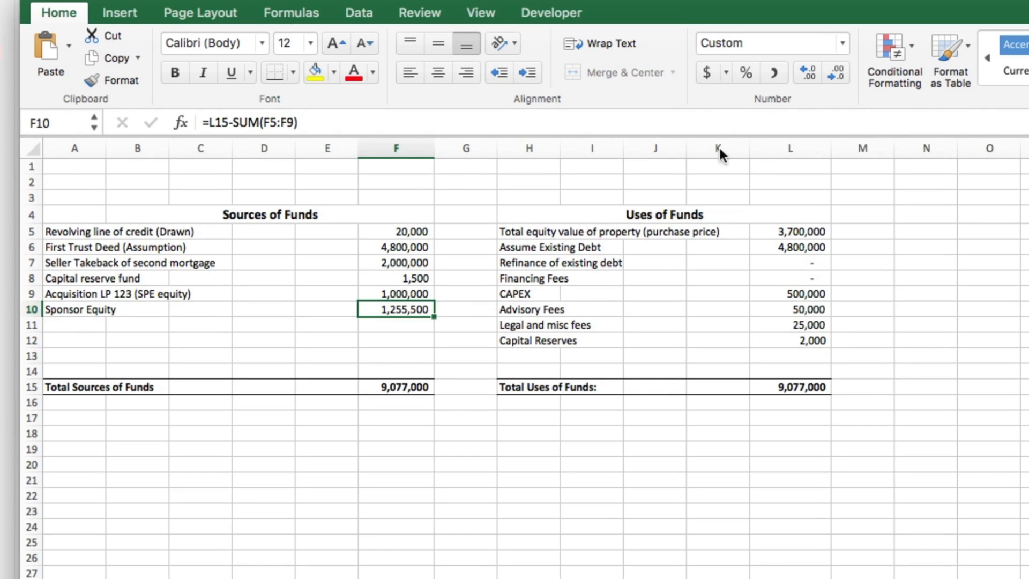
pyautogui.moveTo(412, 231)
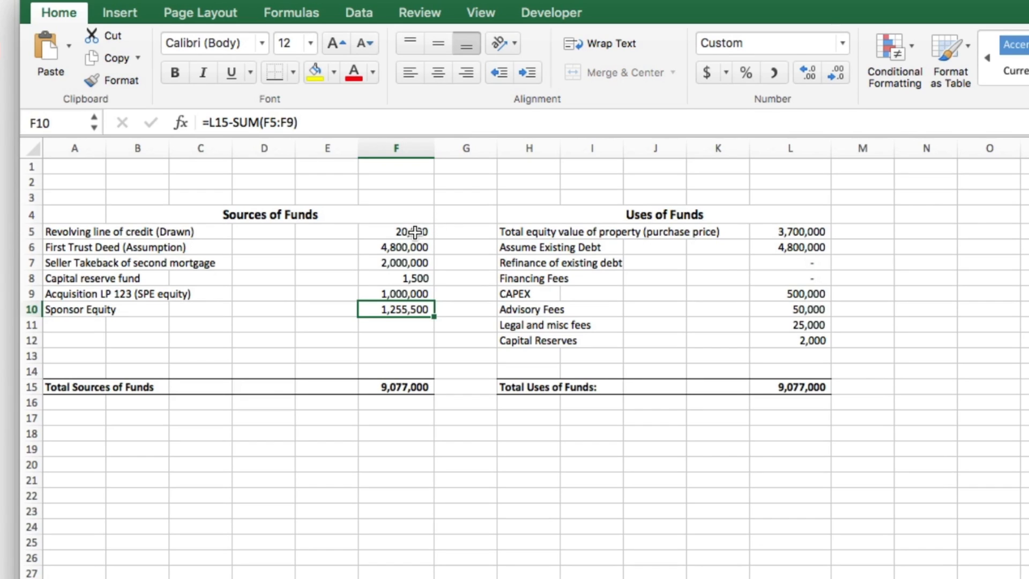
pyautogui.moveTo(395, 231); pyautogui.dragTo(395, 294)
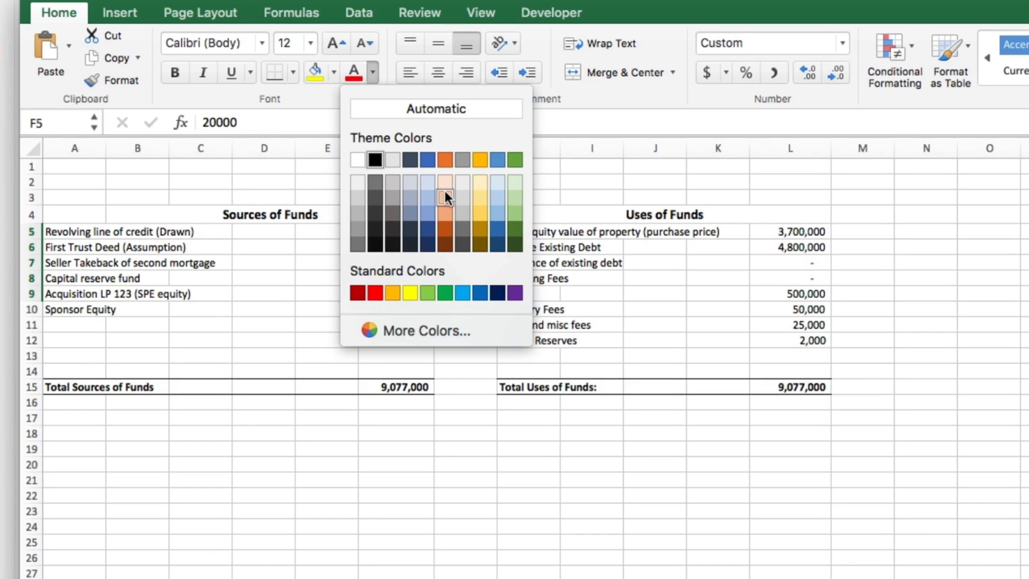
pyautogui.moveTo(427, 189)
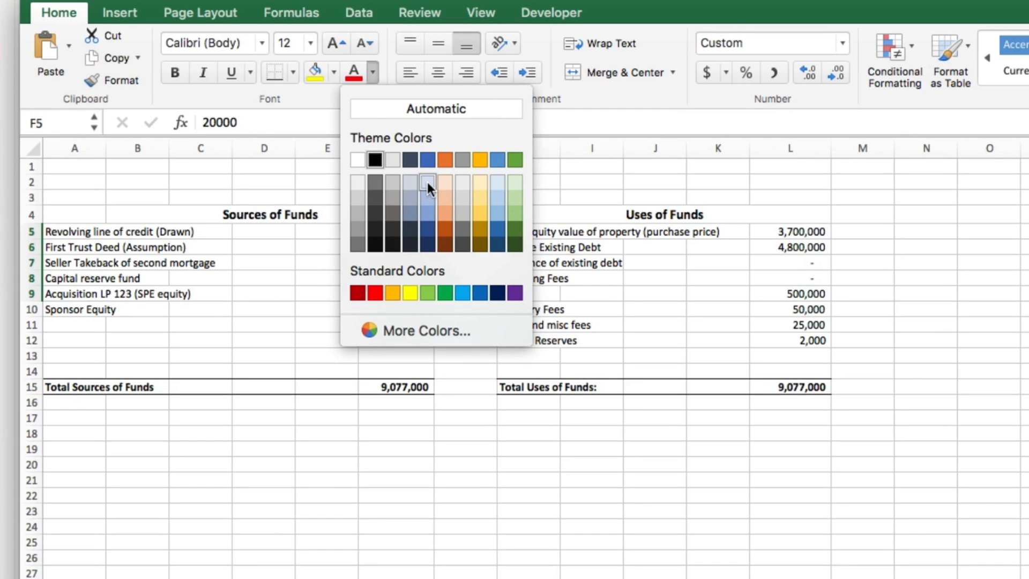
# Colour the input amounts blue and change Capital Reserves to 1,500.
pyautogui.click(427, 182)
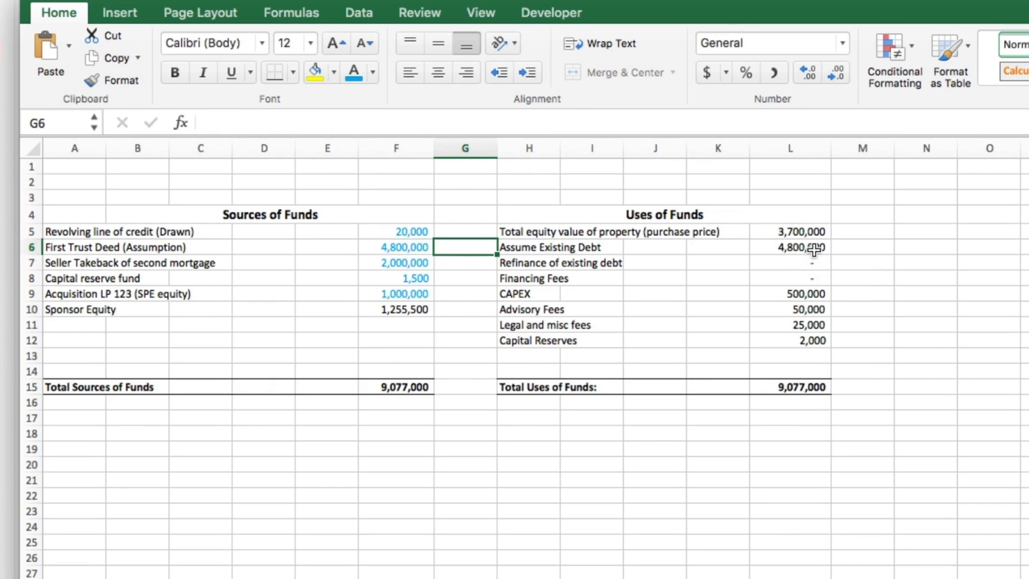
pyautogui.moveTo(801, 321)
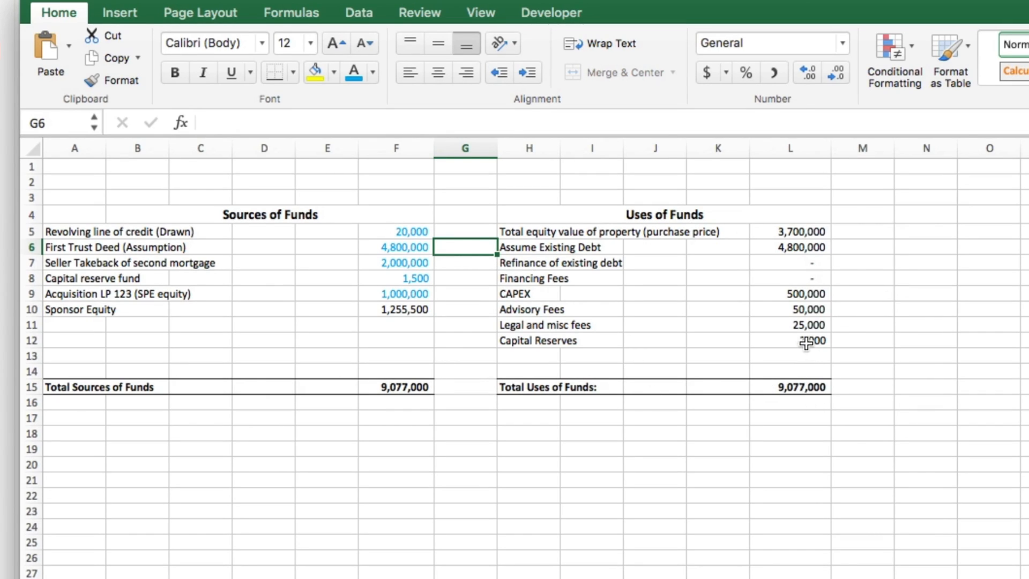
pyautogui.click(790, 340)
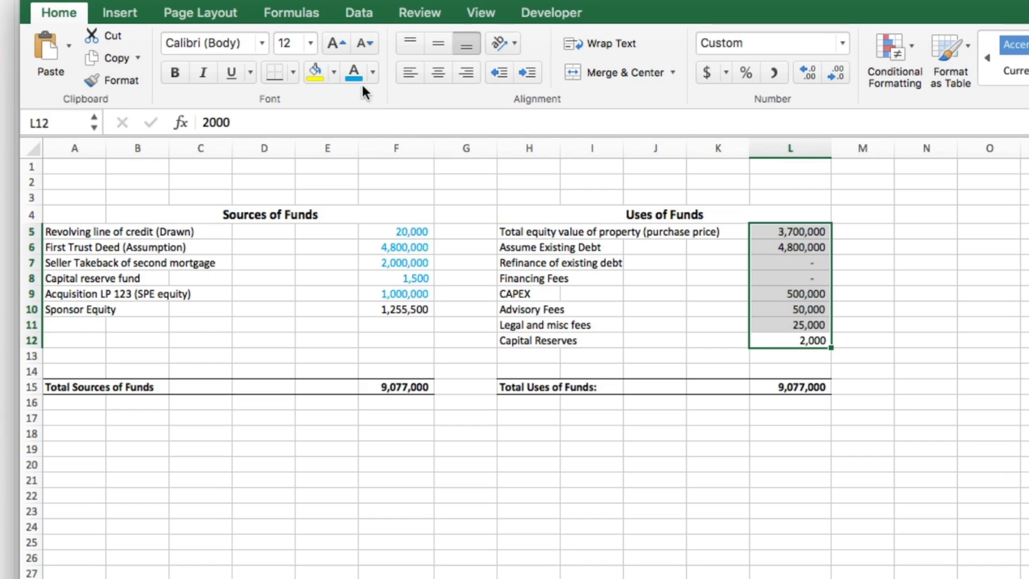
pyautogui.click(988, 324)
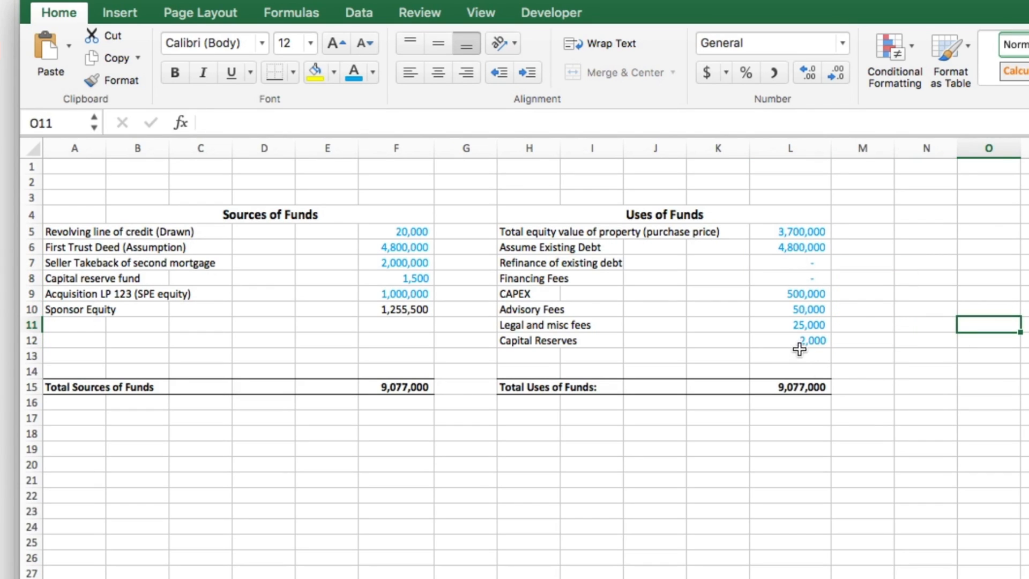
pyautogui.click(790, 340)
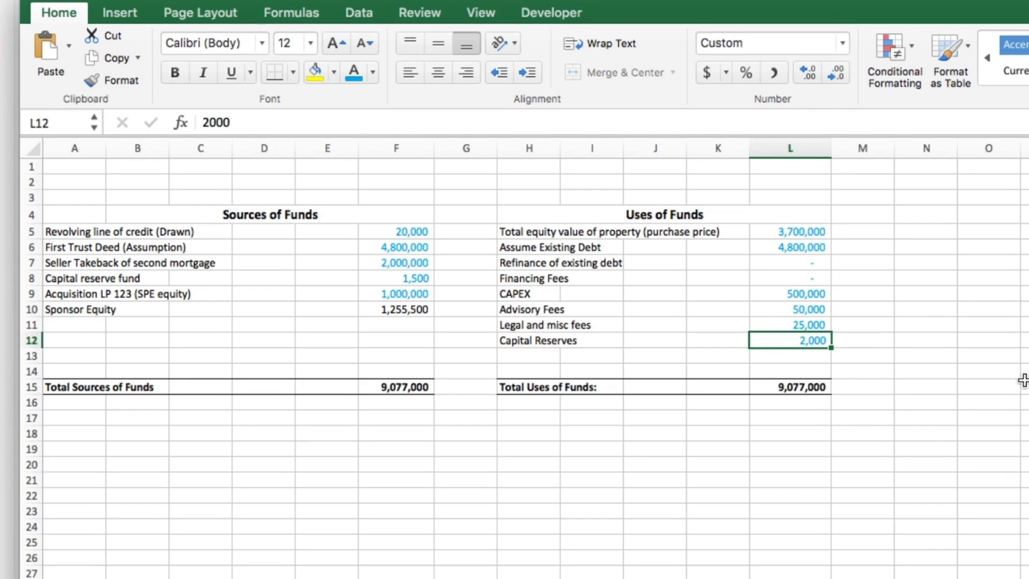
pyautogui.write('1500')
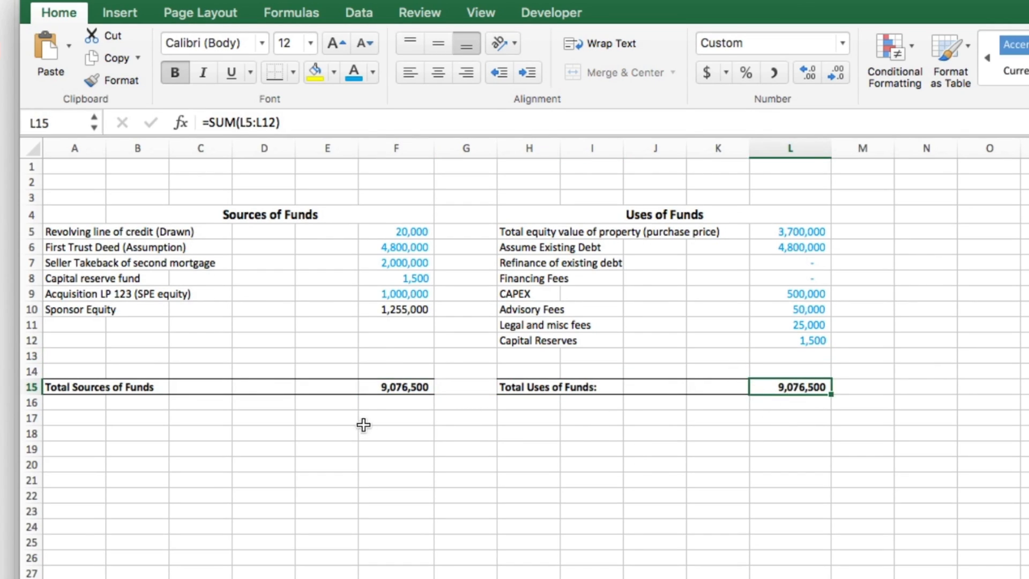
pyautogui.click(396, 386)
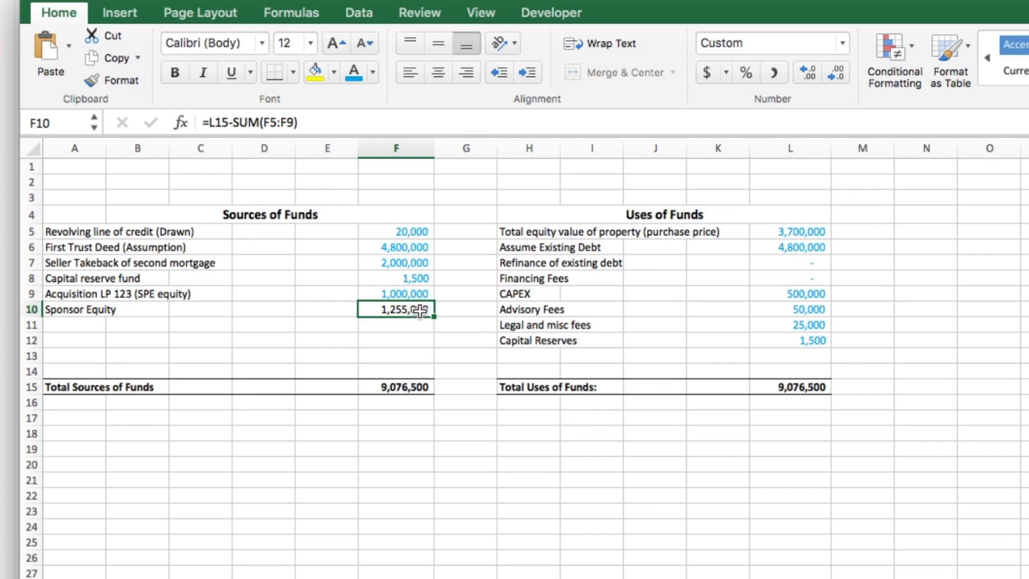
pyautogui.click(790, 340)
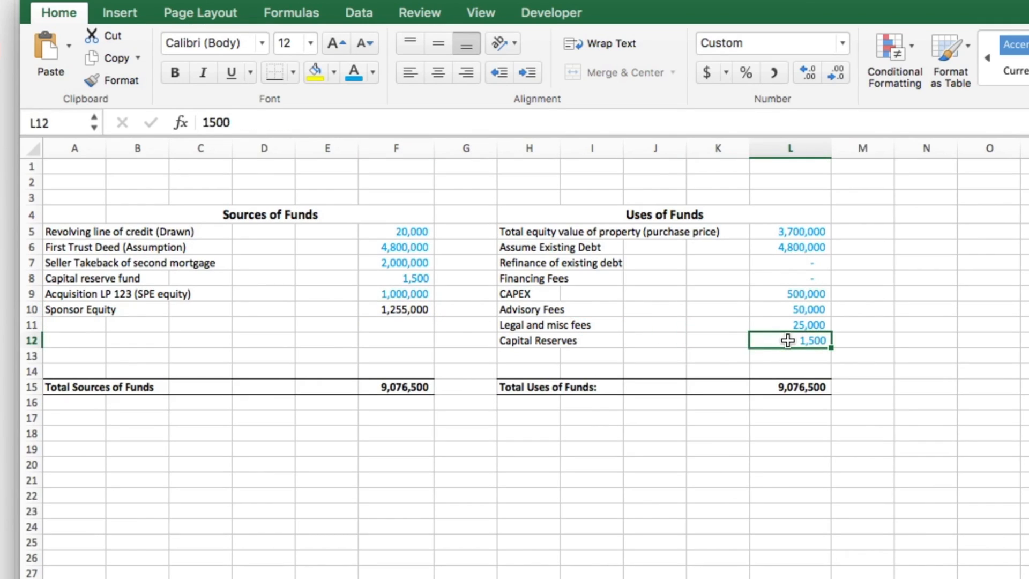
pyautogui.write('2000')
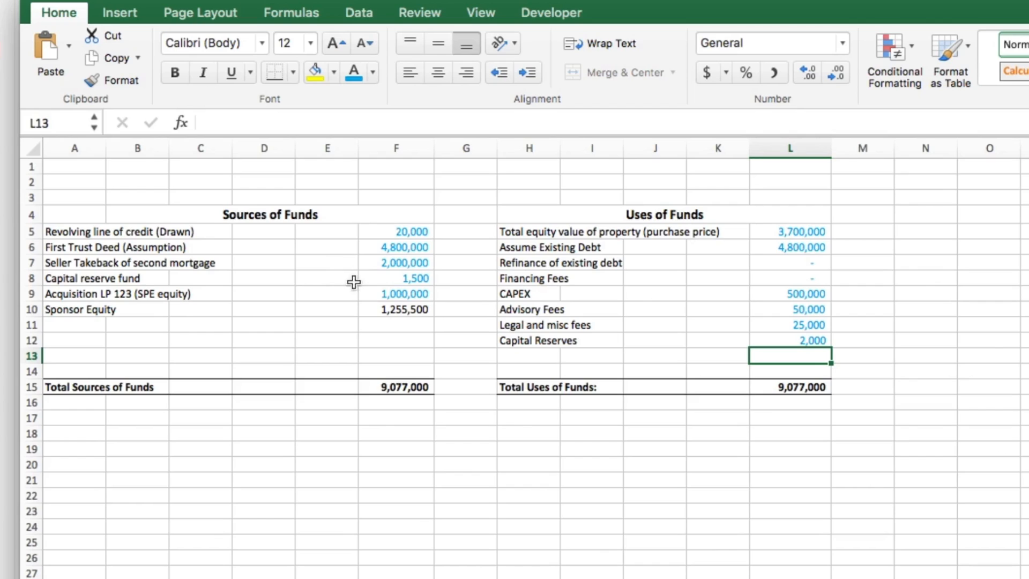
pyautogui.click(395, 294)
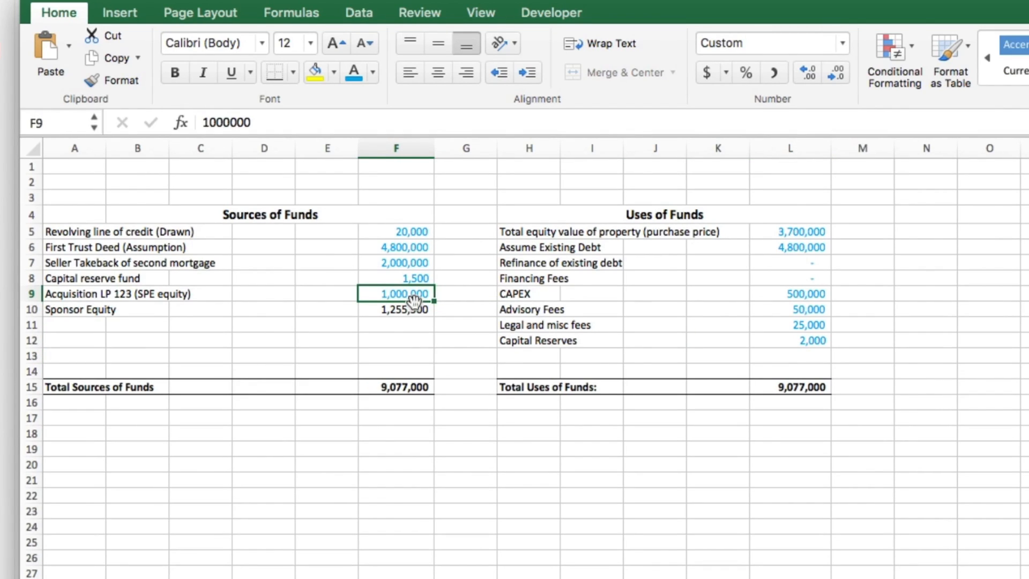
# Enter 2,000,000 for Acquisition LP 123 equity, dropping Sponsor Equity to 255,500.
pyautogui.write('200')
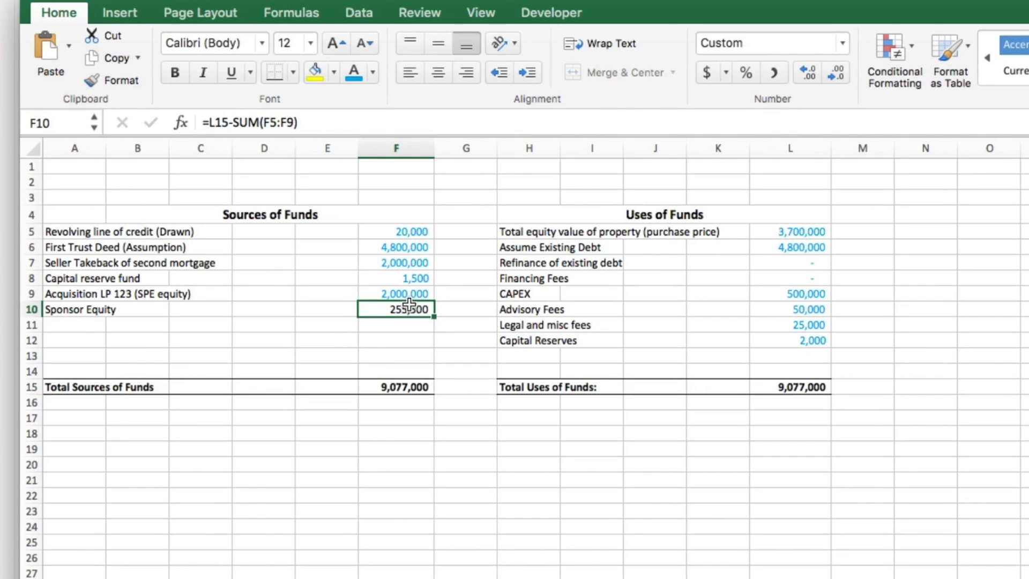
pyautogui.click(263, 310)
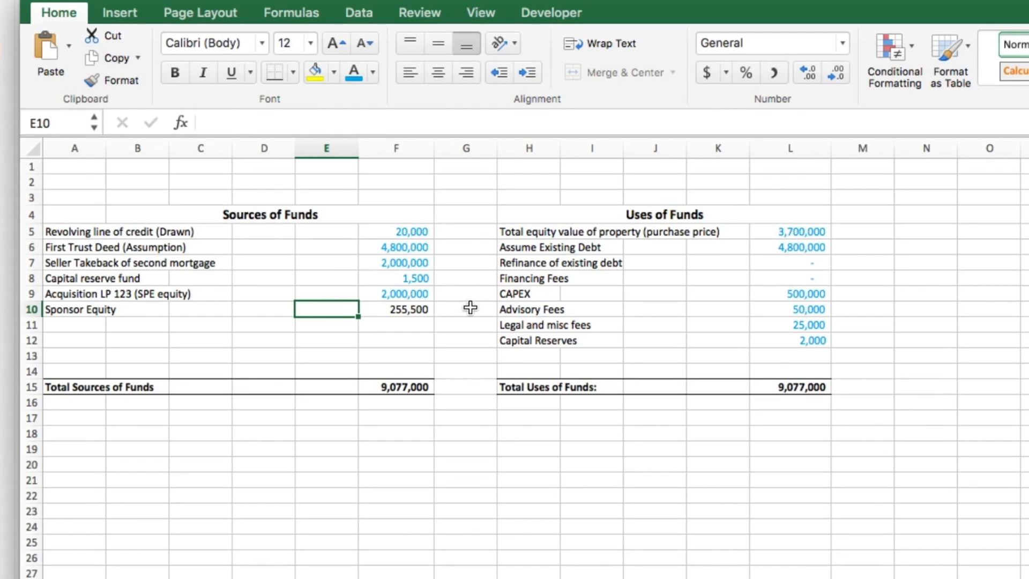
pyautogui.moveTo(521, 281)
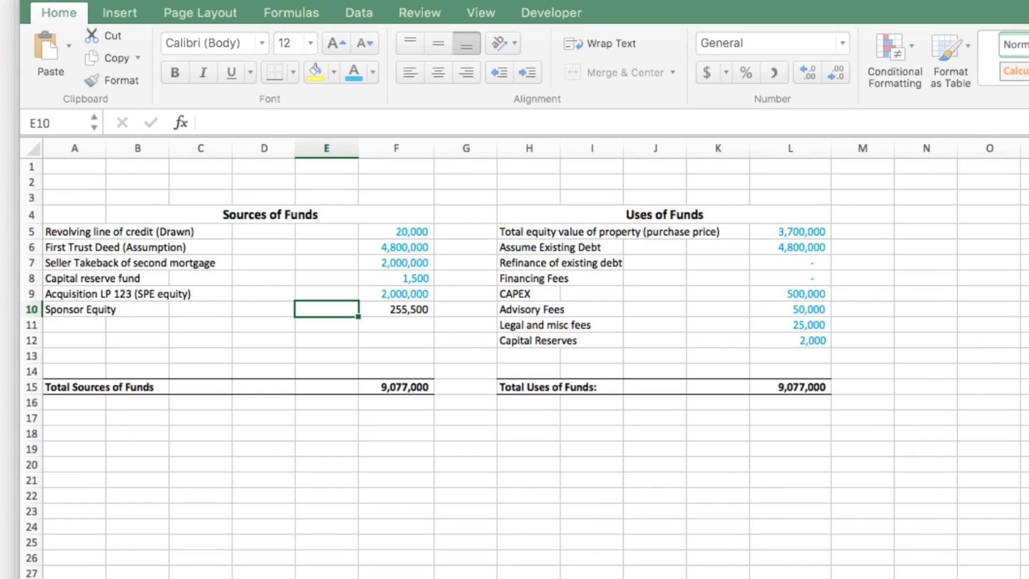
# Enter the Sponsor Equity ratio in G10 and format it as a percentage showing 3%.
pyautogui.click(465, 309)
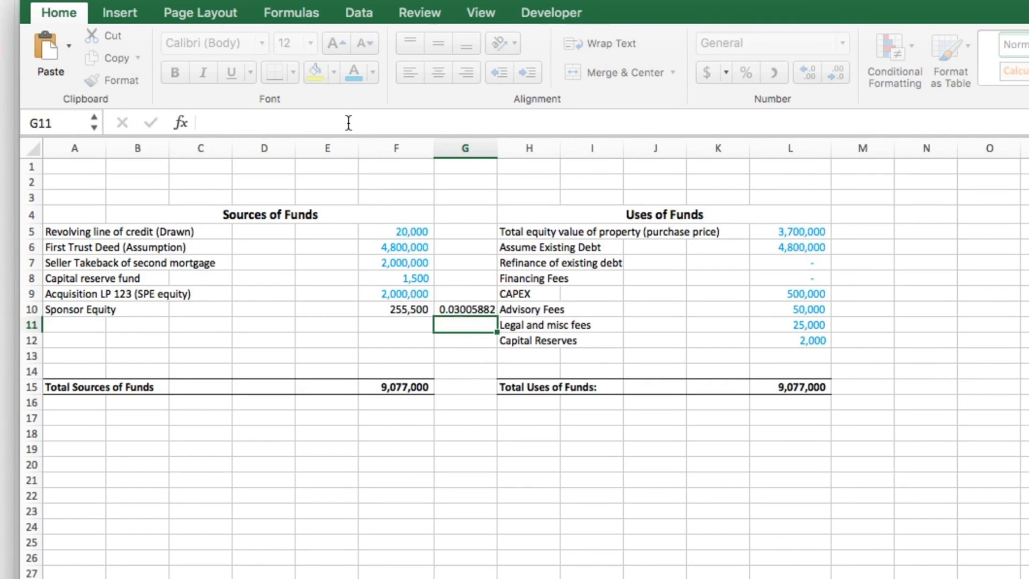
pyautogui.click(465, 309)
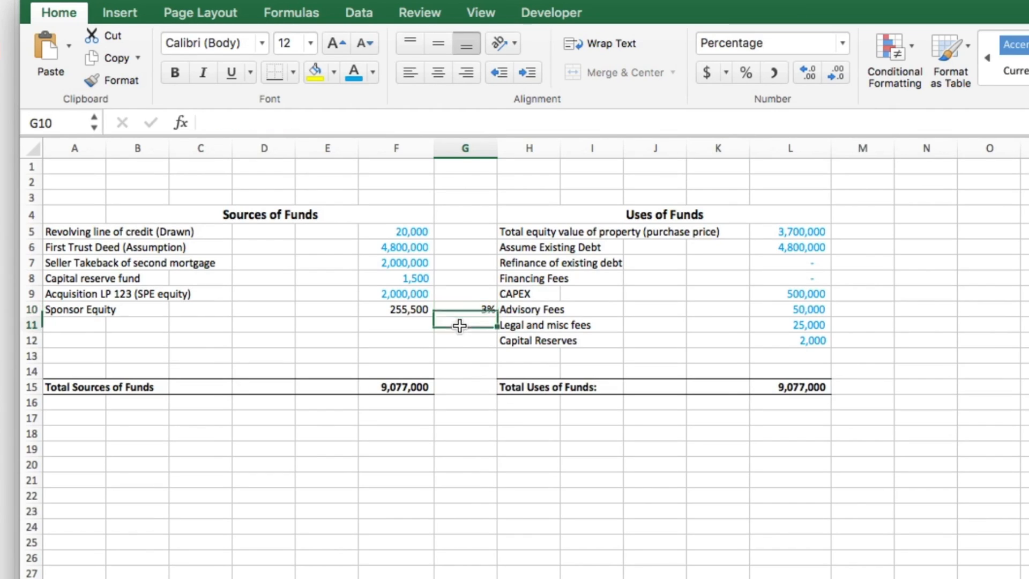
pyautogui.click(465, 324)
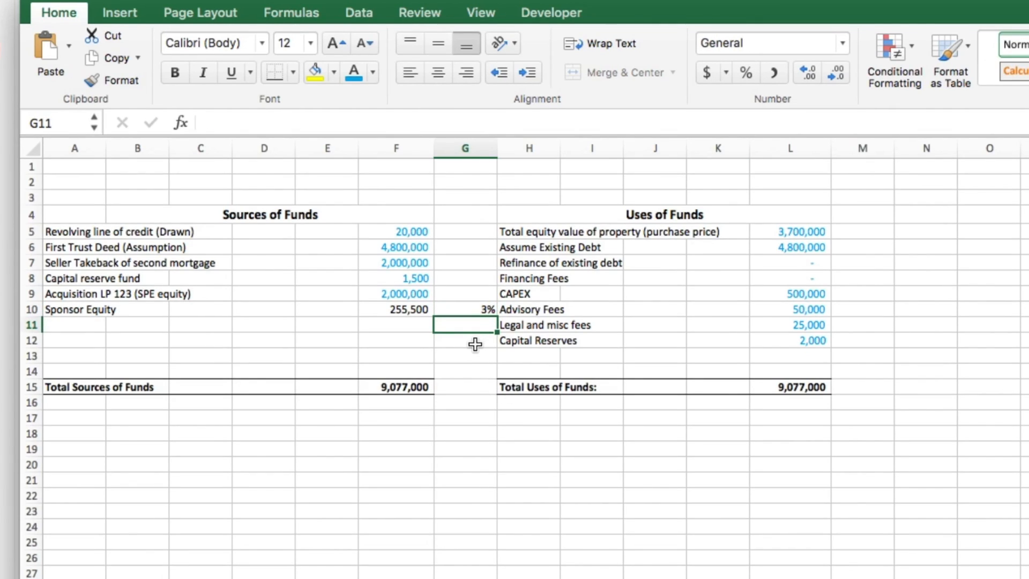
pyautogui.moveTo(811, 275)
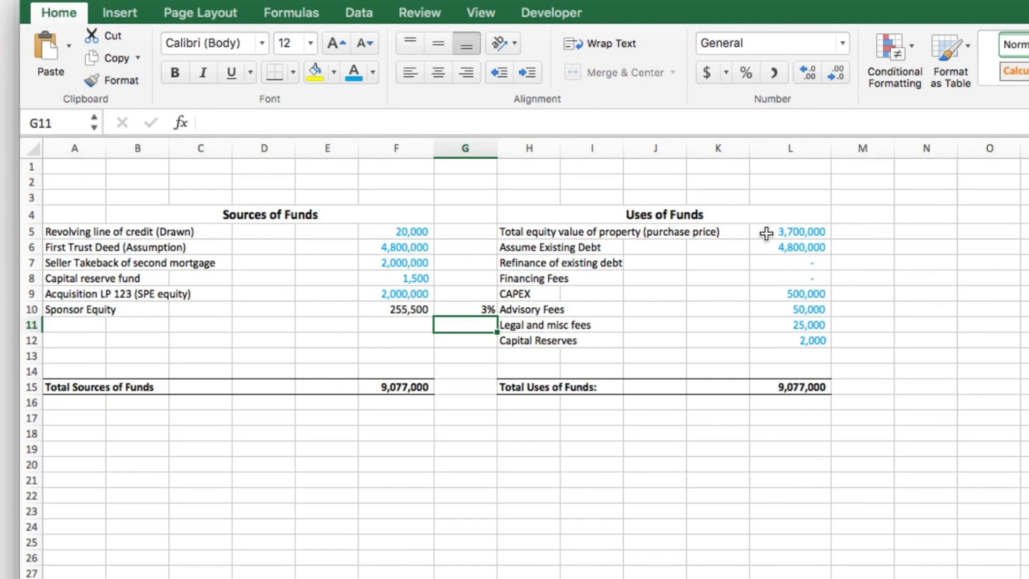
pyautogui.moveTo(511, 309)
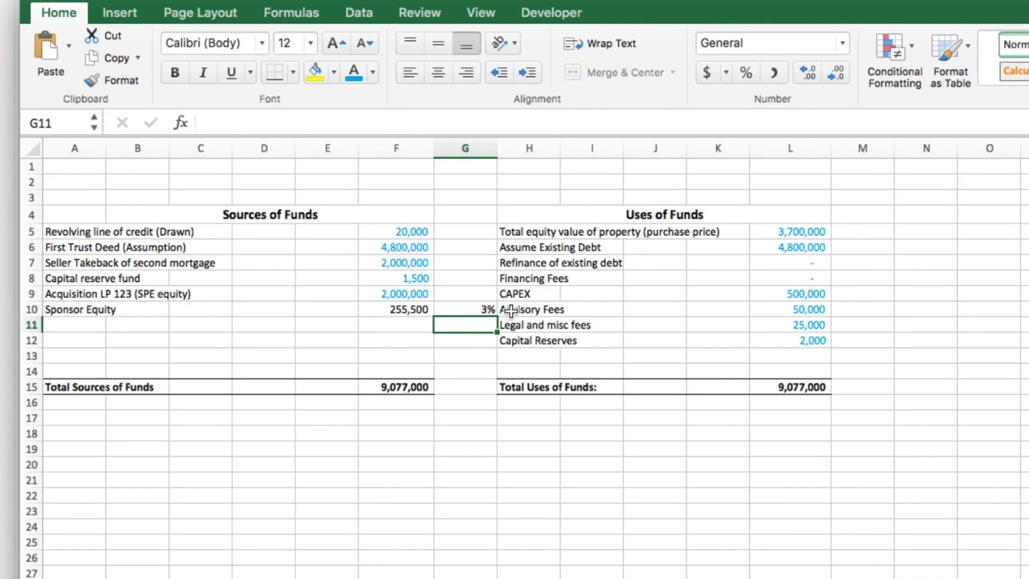
pyautogui.moveTo(410, 309)
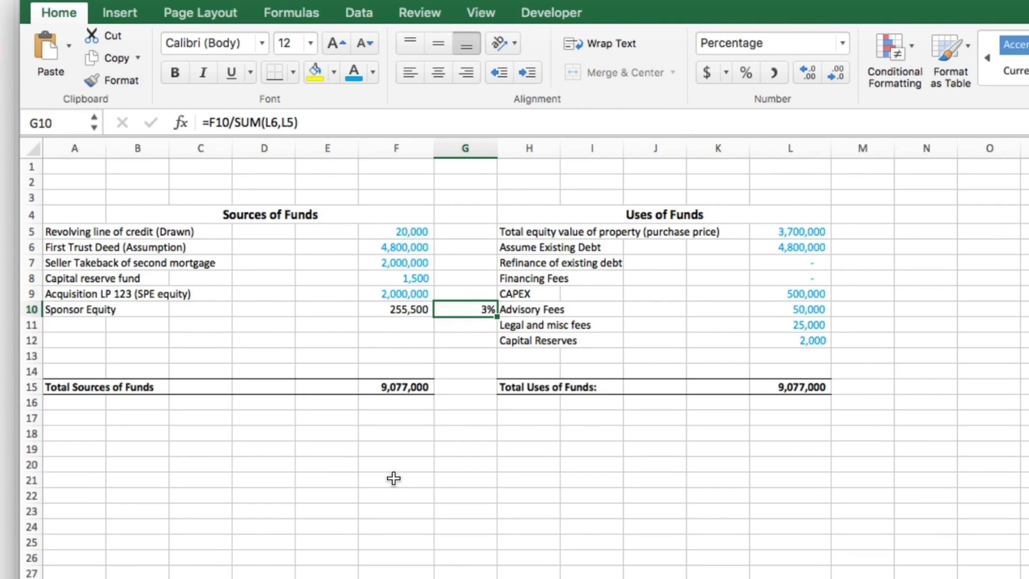
pyautogui.moveTo(457, 463)
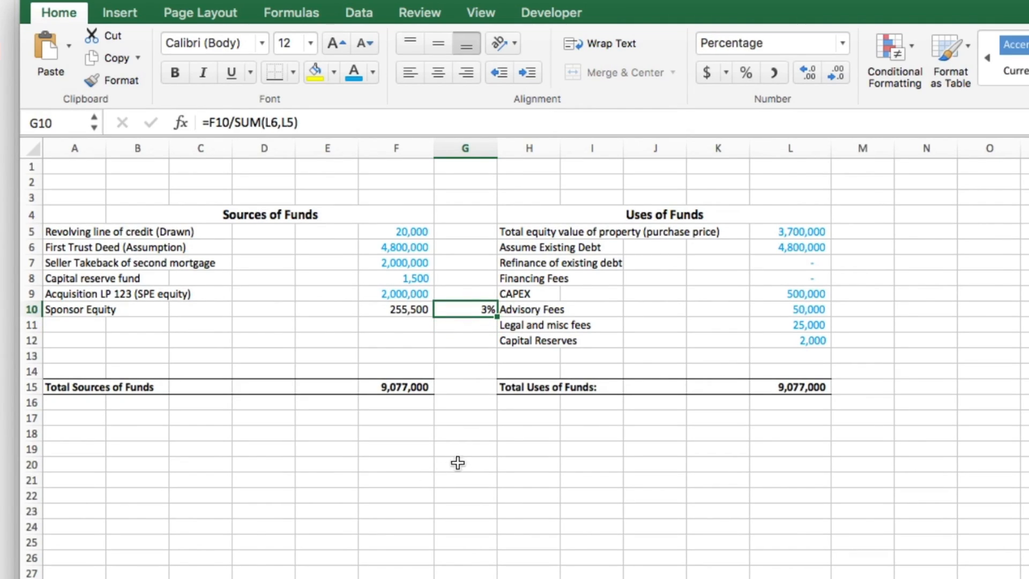
pyautogui.moveTo(135, 314)
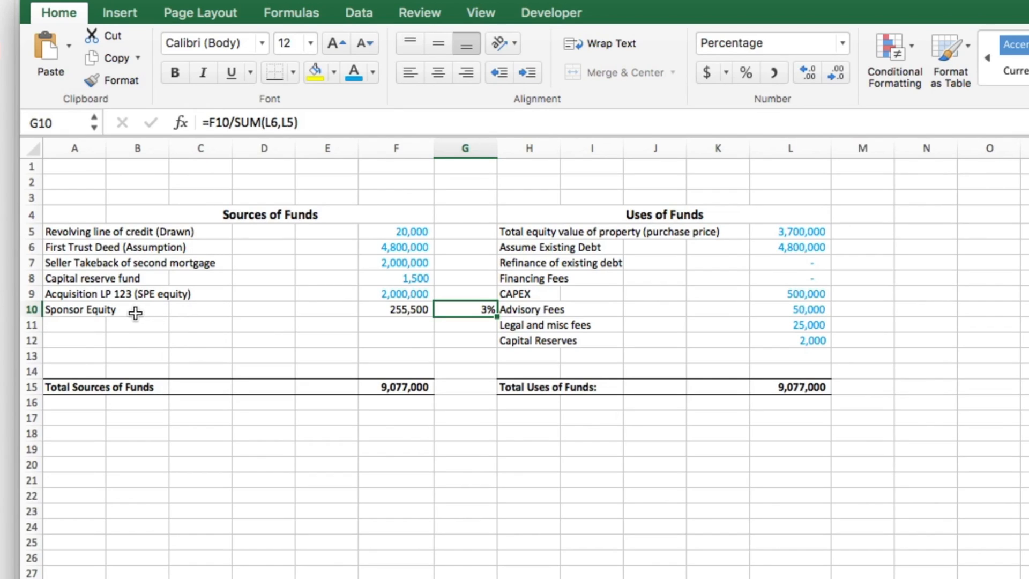
pyautogui.moveTo(424, 309)
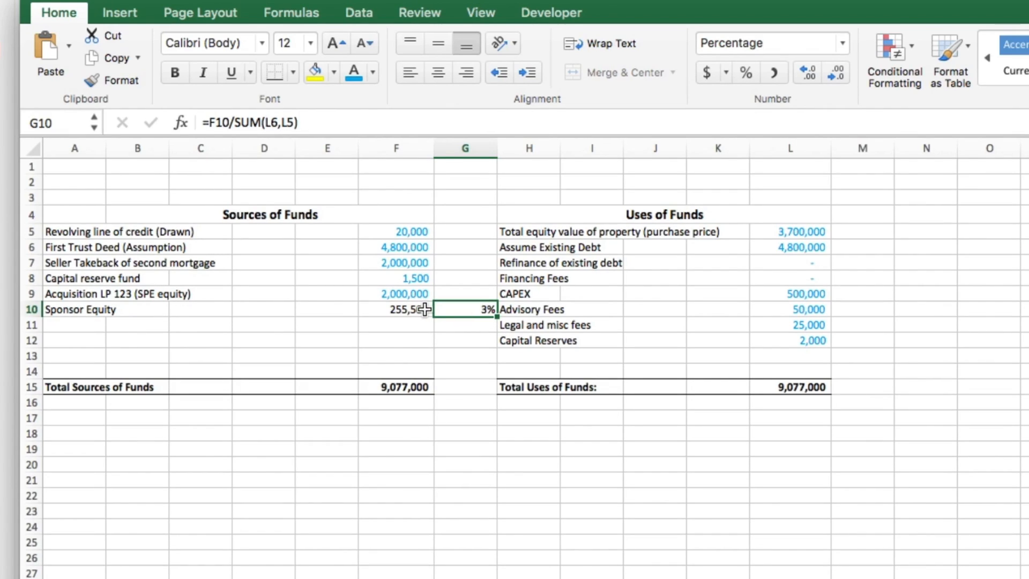
pyautogui.moveTo(455, 331)
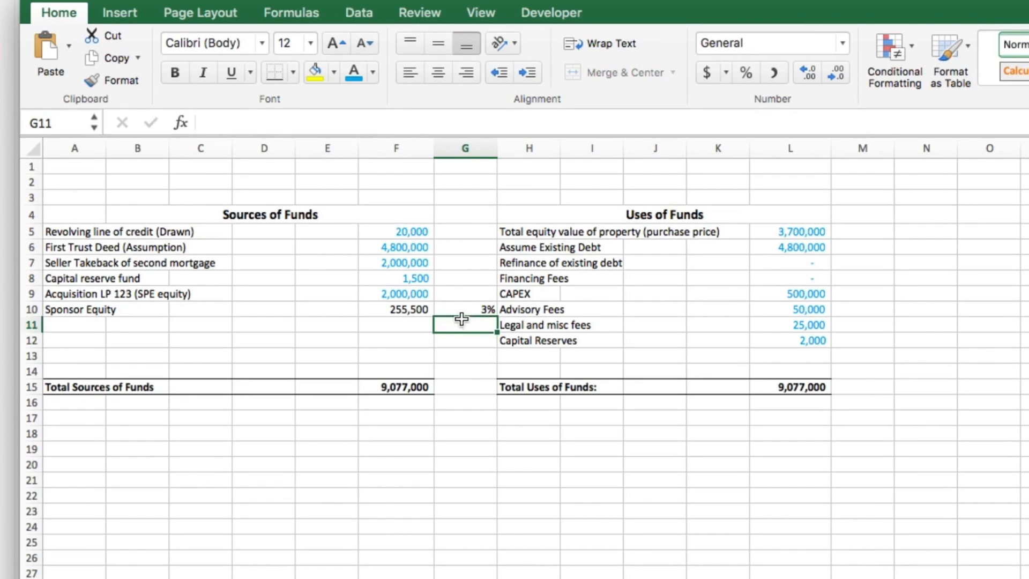
pyautogui.moveTo(414, 310)
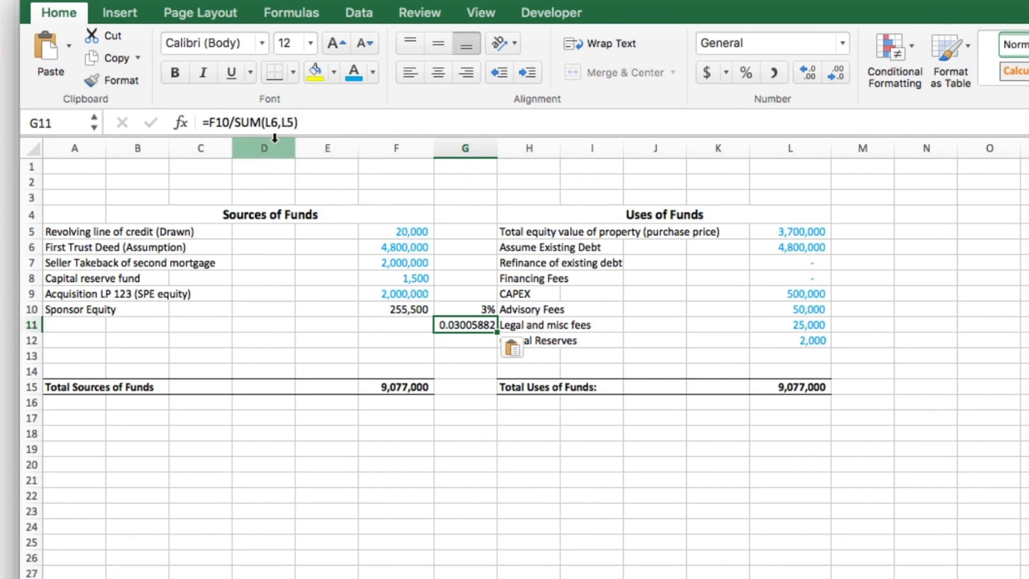
pyautogui.moveTo(231, 135)
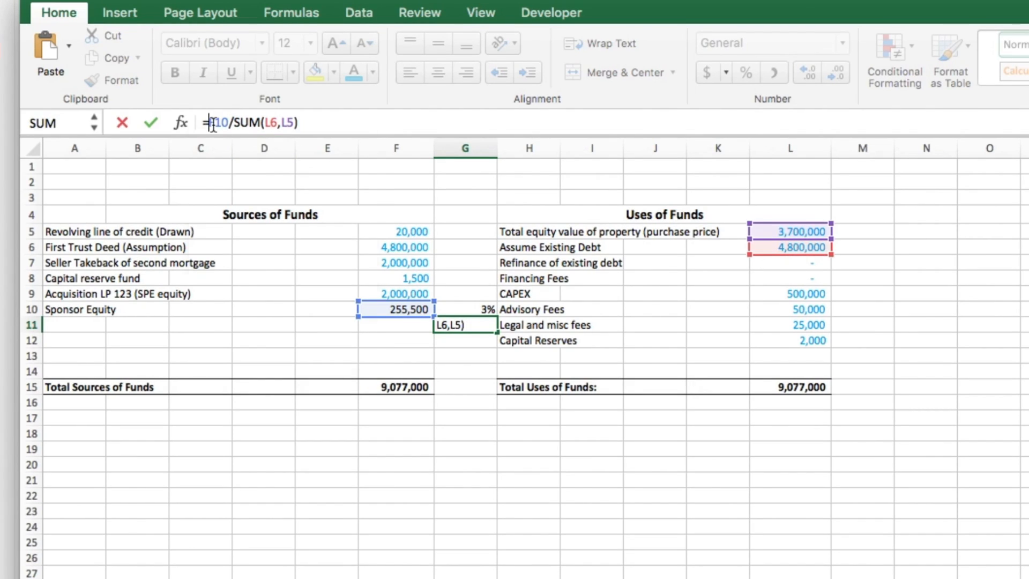
# Add a 27% combined LP and Sponsor Equity ratio below the 3% figure.
pyautogui.write('SUM(')
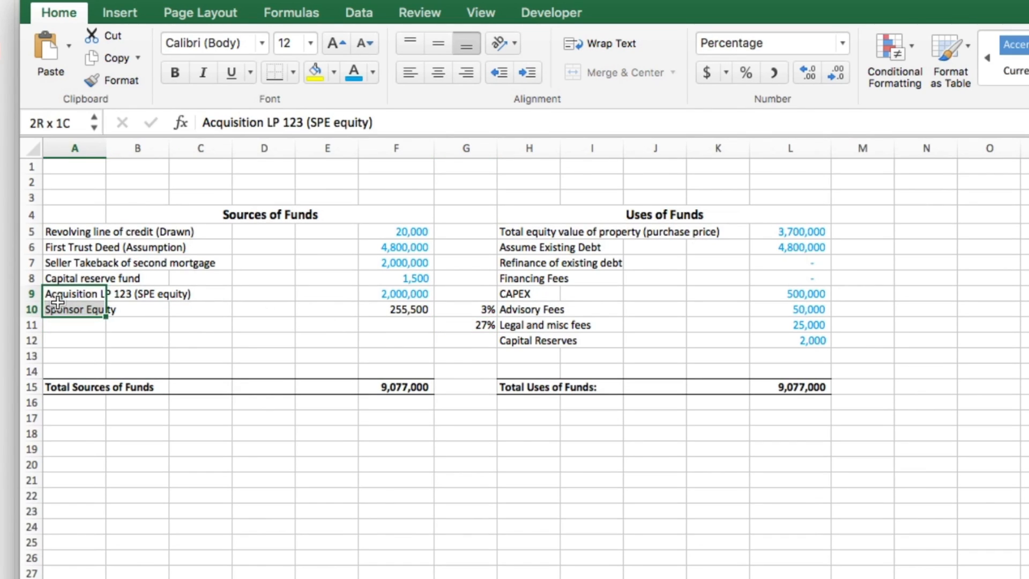
pyautogui.moveTo(74, 293); pyautogui.dragTo(137, 309)
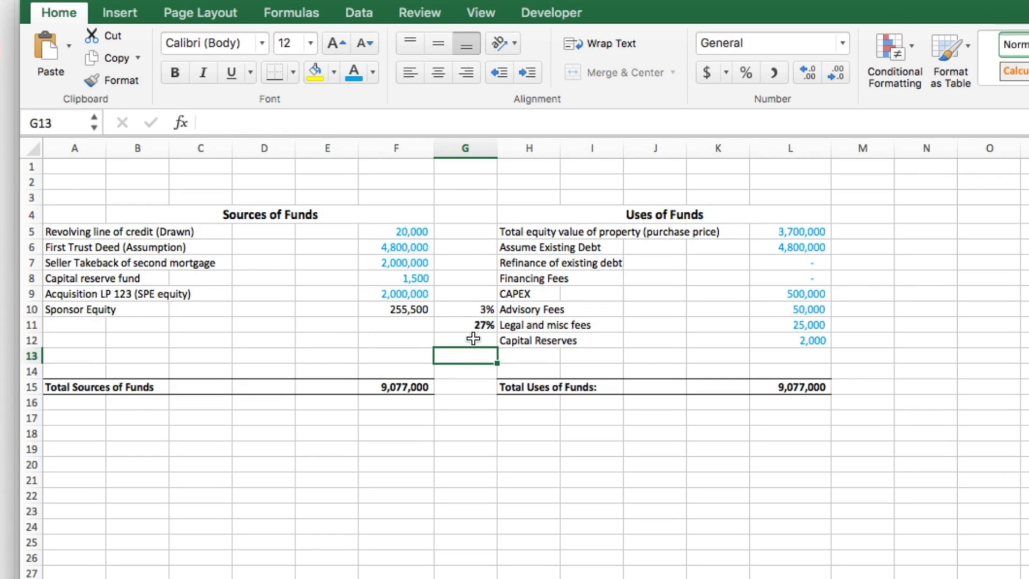
pyautogui.click(465, 325)
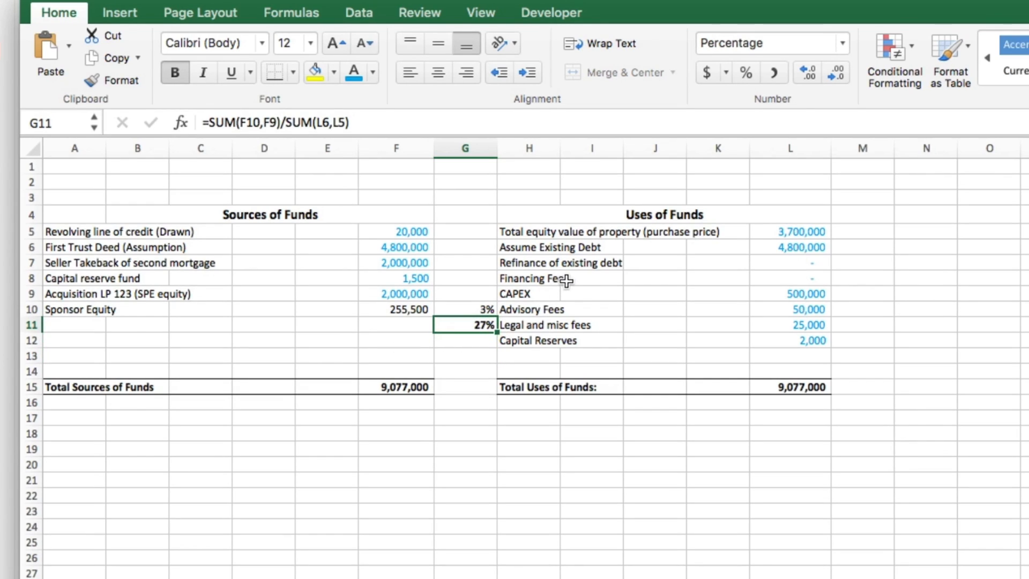
pyautogui.moveTo(499, 289)
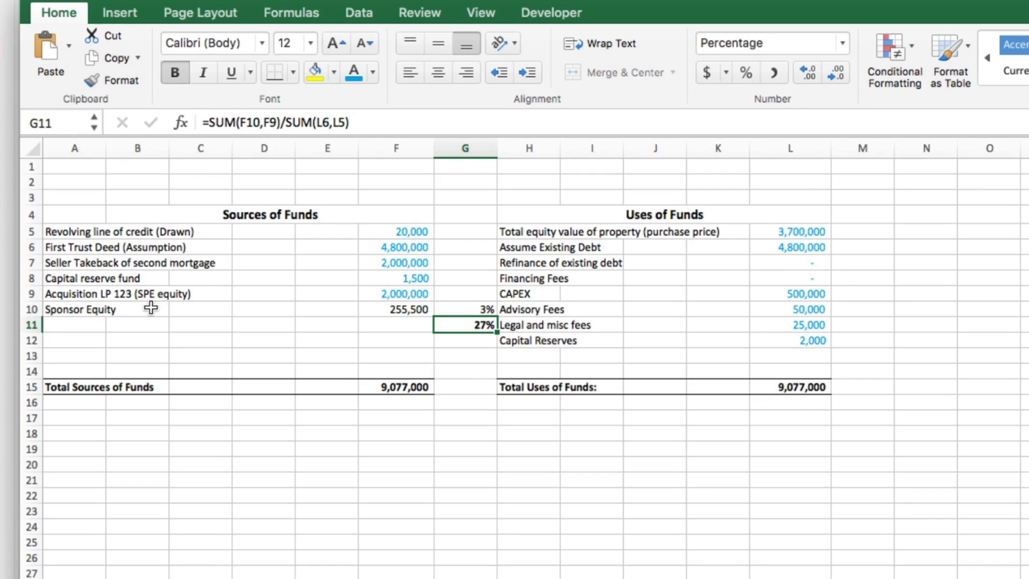
pyautogui.moveTo(278, 321)
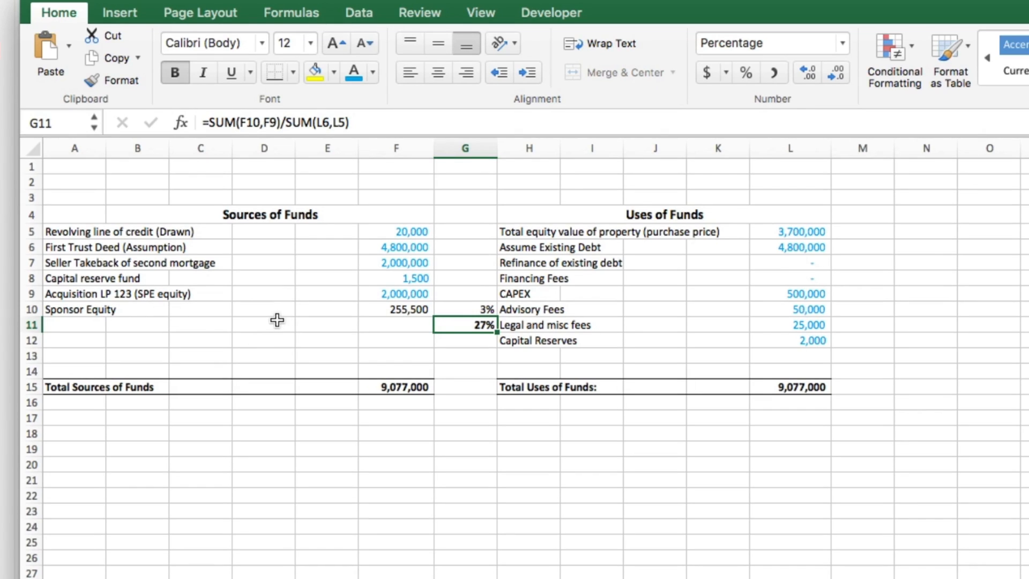
pyautogui.moveTo(318, 304)
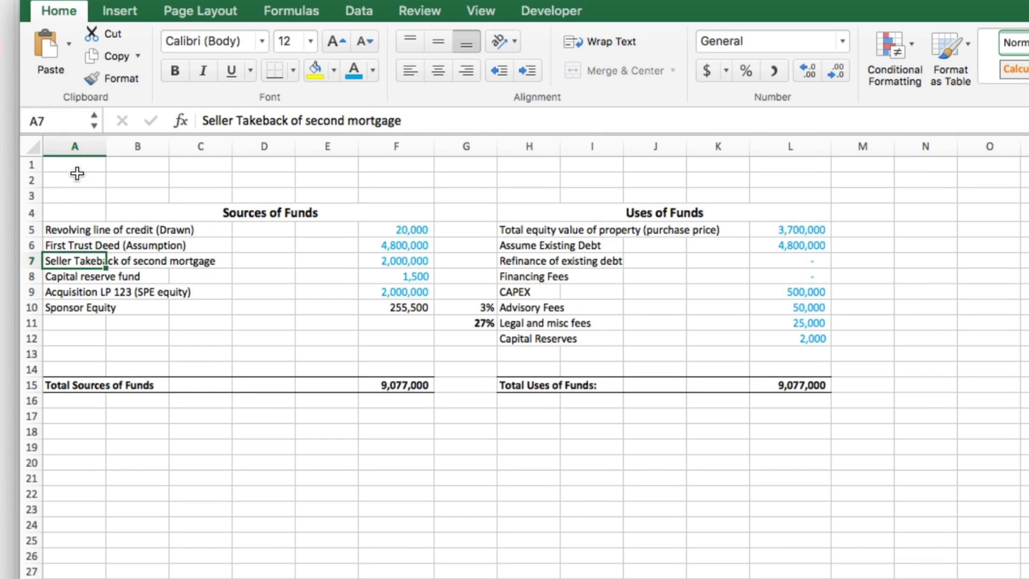
# Set Financing Fees to =F7*.02, giving 40,000 and totals of 9,117,000.
pyautogui.click(74, 164)
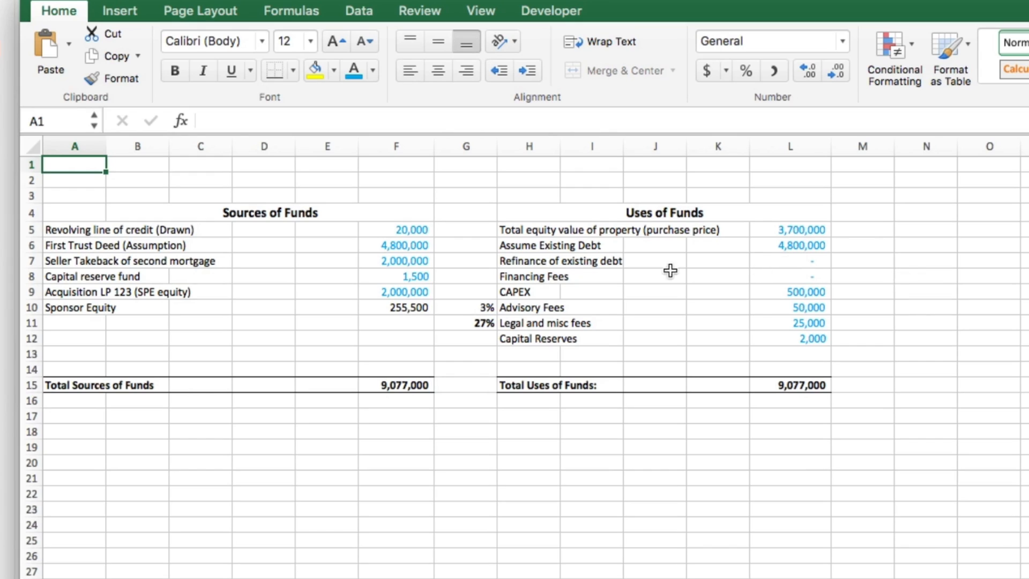
pyautogui.moveTo(582, 279)
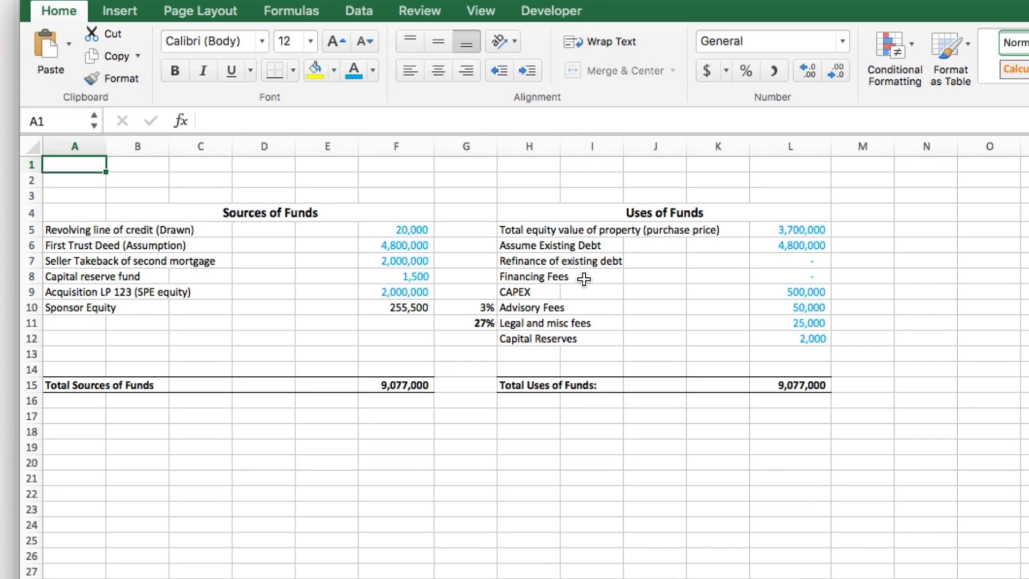
pyautogui.click(790, 276)
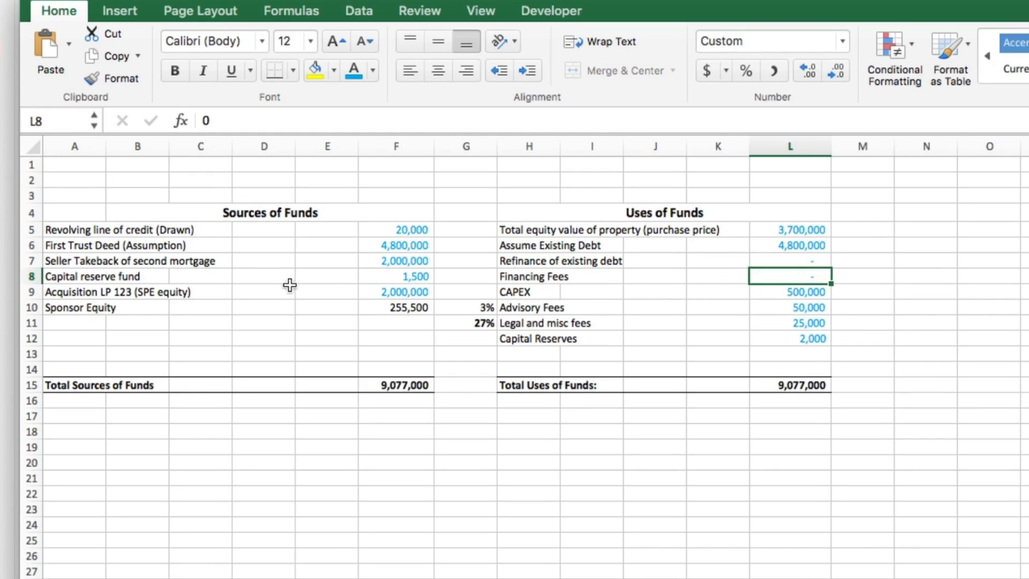
pyautogui.moveTo(327, 168)
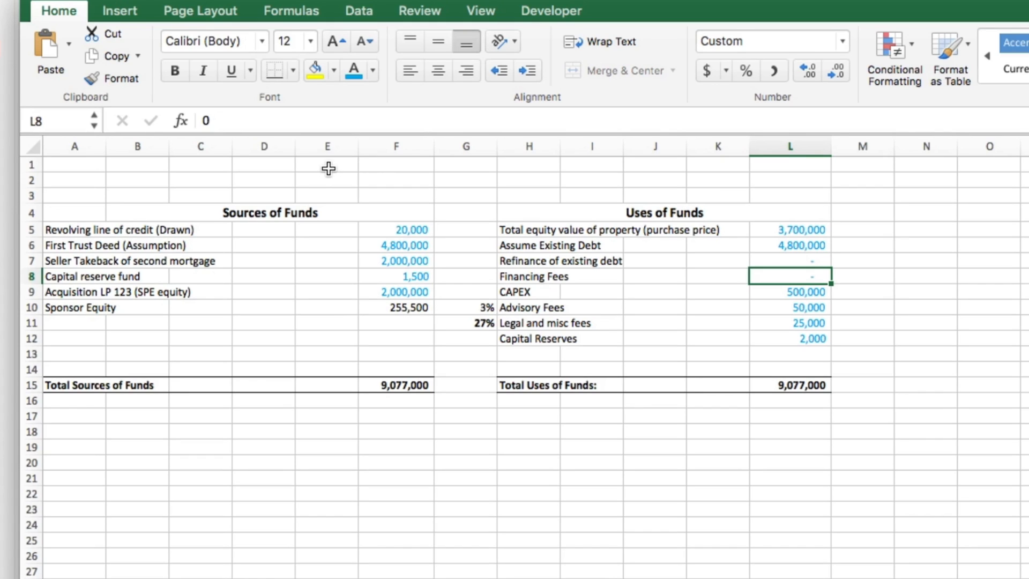
pyautogui.write('=F7')
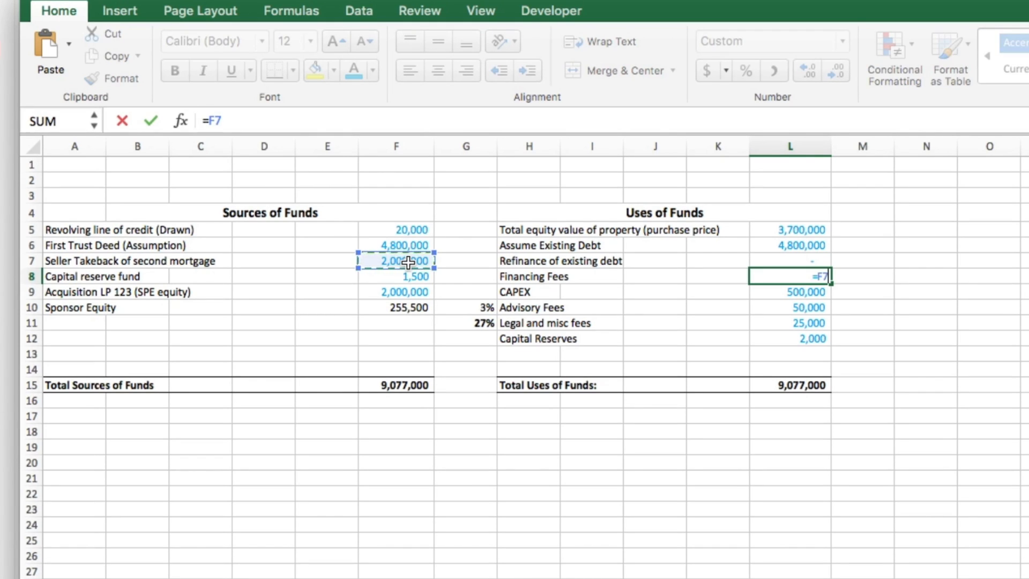
pyautogui.write('*.')
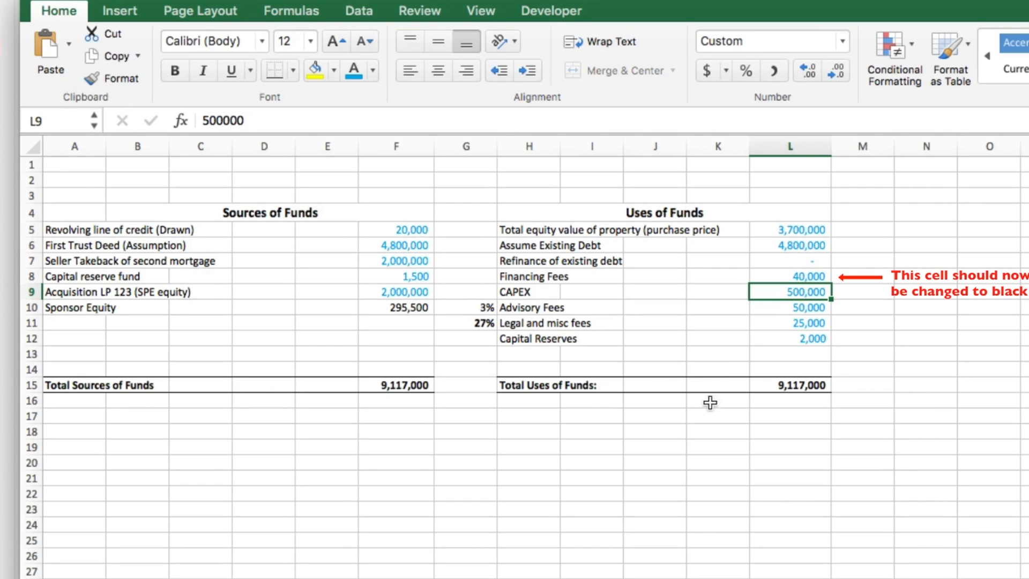
pyautogui.moveTo(789, 398)
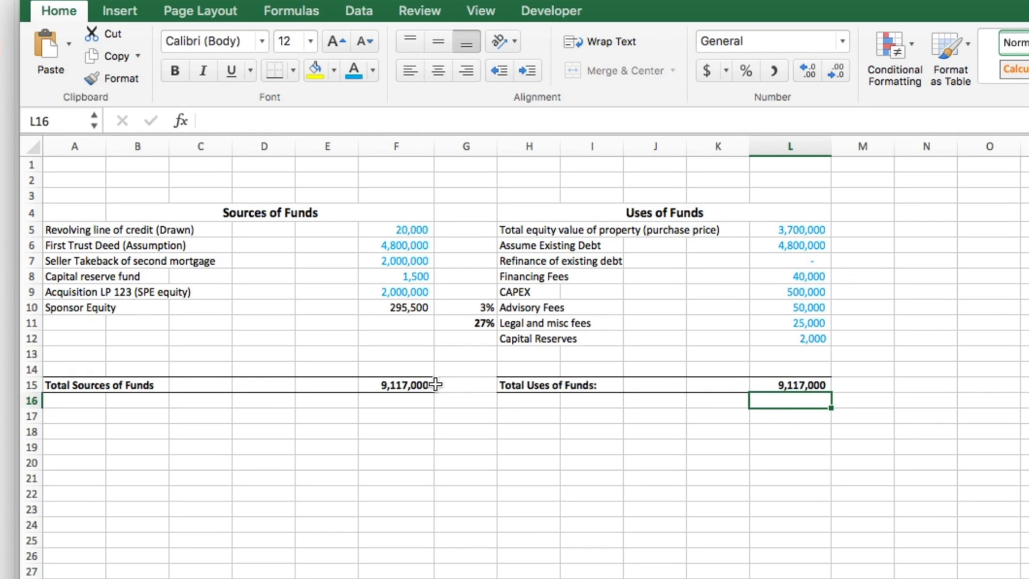
pyautogui.moveTo(378, 386)
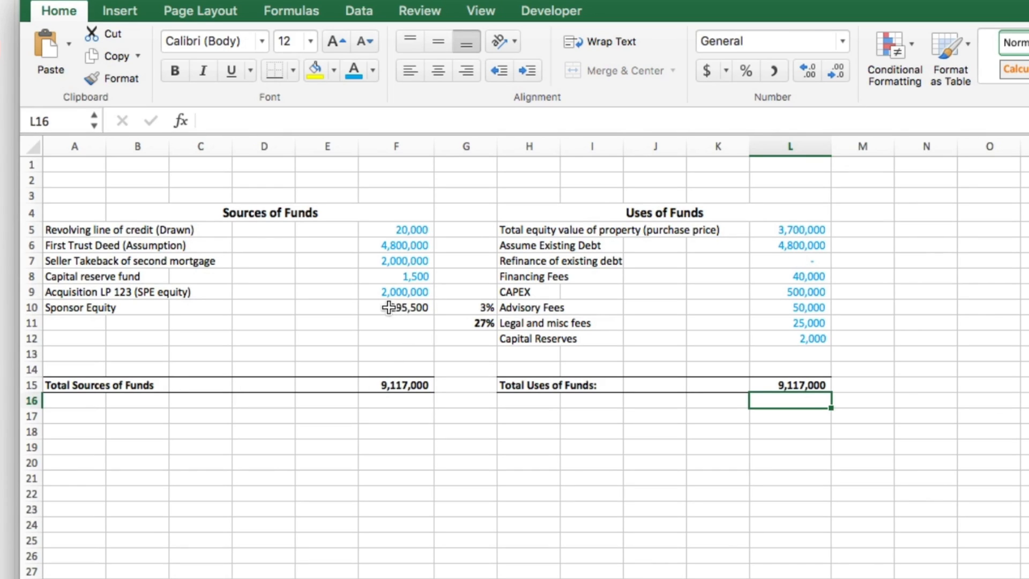
pyautogui.click(396, 307)
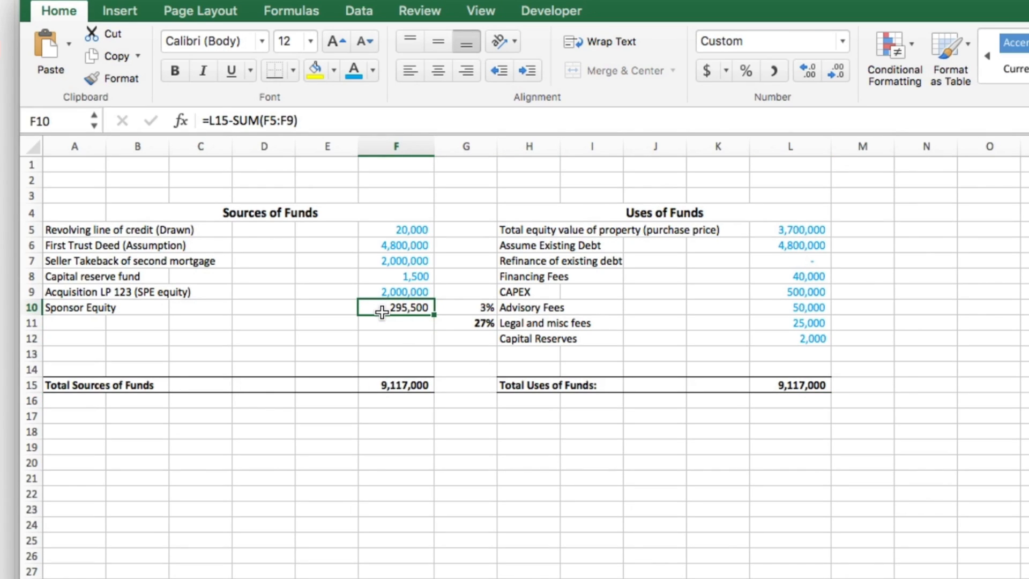
pyautogui.moveTo(471, 295)
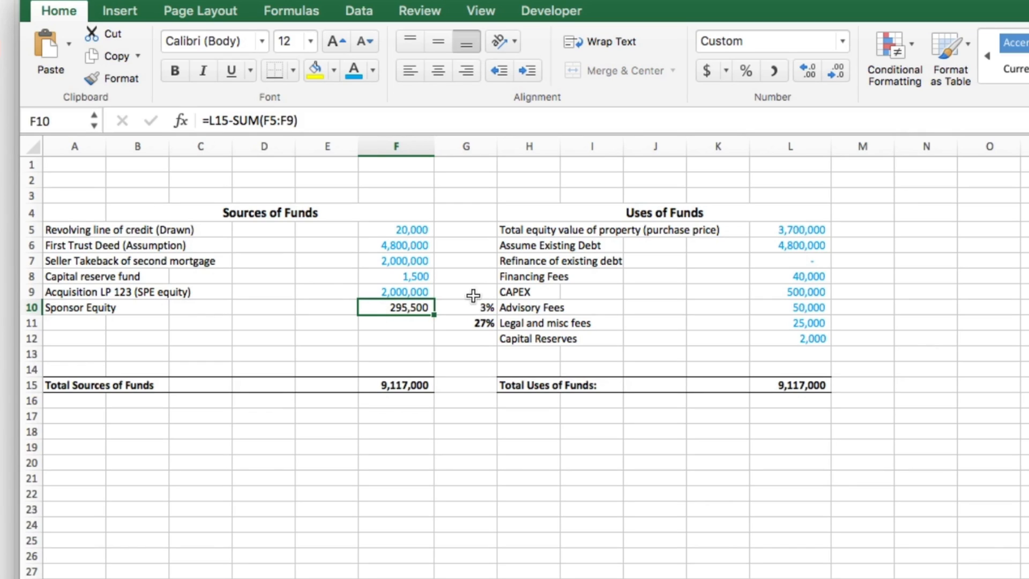
pyautogui.moveTo(859, 277)
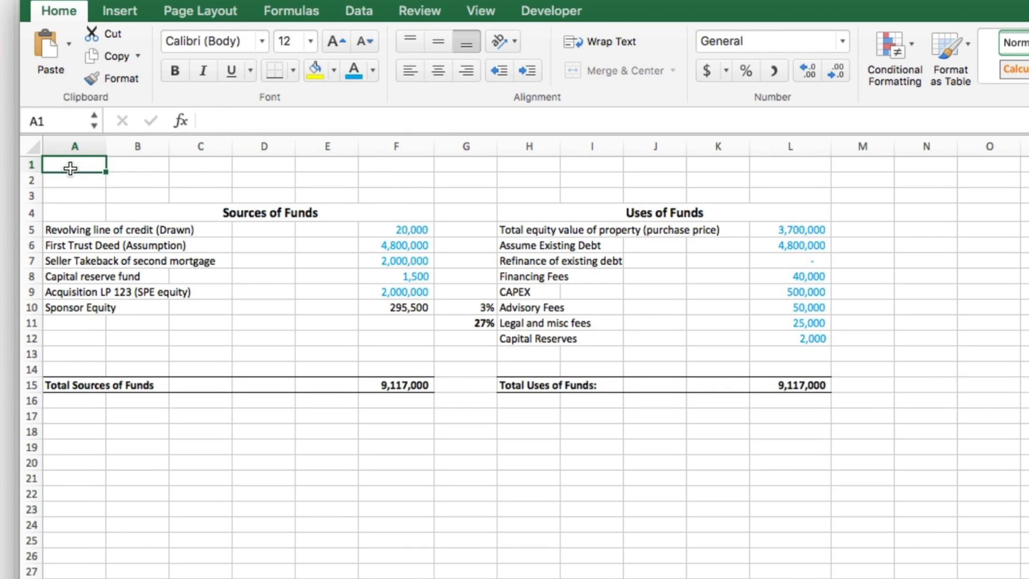
pyautogui.moveTo(79, 178)
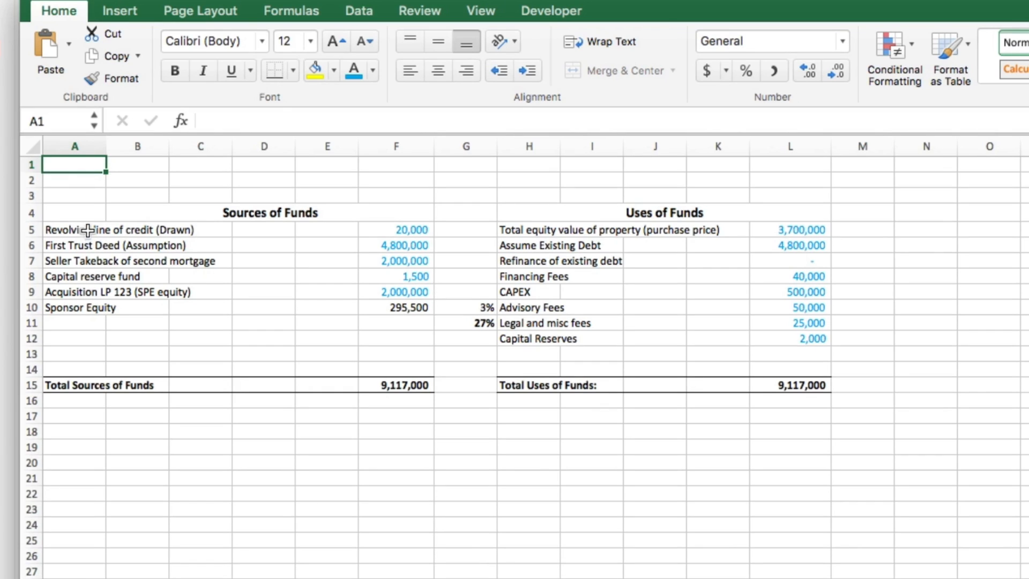
pyautogui.moveTo(80, 231)
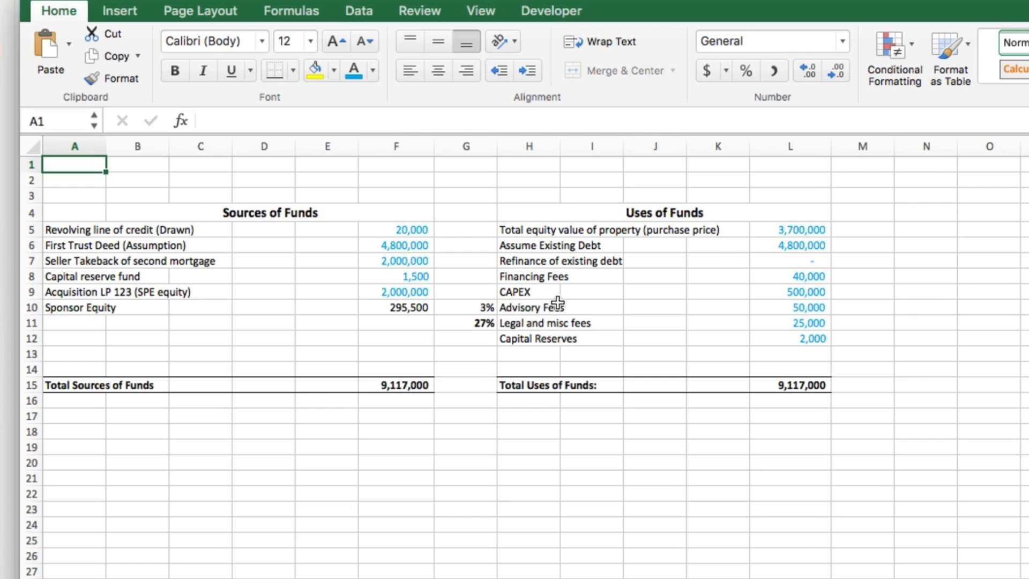
pyautogui.moveTo(979, 276)
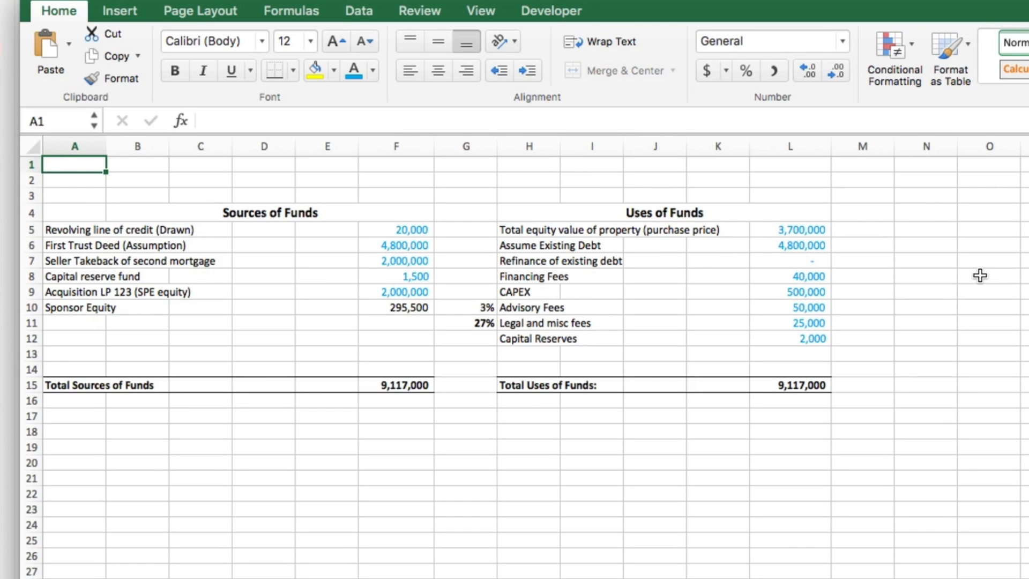
pyautogui.moveTo(392, 440)
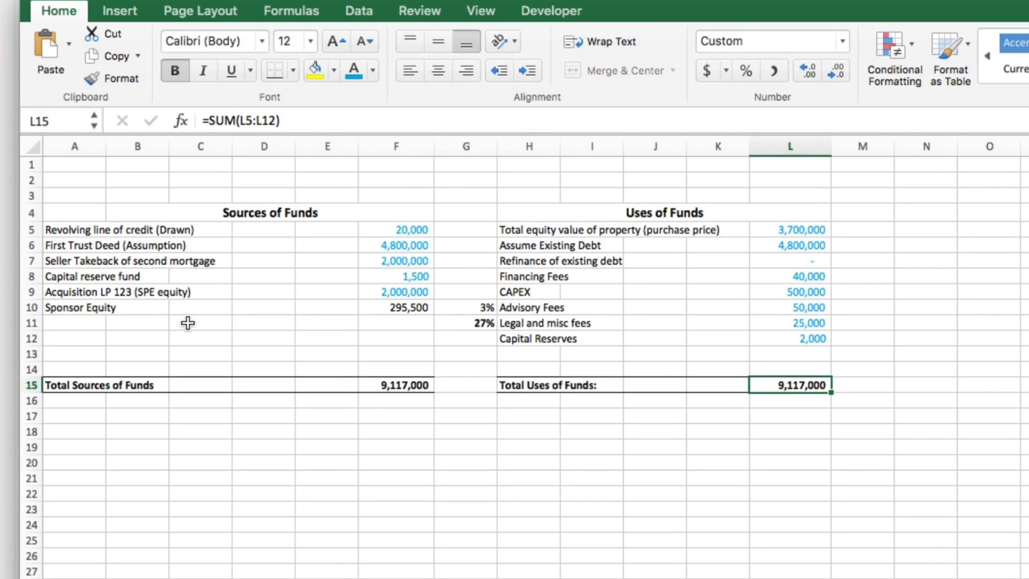
pyautogui.moveTo(455, 306)
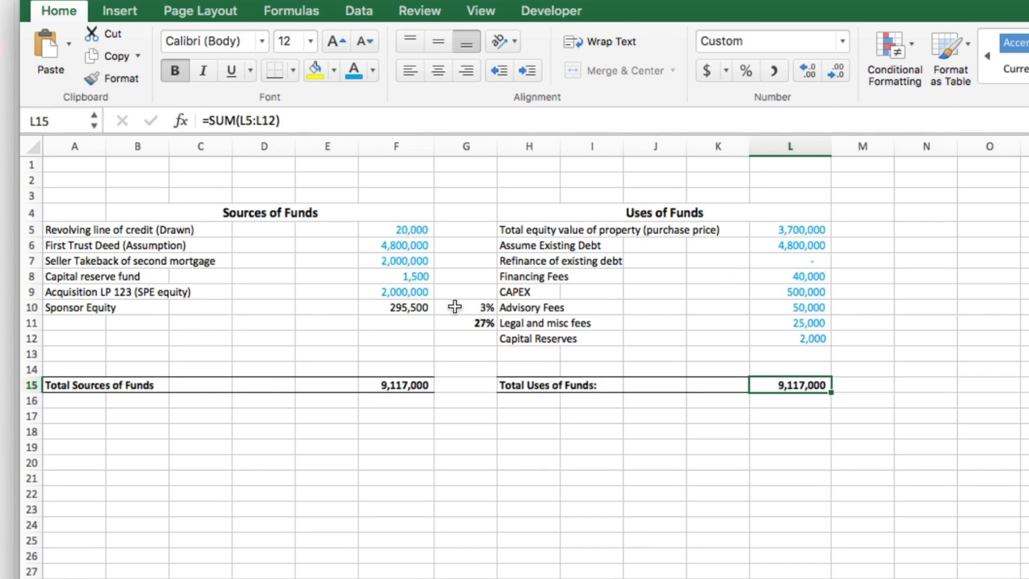
pyautogui.moveTo(514, 280)
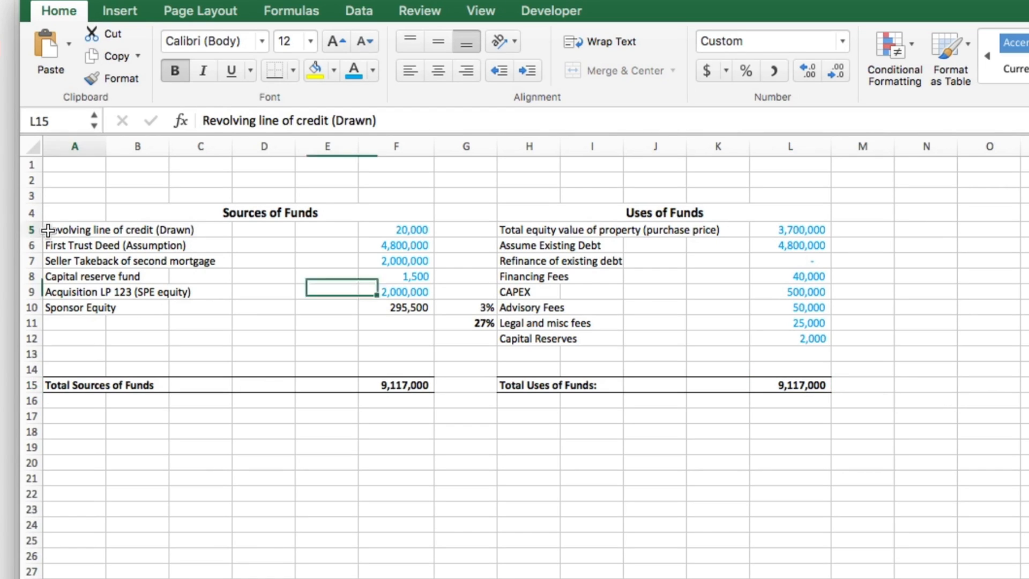
pyautogui.moveTo(74, 229); pyautogui.dragTo(74, 307)
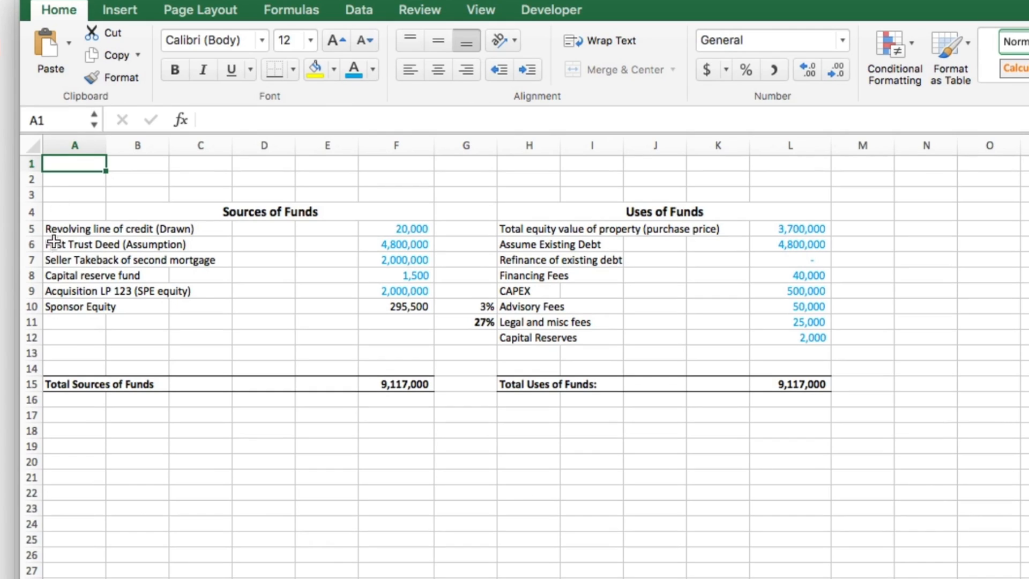
pyautogui.click(73, 245)
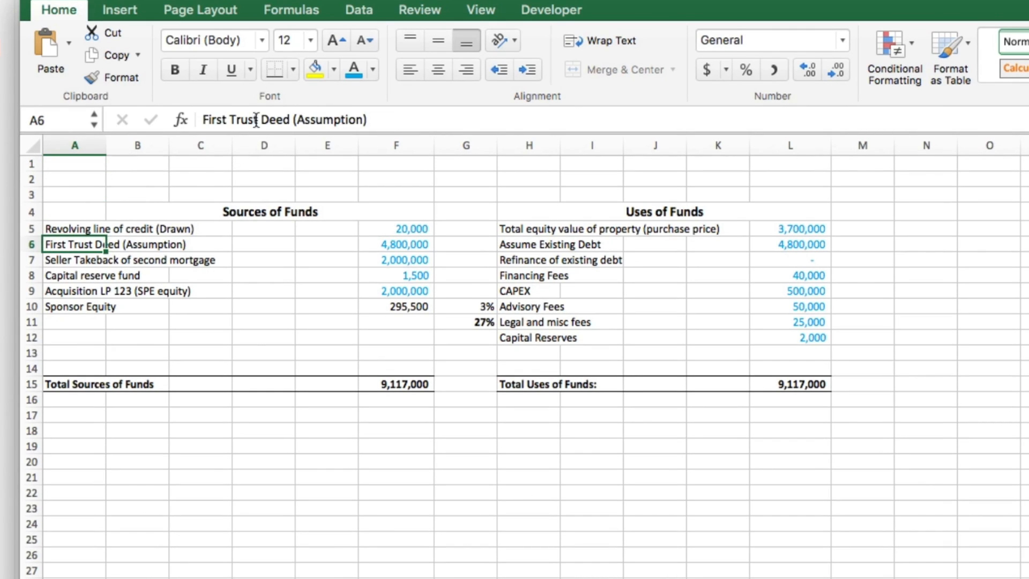
pyautogui.moveTo(379, 120)
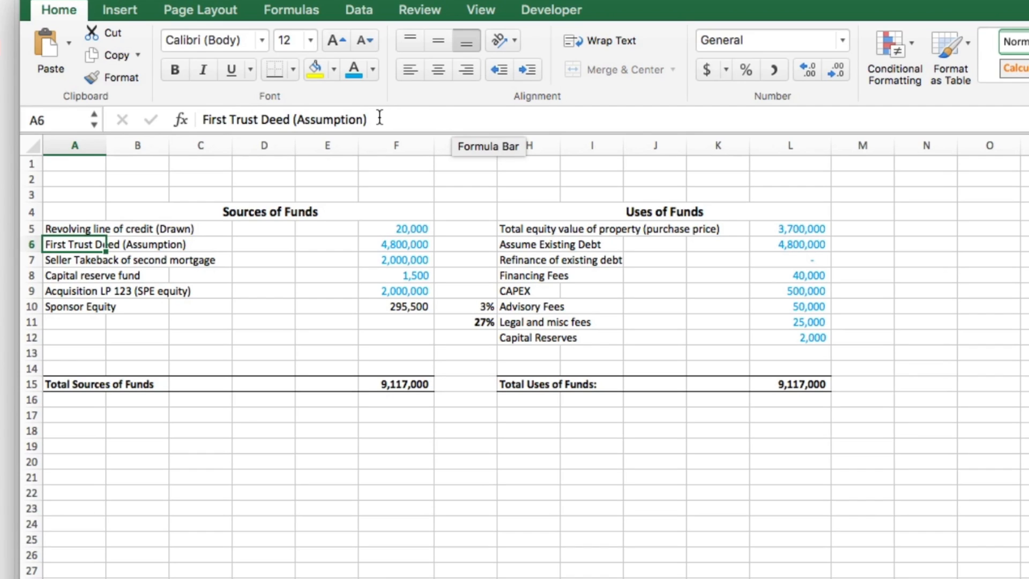
pyautogui.write(')')
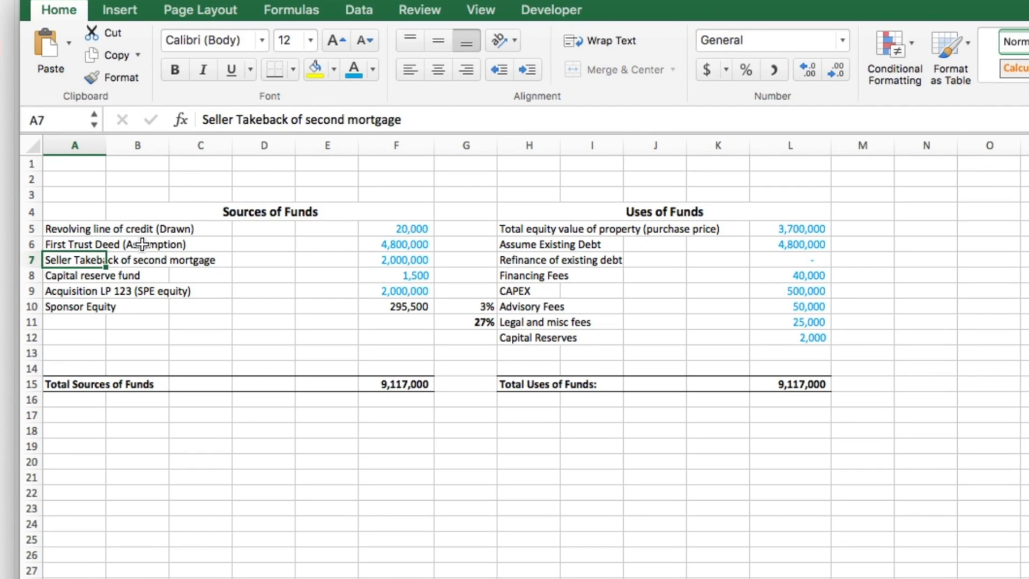
pyautogui.moveTo(74, 260)
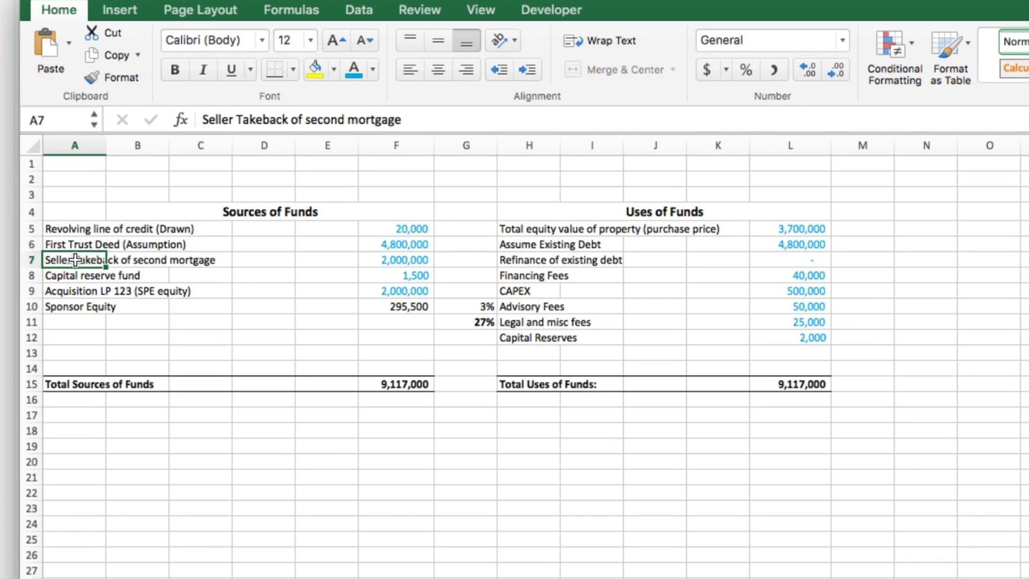
pyautogui.moveTo(249, 234)
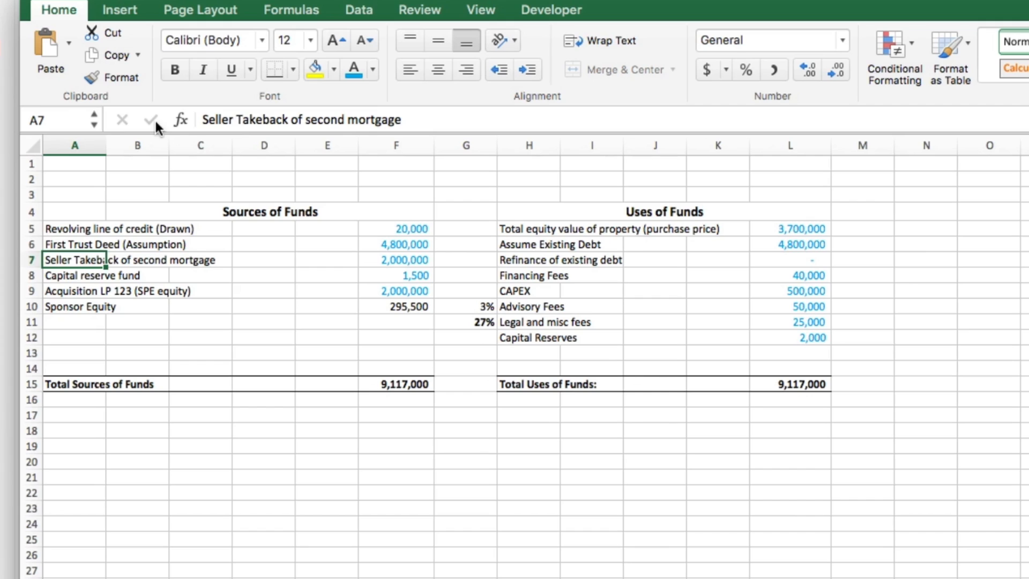
pyautogui.moveTo(287, 123)
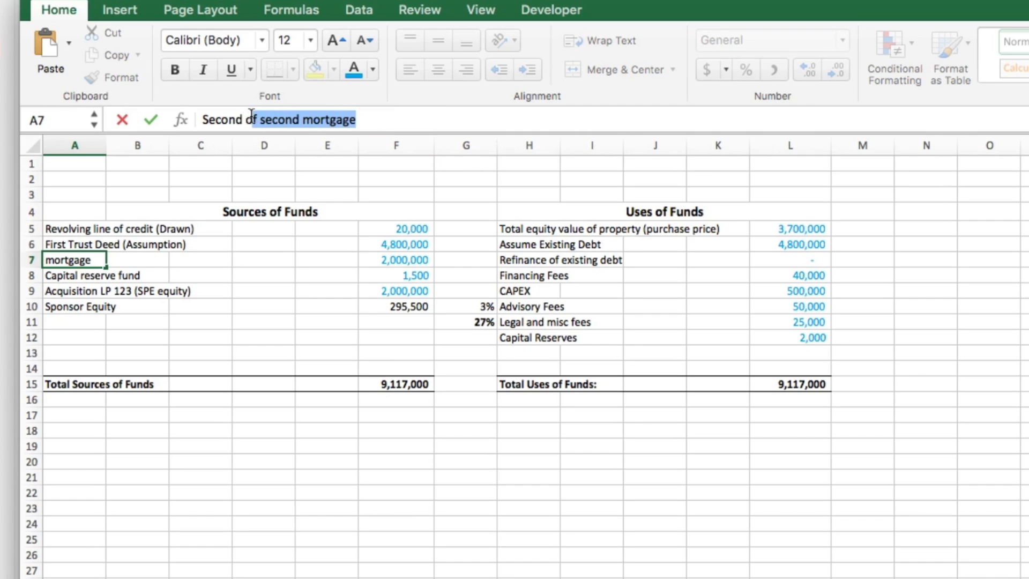
# Delete the extra text from the A7 seller takeback label, leaving 'Second'.
pyautogui.press('Delete')
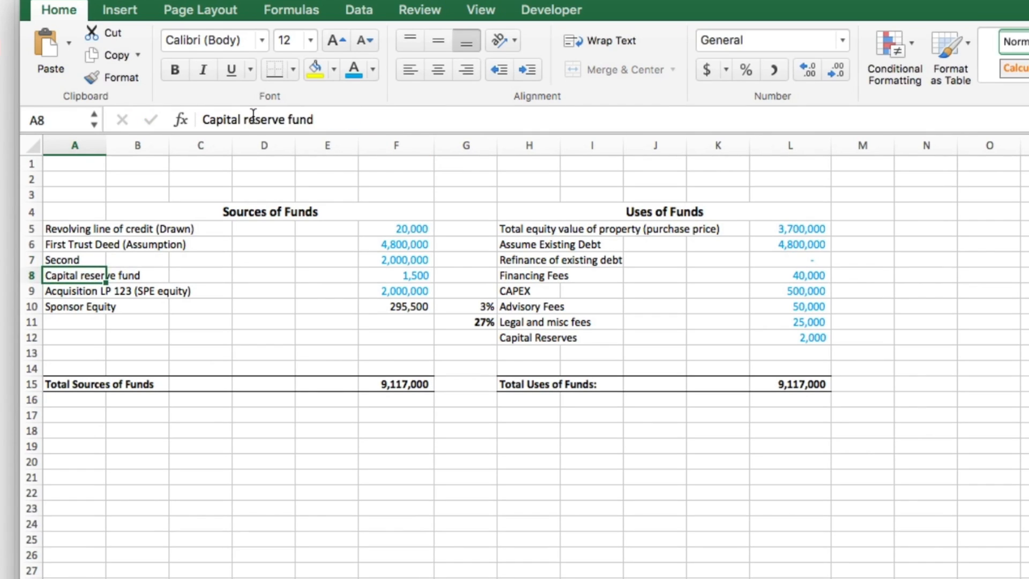
pyautogui.moveTo(229, 313)
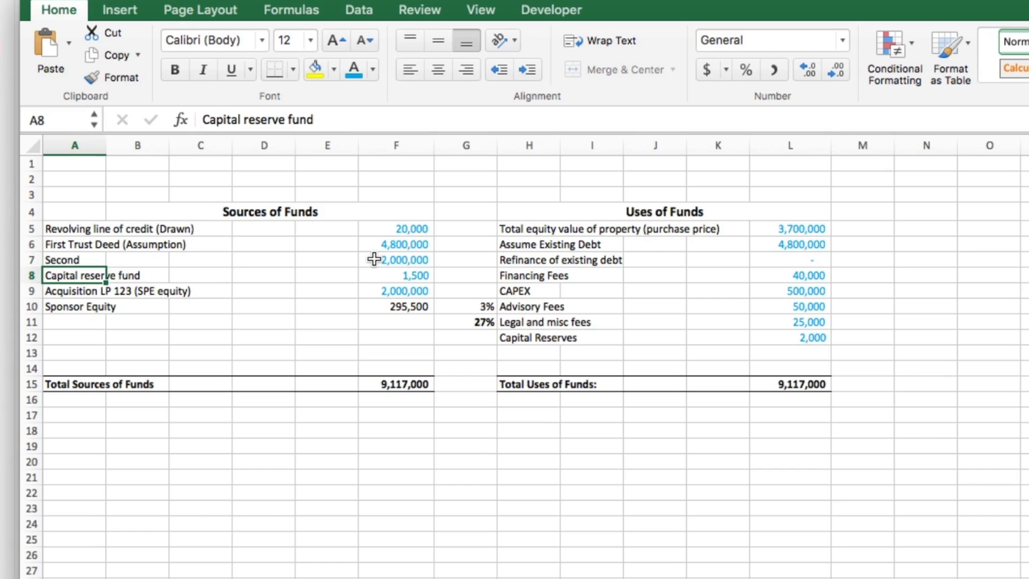
pyautogui.moveTo(71, 172)
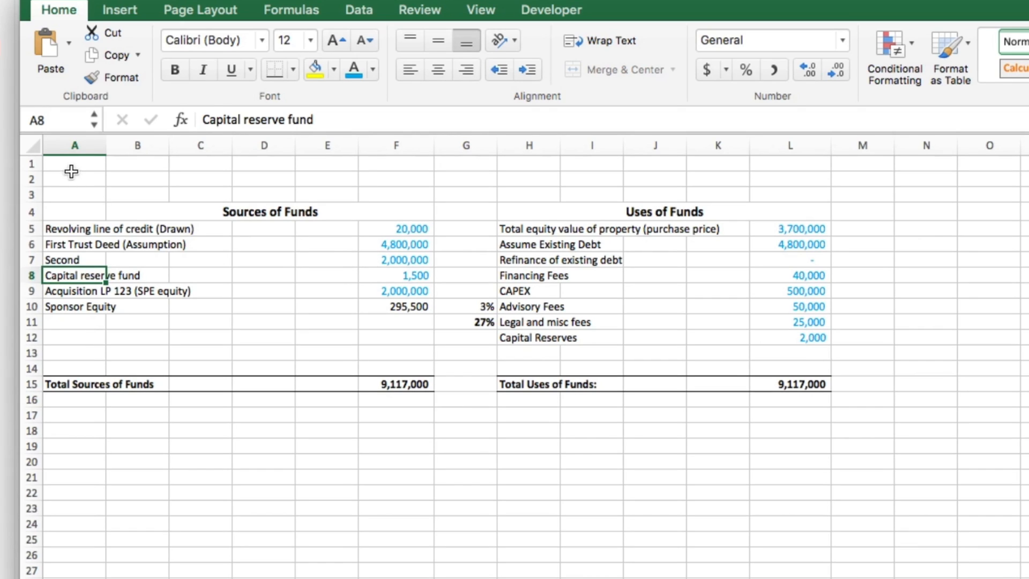
pyautogui.click(73, 290)
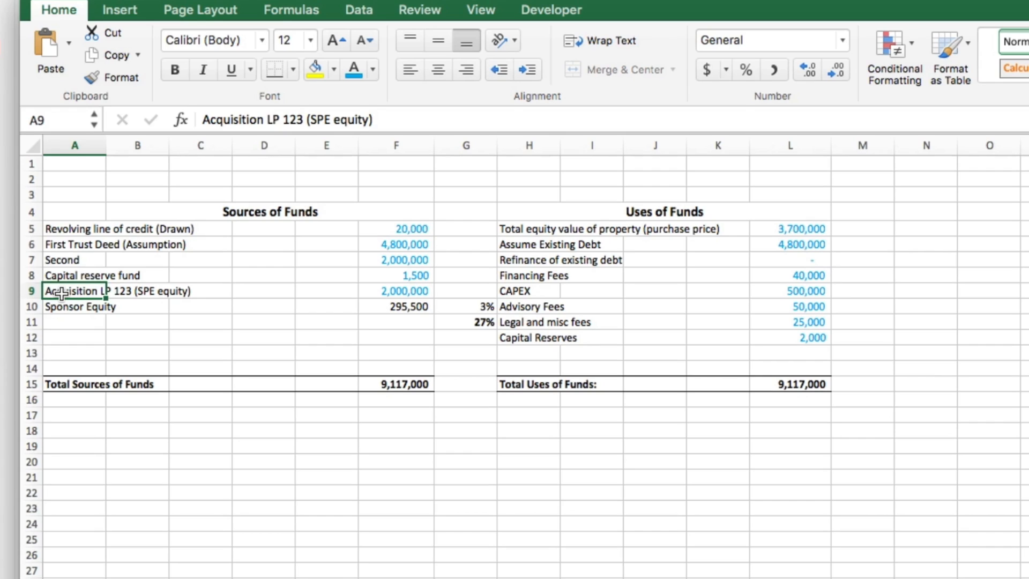
pyautogui.moveTo(235, 287)
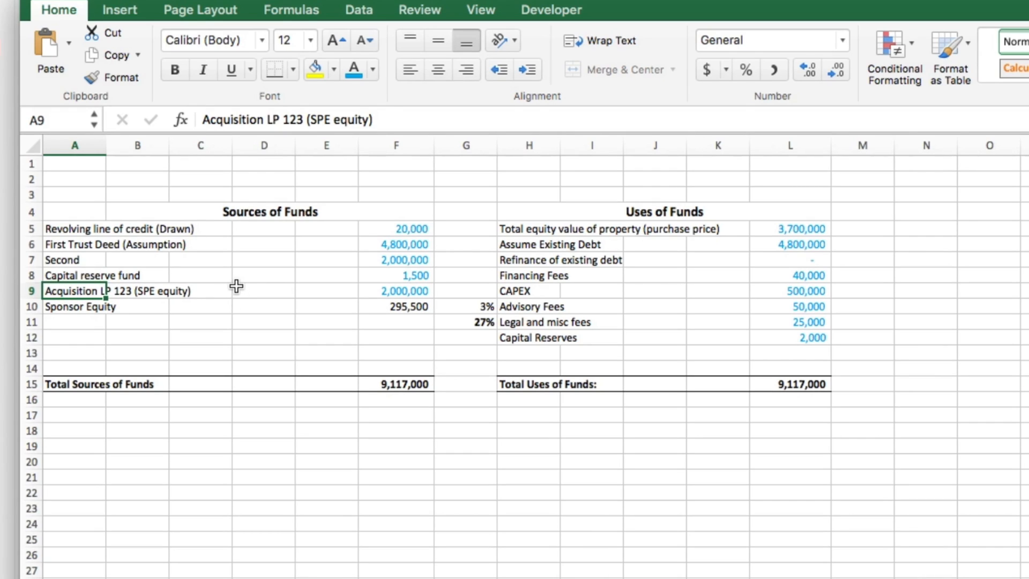
pyautogui.moveTo(123, 287)
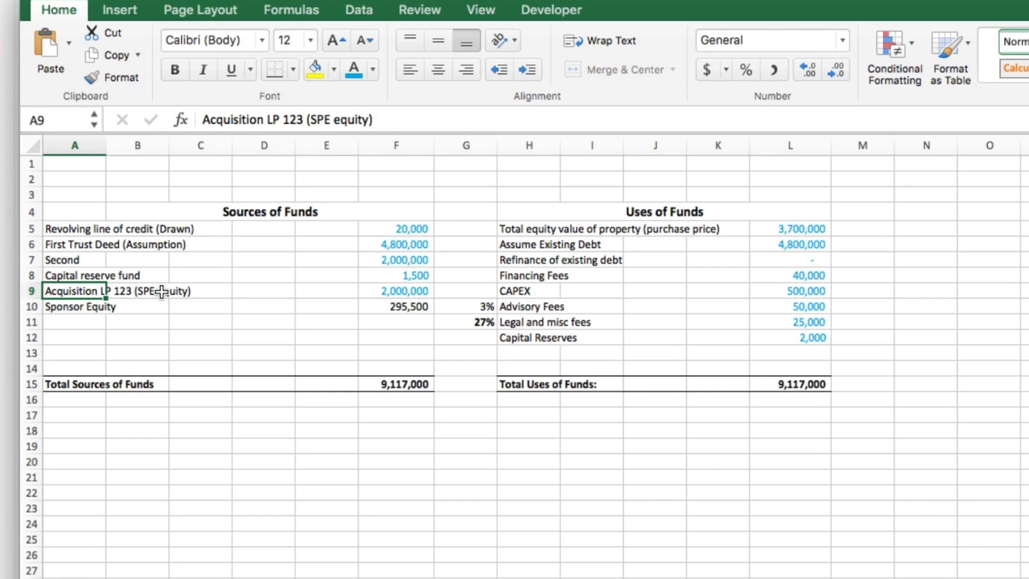
pyautogui.moveTo(713, 316)
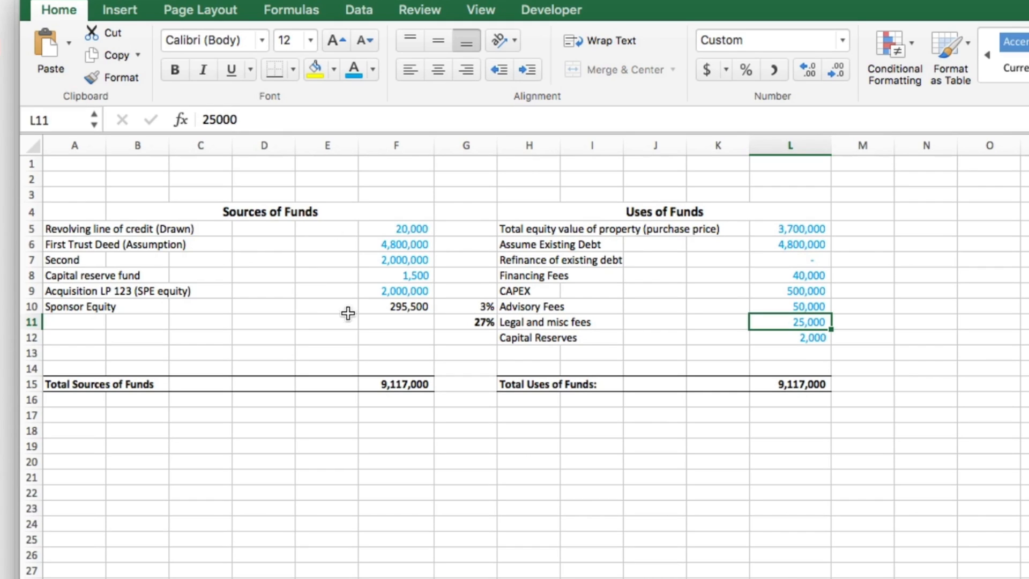
pyautogui.moveTo(332, 282)
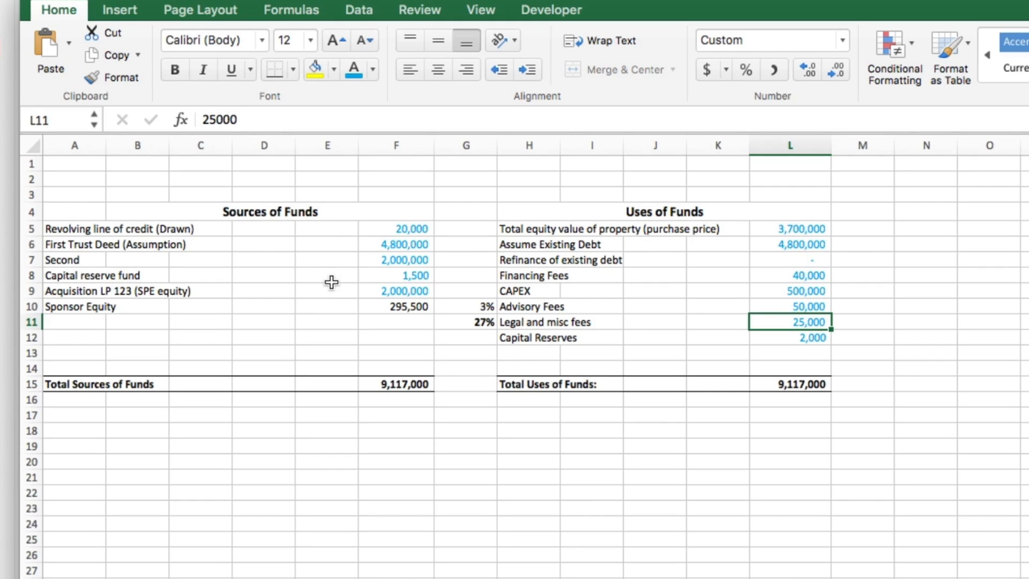
pyautogui.moveTo(332, 282)
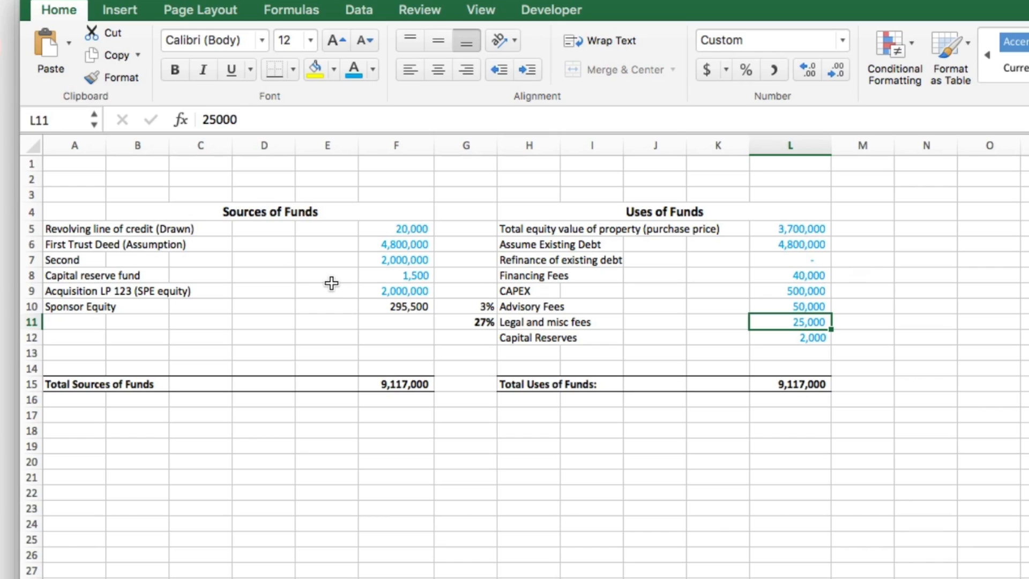
pyautogui.moveTo(318, 251)
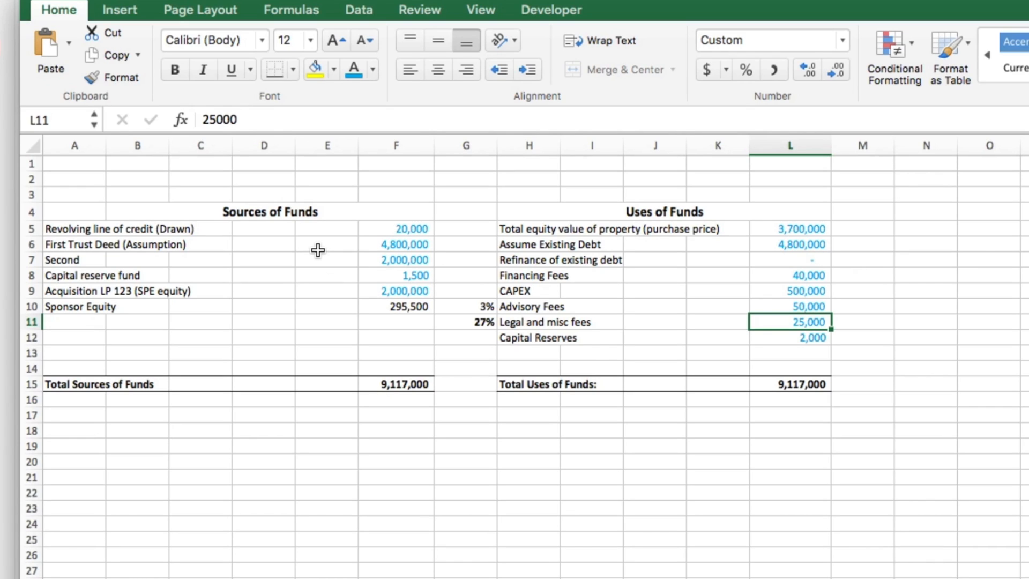
pyautogui.moveTo(242, 305)
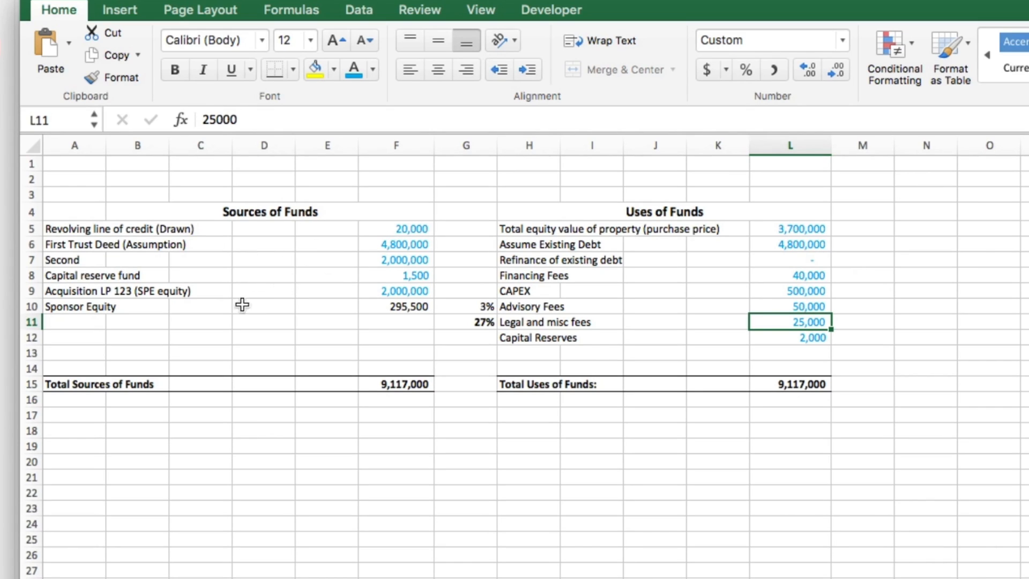
pyautogui.click(395, 290)
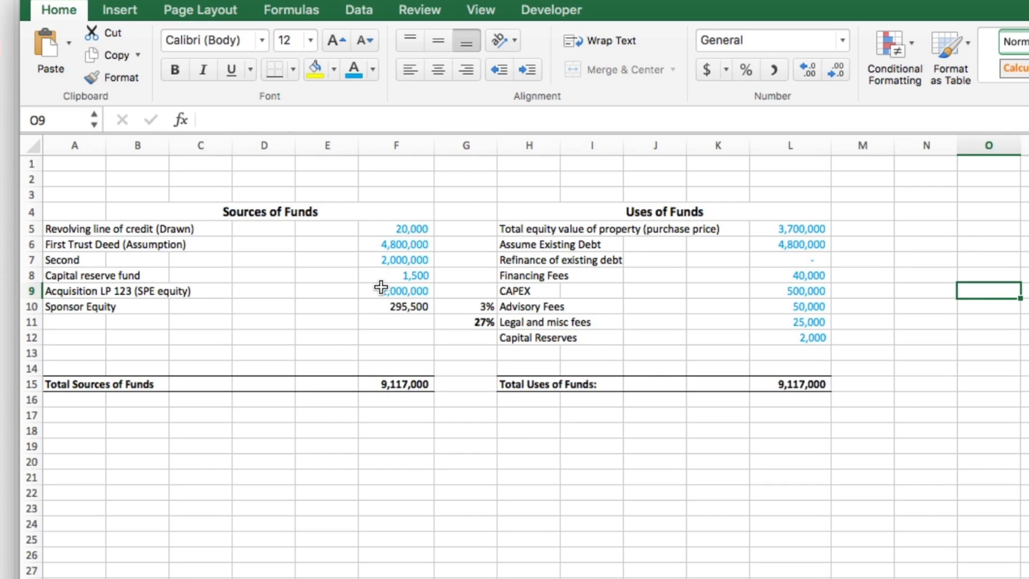
pyautogui.moveTo(374, 293)
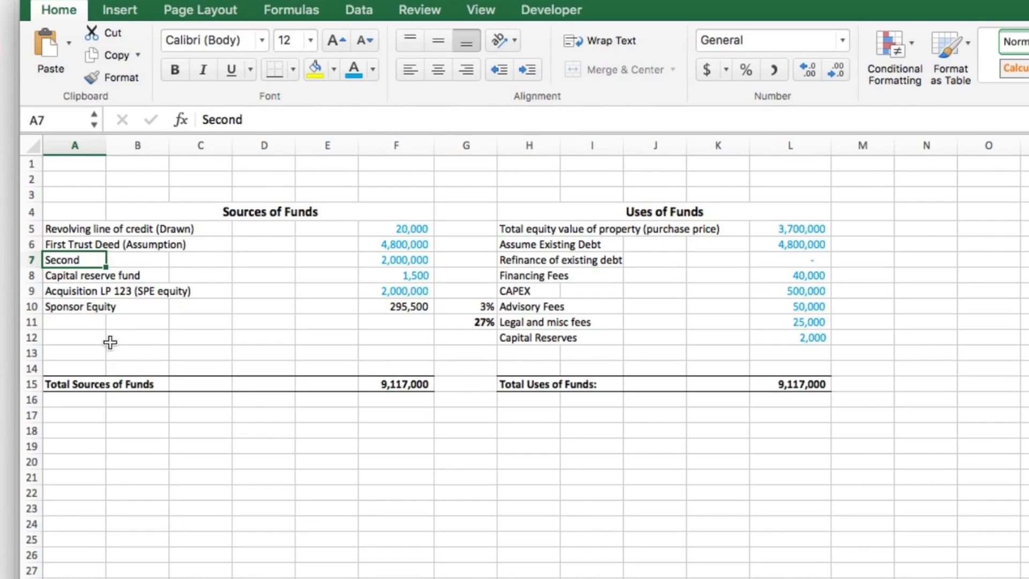
pyautogui.click(74, 290)
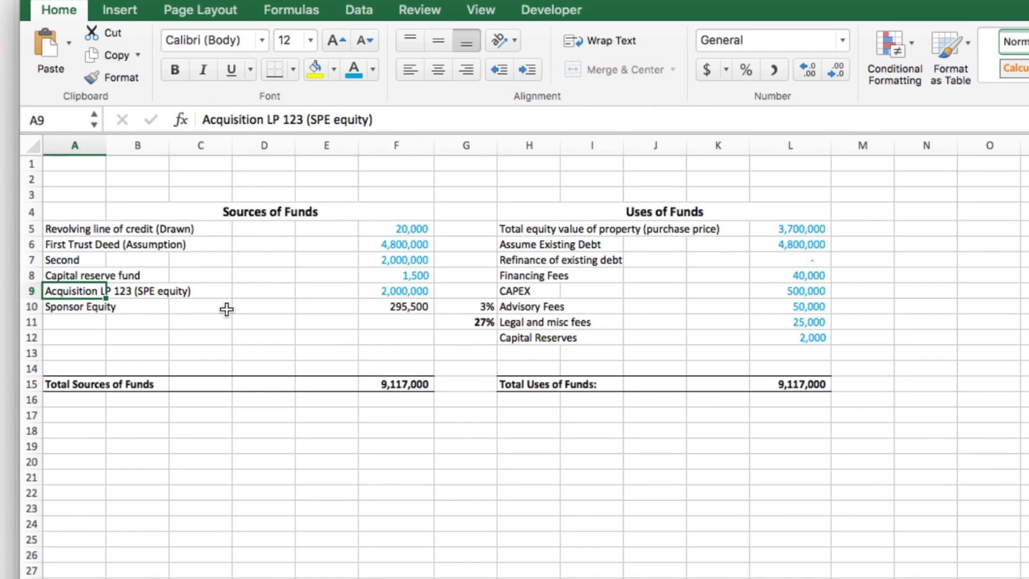
pyautogui.moveTo(88, 286)
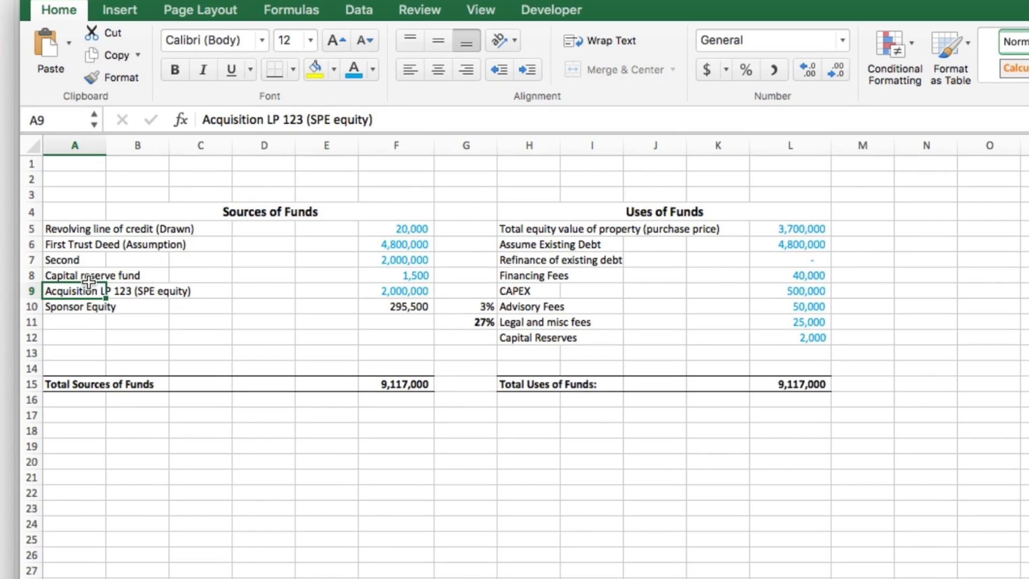
pyautogui.moveTo(146, 275)
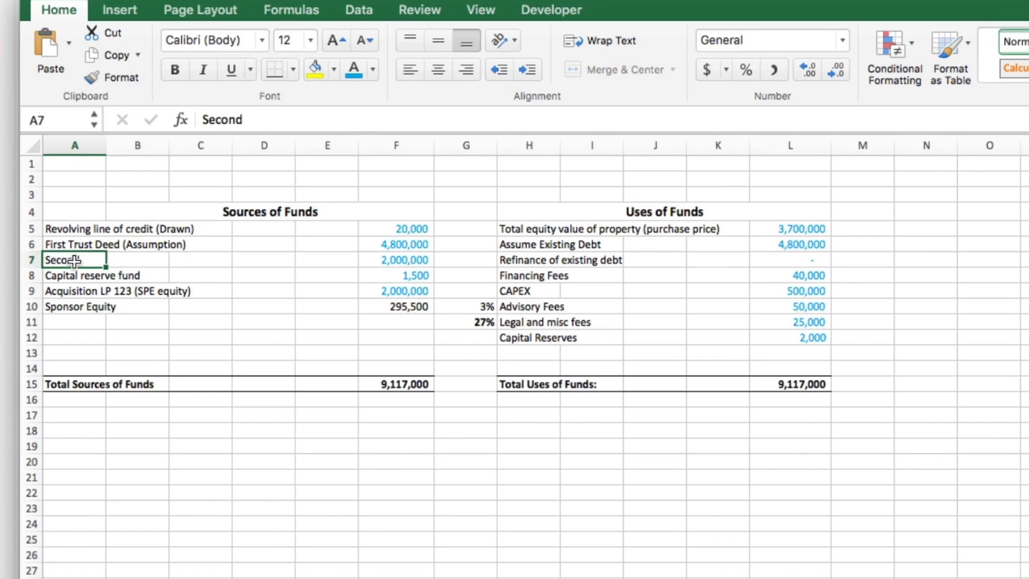
pyautogui.click(73, 291)
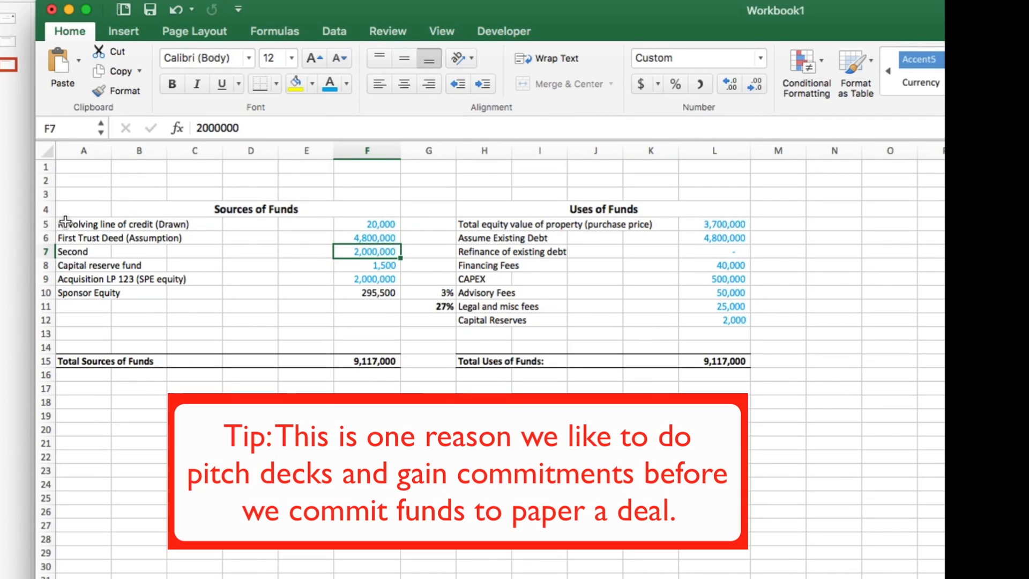
# Enter 4,000,000 for Second and clear LP equity, giving Sponsor Equity 335,500.
pyautogui.write('4000000')
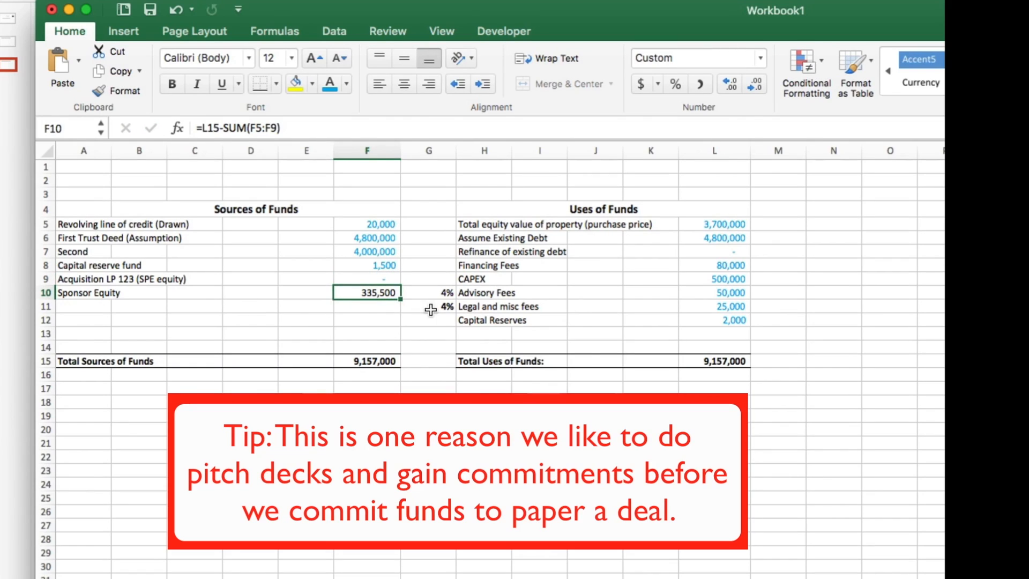
pyautogui.moveTo(381, 299)
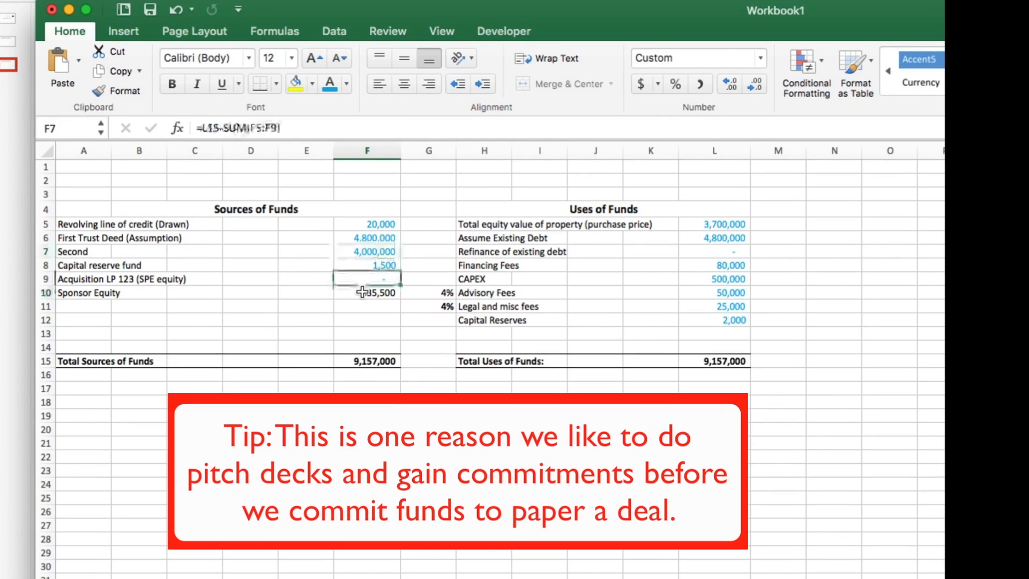
pyautogui.click(428, 293)
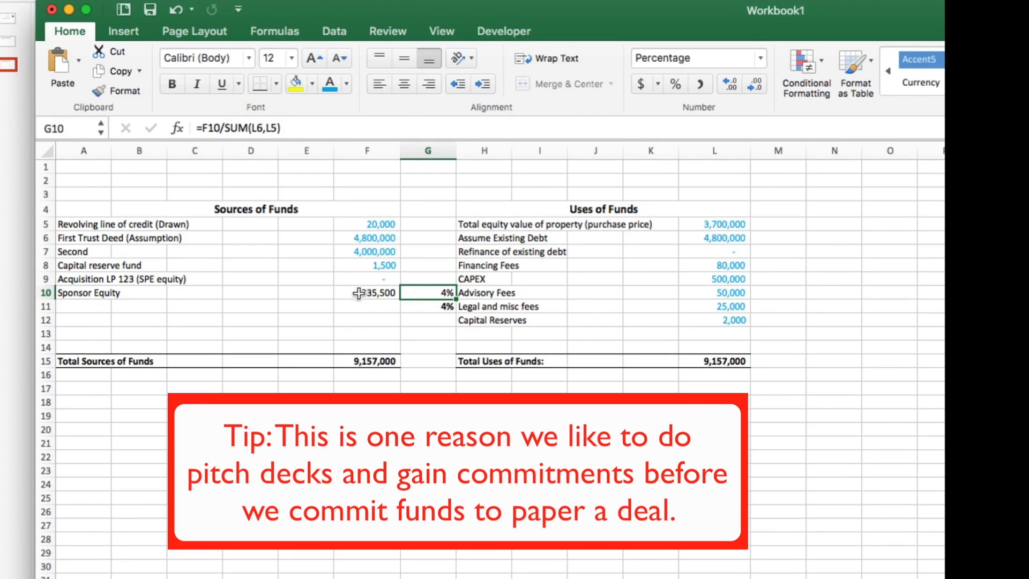
pyautogui.click(366, 292)
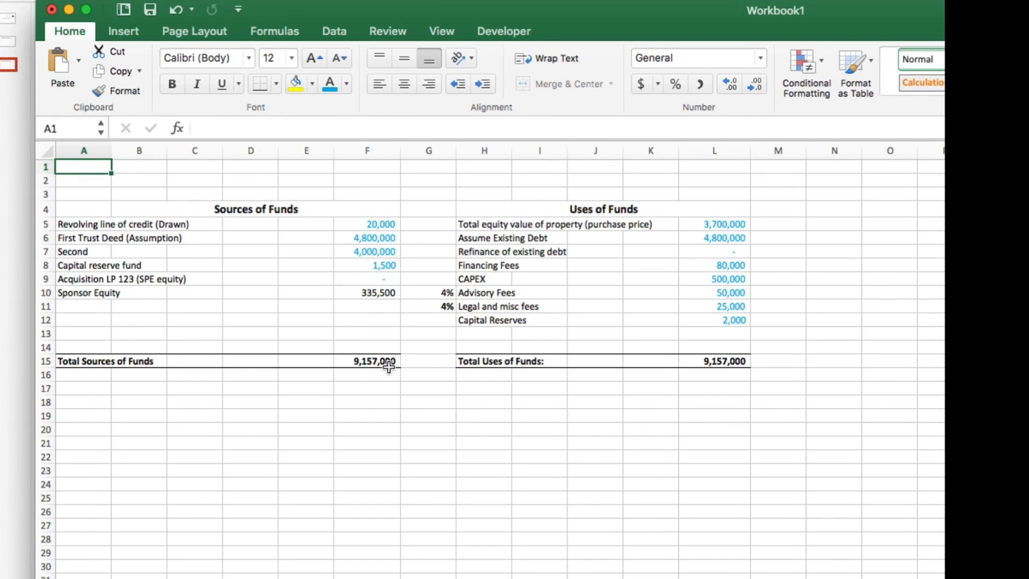
pyautogui.moveTo(651, 345)
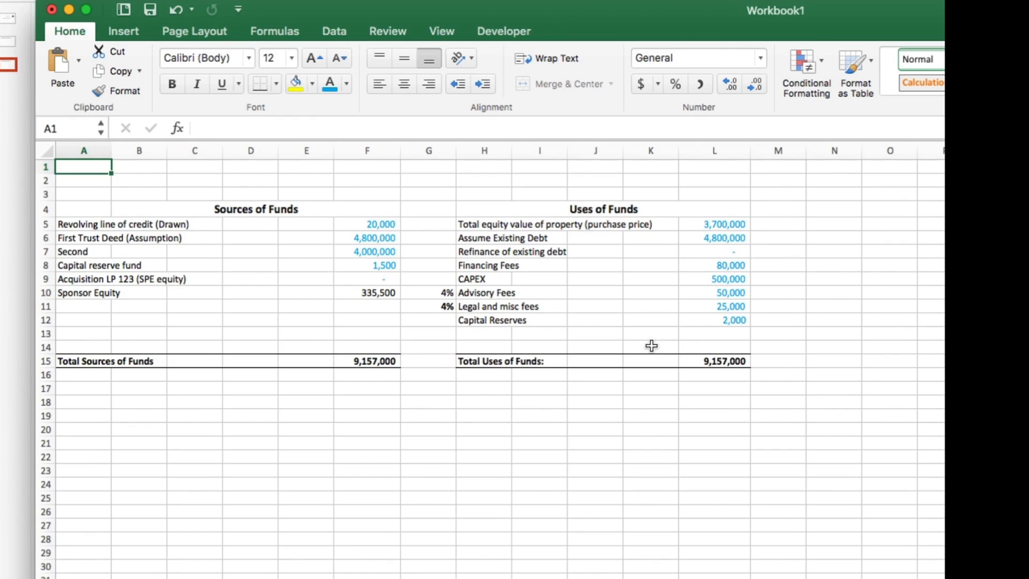